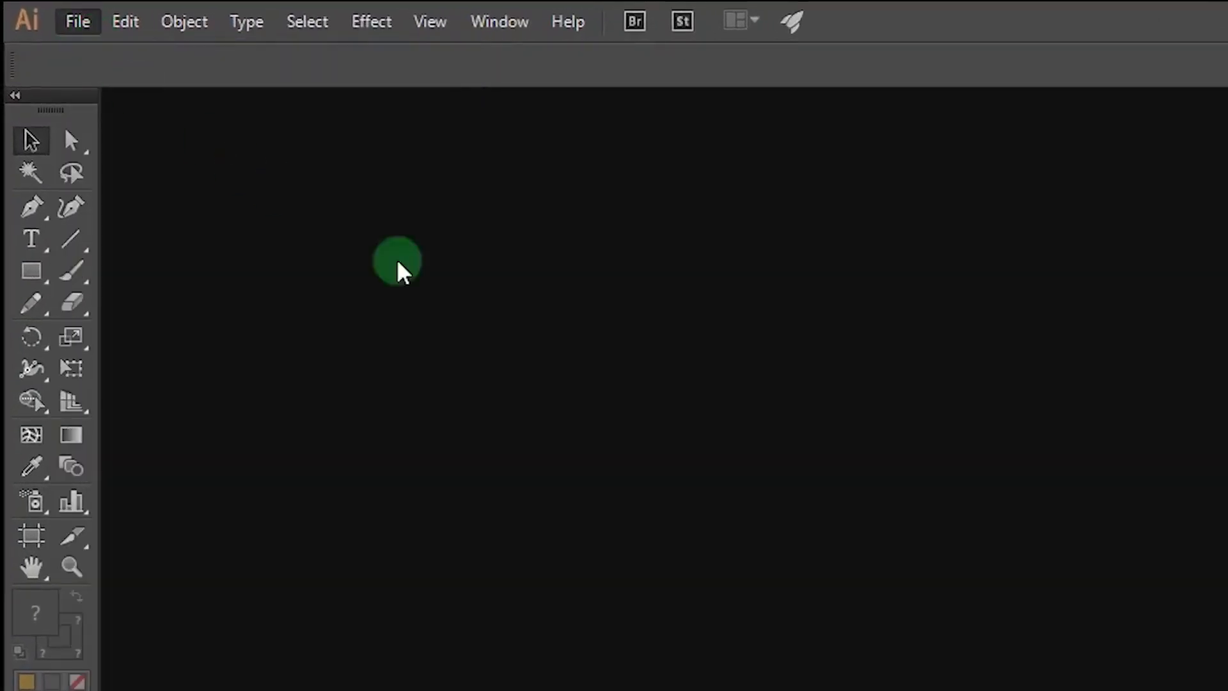
# Create a new document: width 2600, height 1900, units Pixels, name 'january'
pyautogui.click(77, 21)
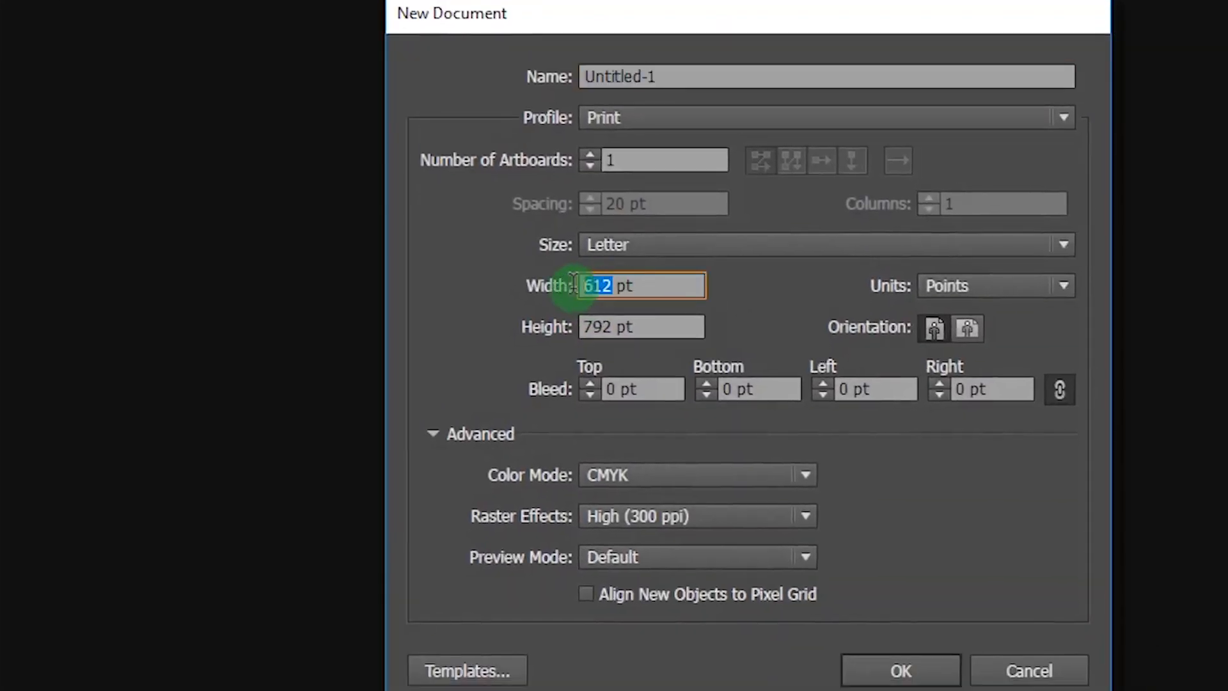
pyautogui.write('2600')
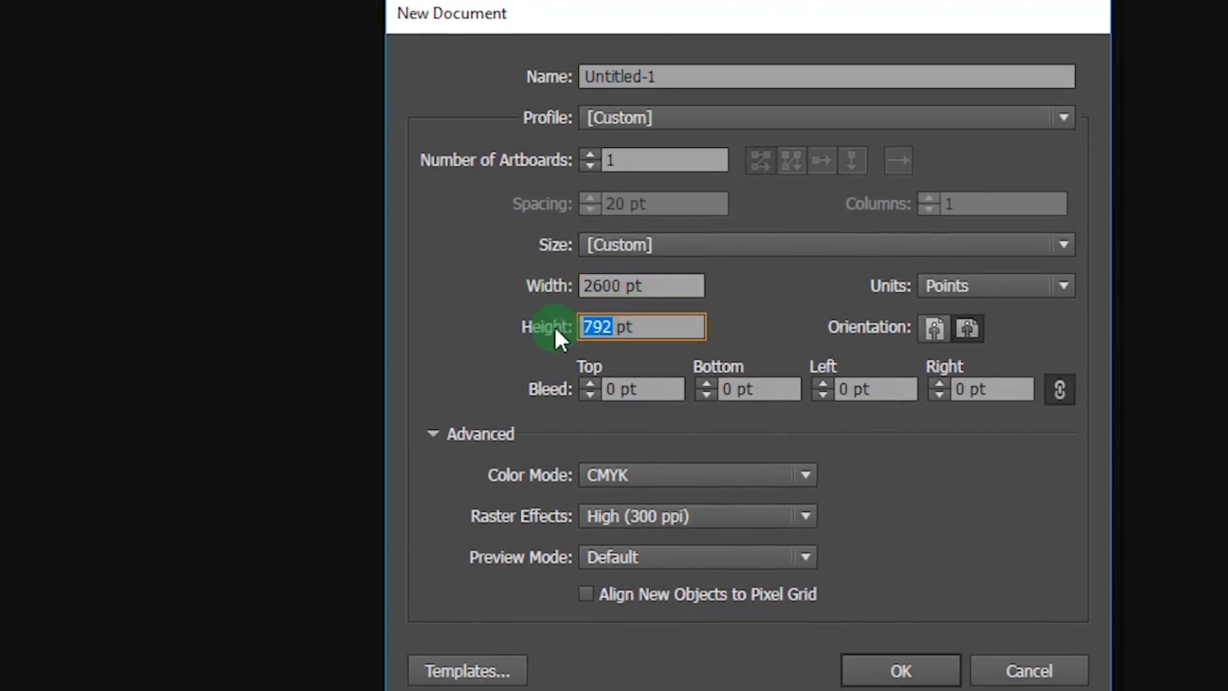
pyautogui.write('1900')
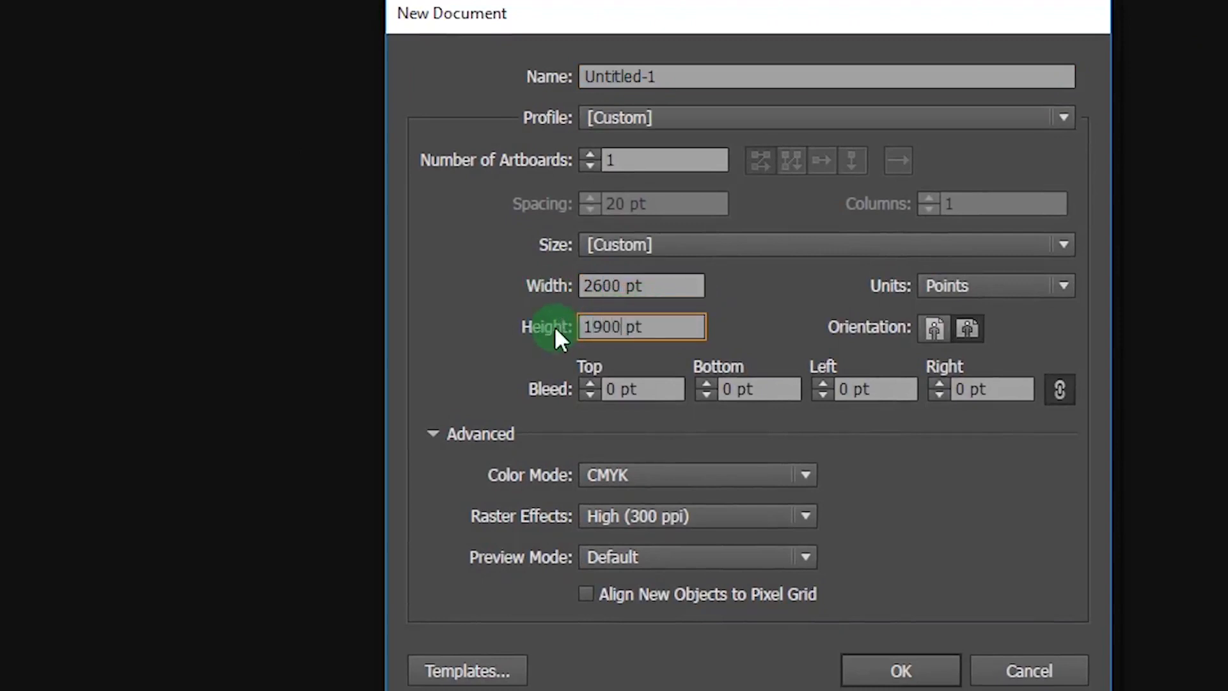
pyautogui.click(994, 285)
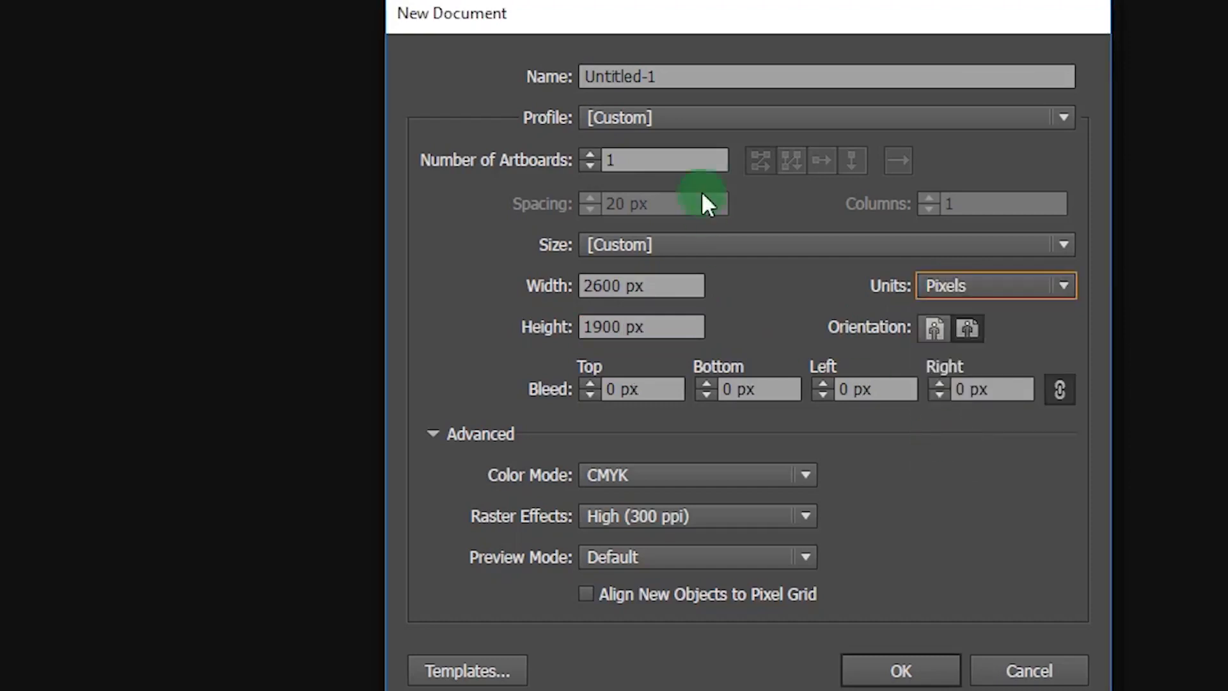
pyautogui.write('jan')
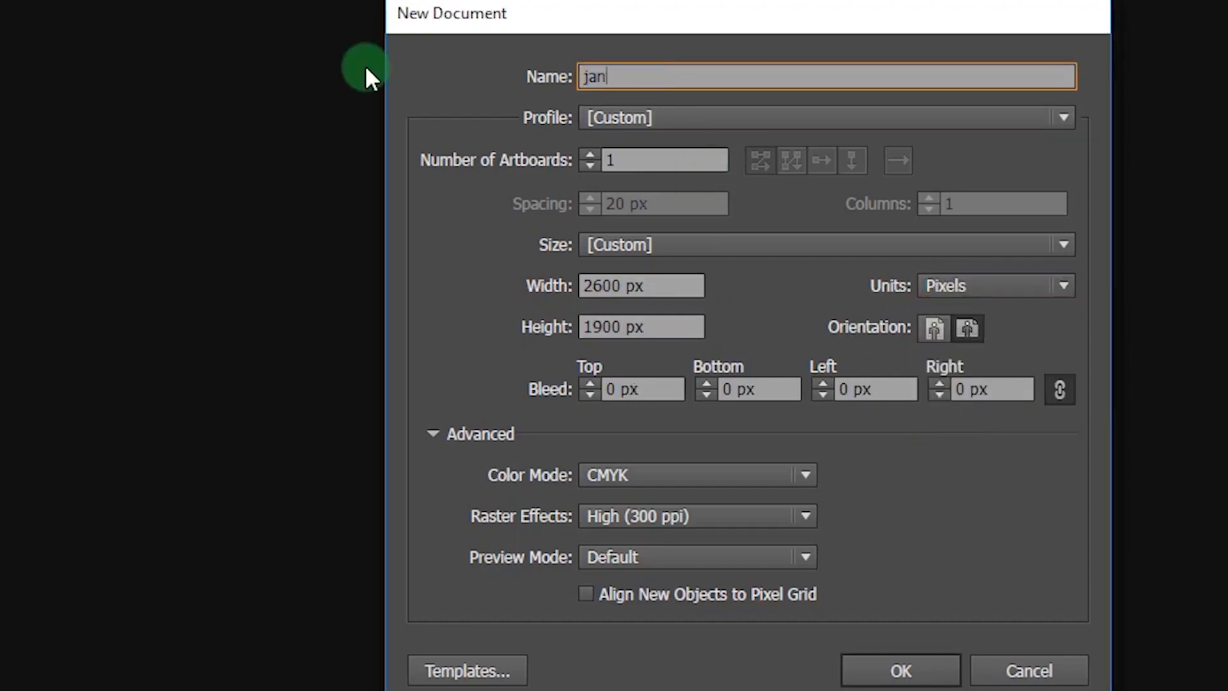
pyautogui.write('uary')
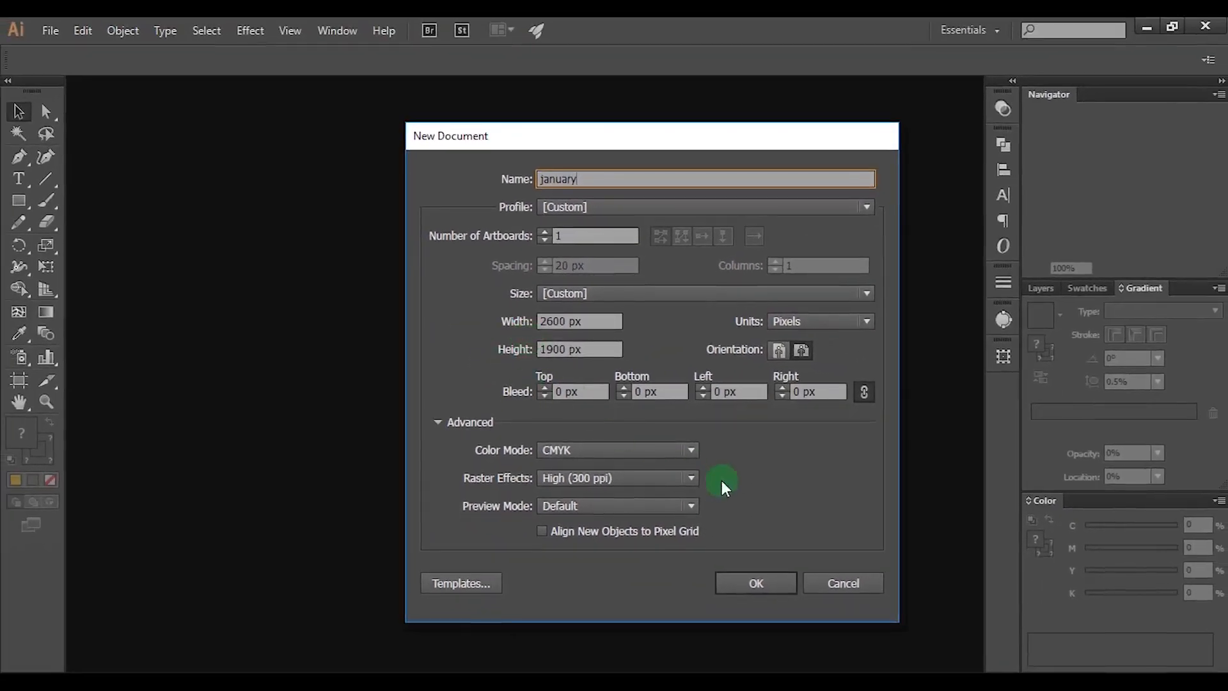
pyautogui.click(754, 583)
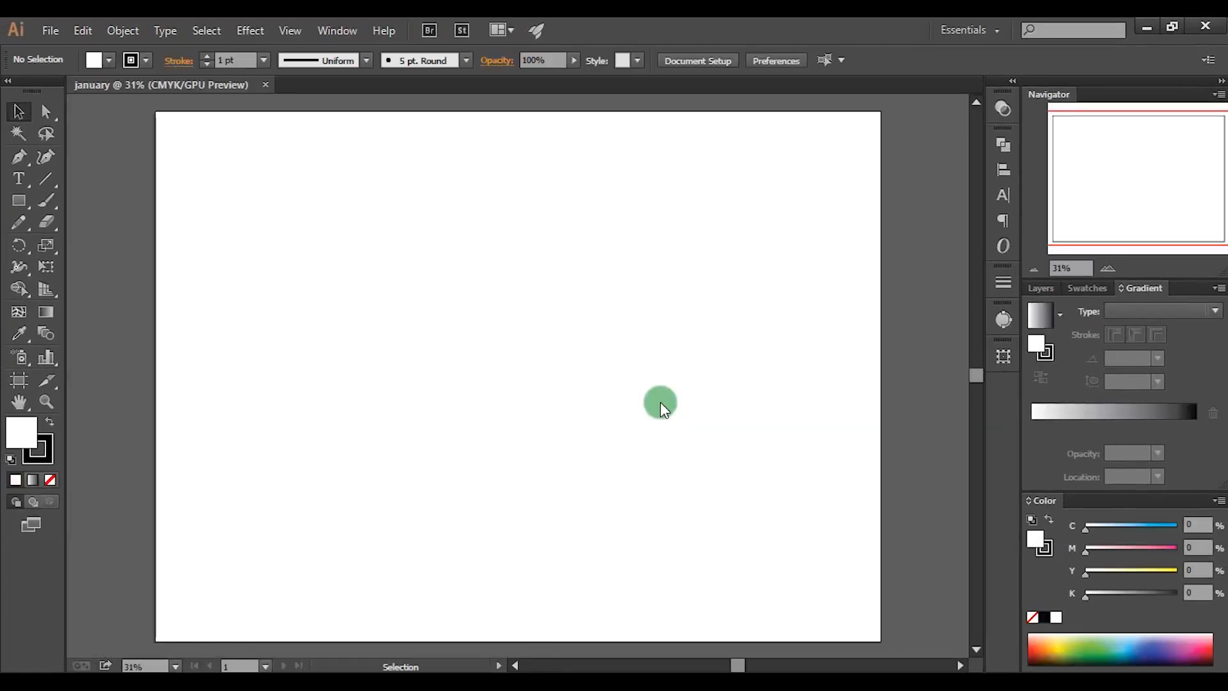
pyautogui.moveTo(981, 620)
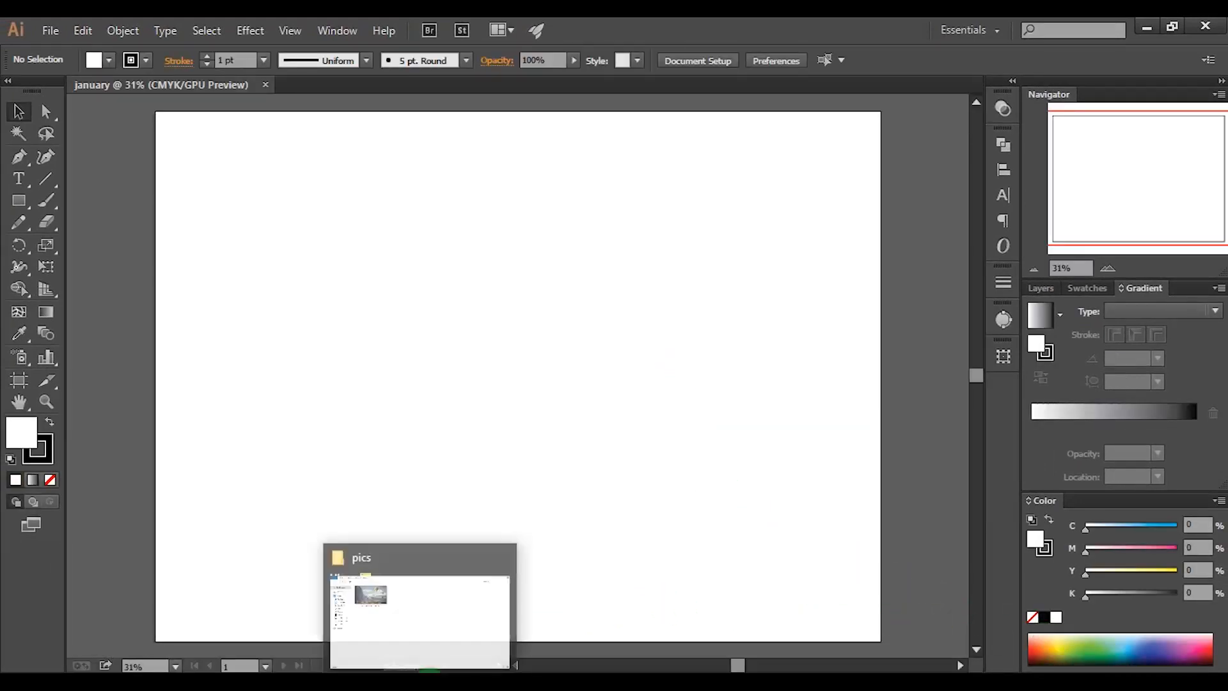
# Place the balloon photo from the pics folder, enlarge it, and clip it with a tall rectangle
pyautogui.click(419, 603)
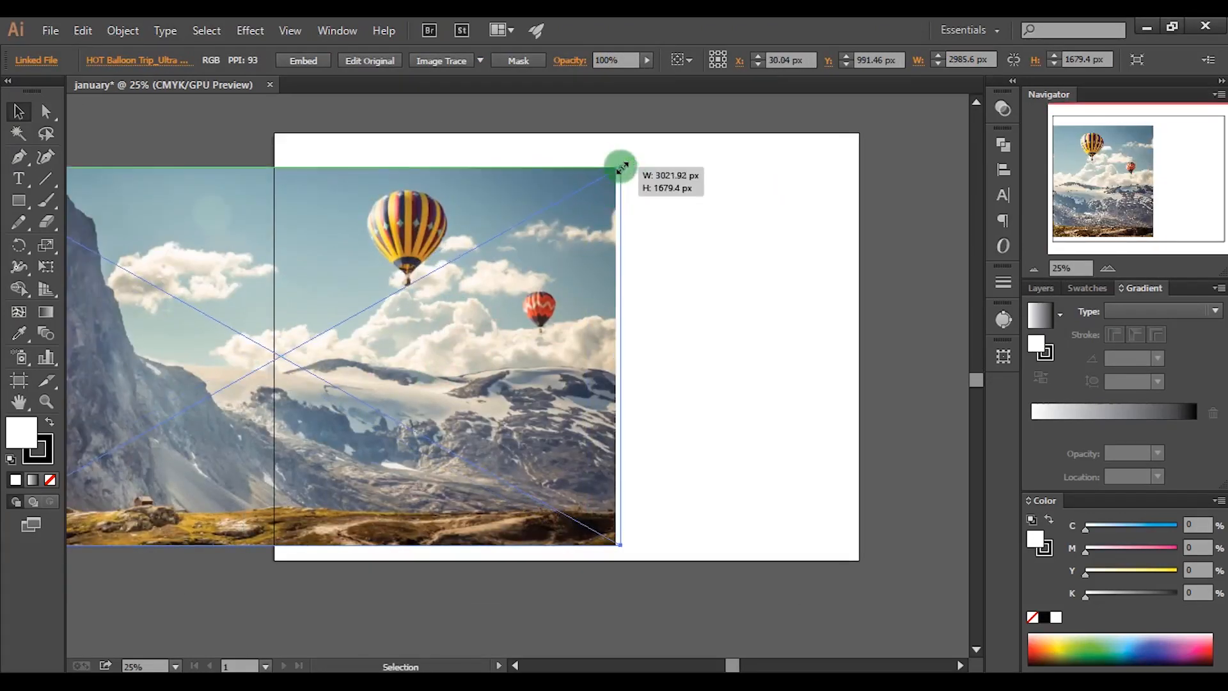
pyautogui.click(735, 297)
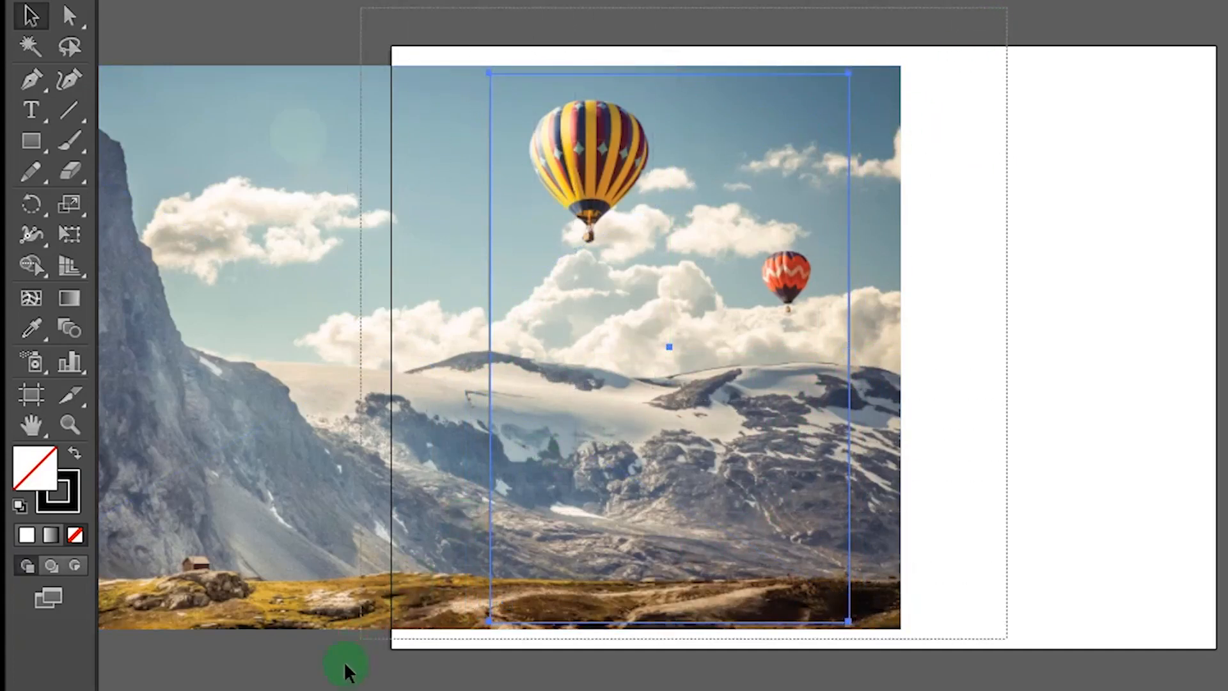
pyautogui.rightClick(670, 346)
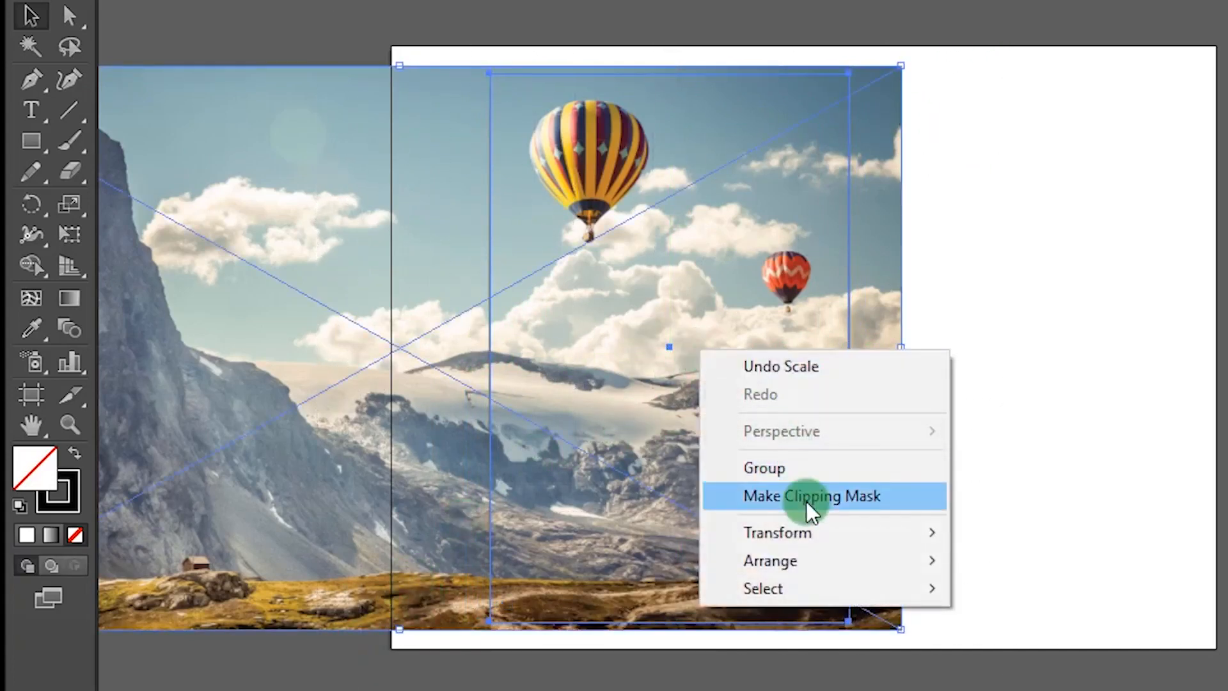
pyautogui.click(812, 496)
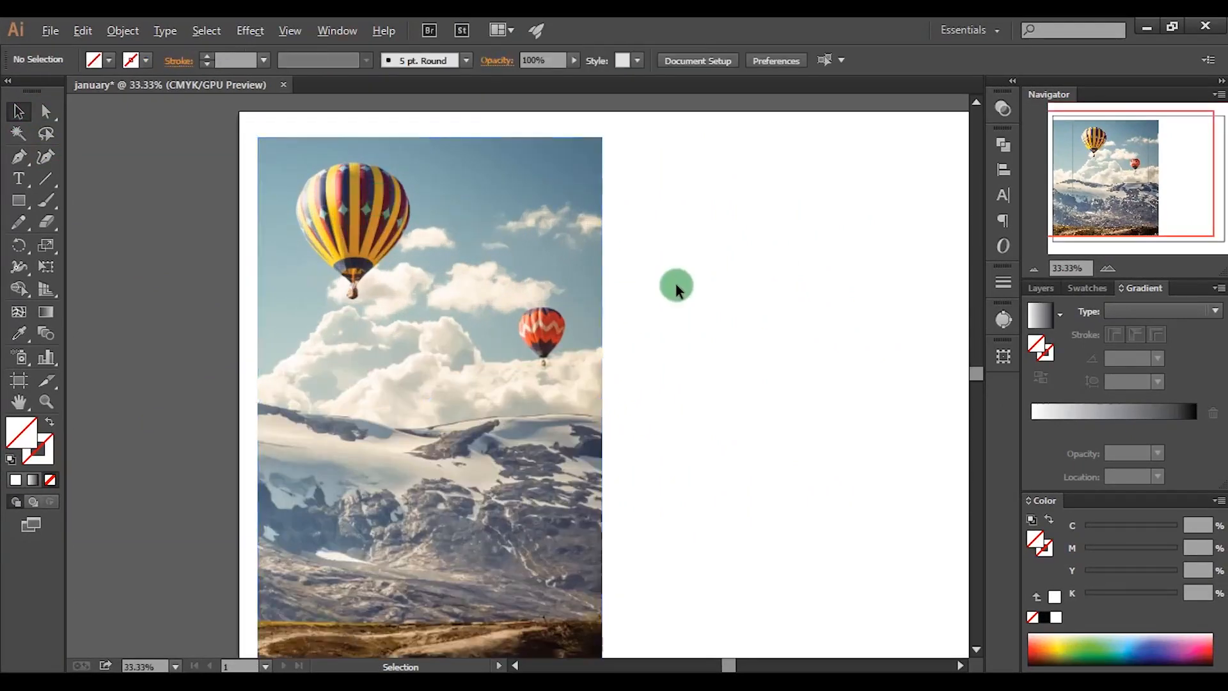
# Draw a rectangle over the photo's right edge and fill it dark grey
pyautogui.click(1087, 287)
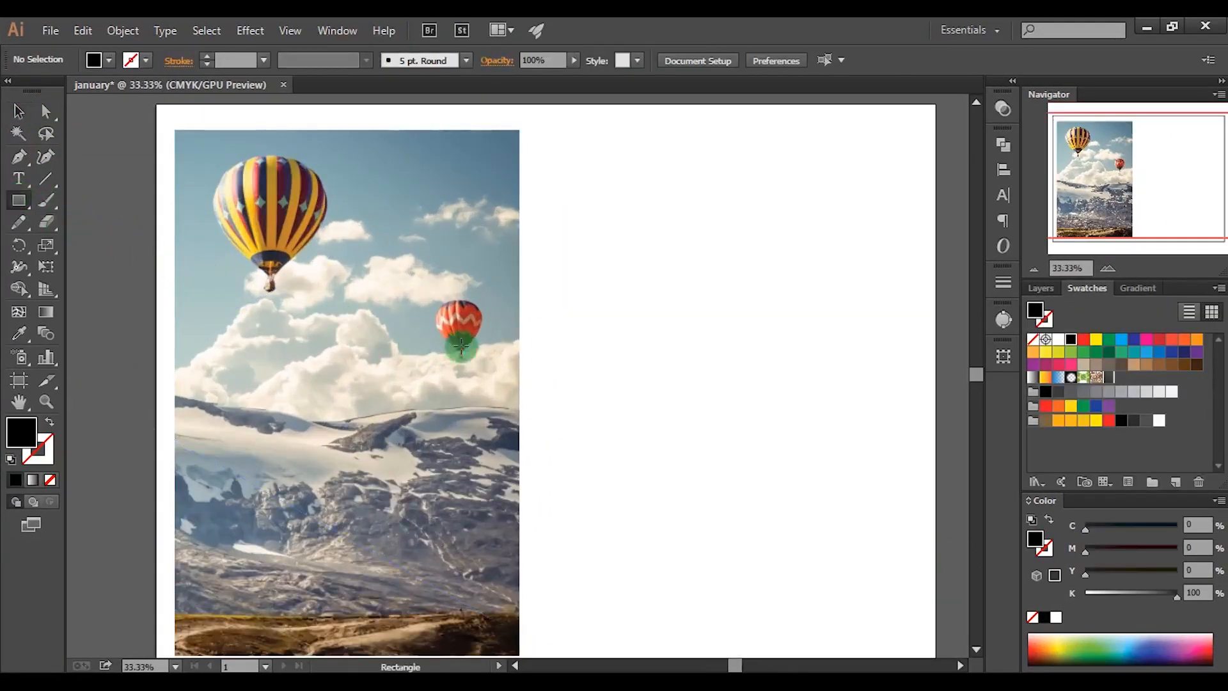
pyautogui.moveTo(505, 282); pyautogui.dragTo(530, 372)
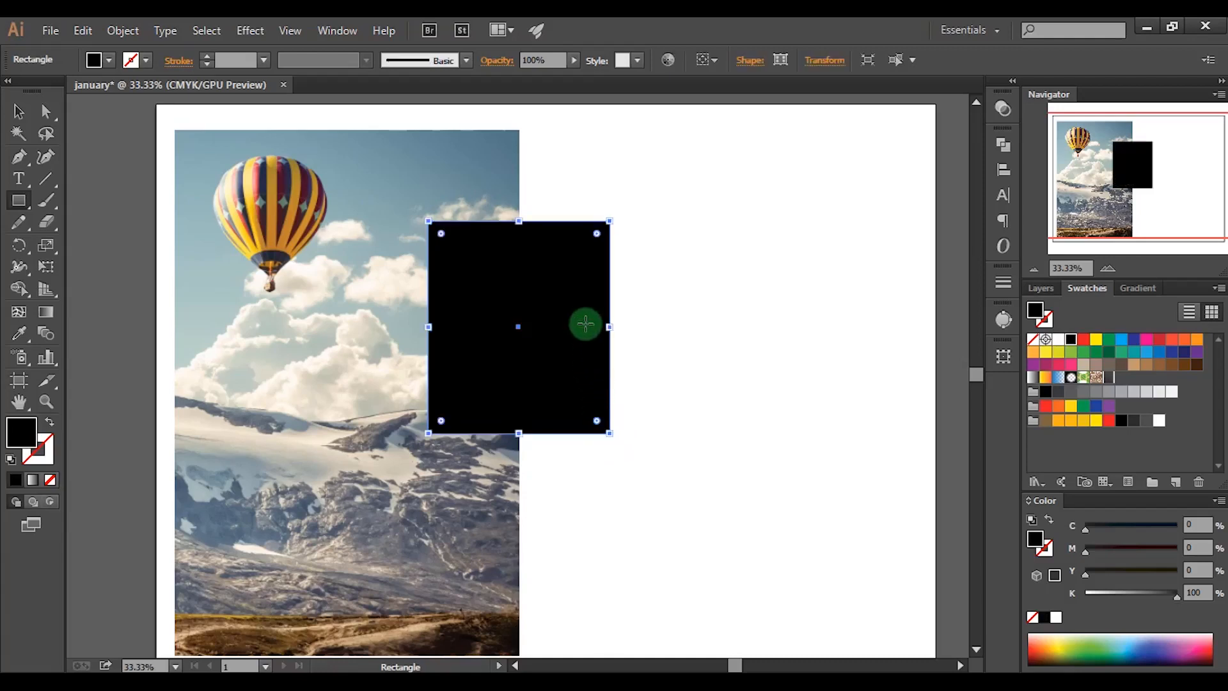
pyautogui.moveTo(1047, 421)
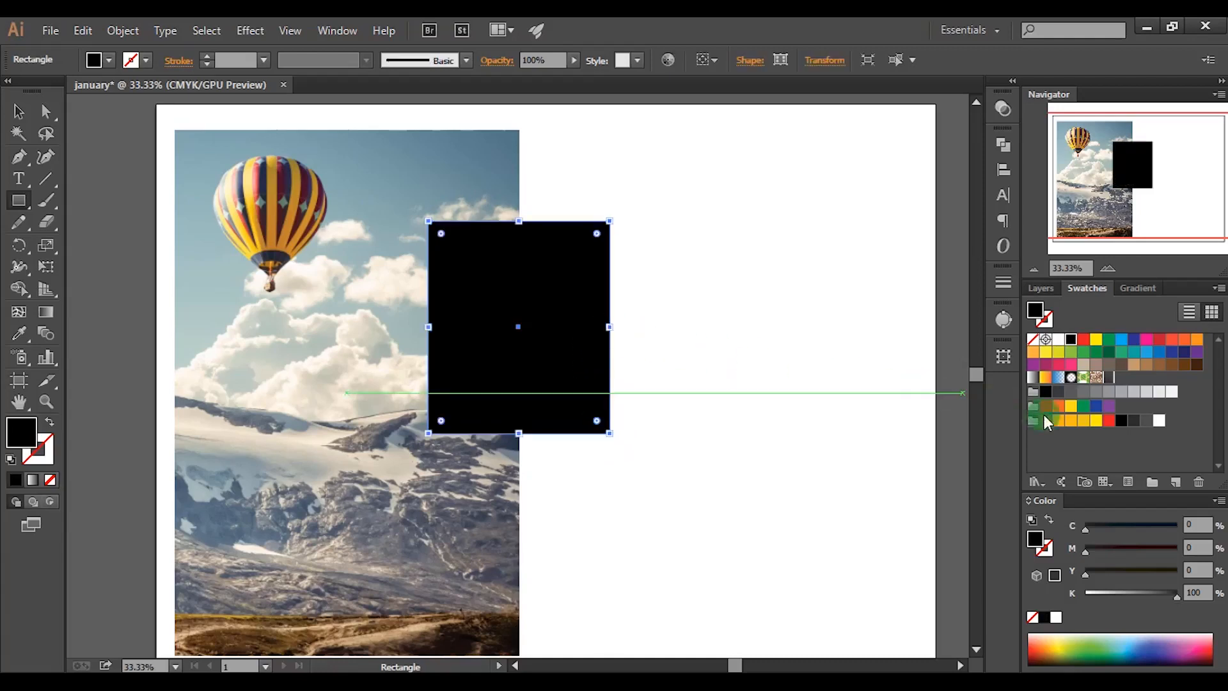
pyautogui.click(1128, 420)
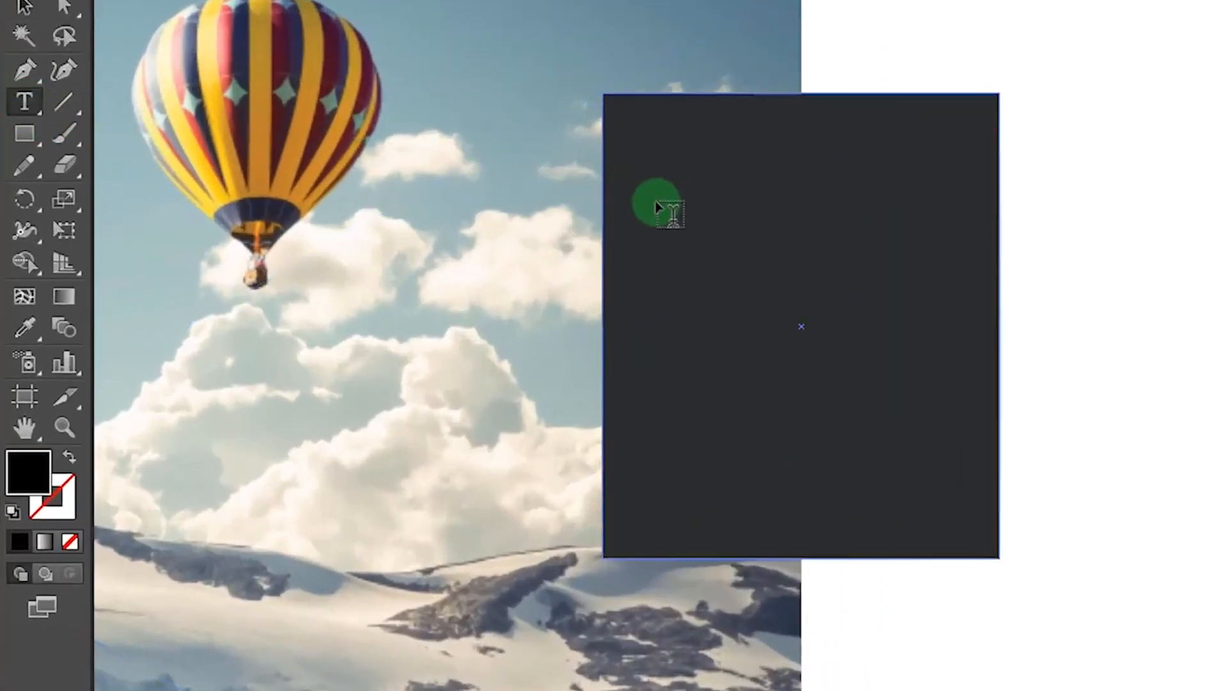
pyautogui.moveTo(885, 226)
pyautogui.write('JANUARY')
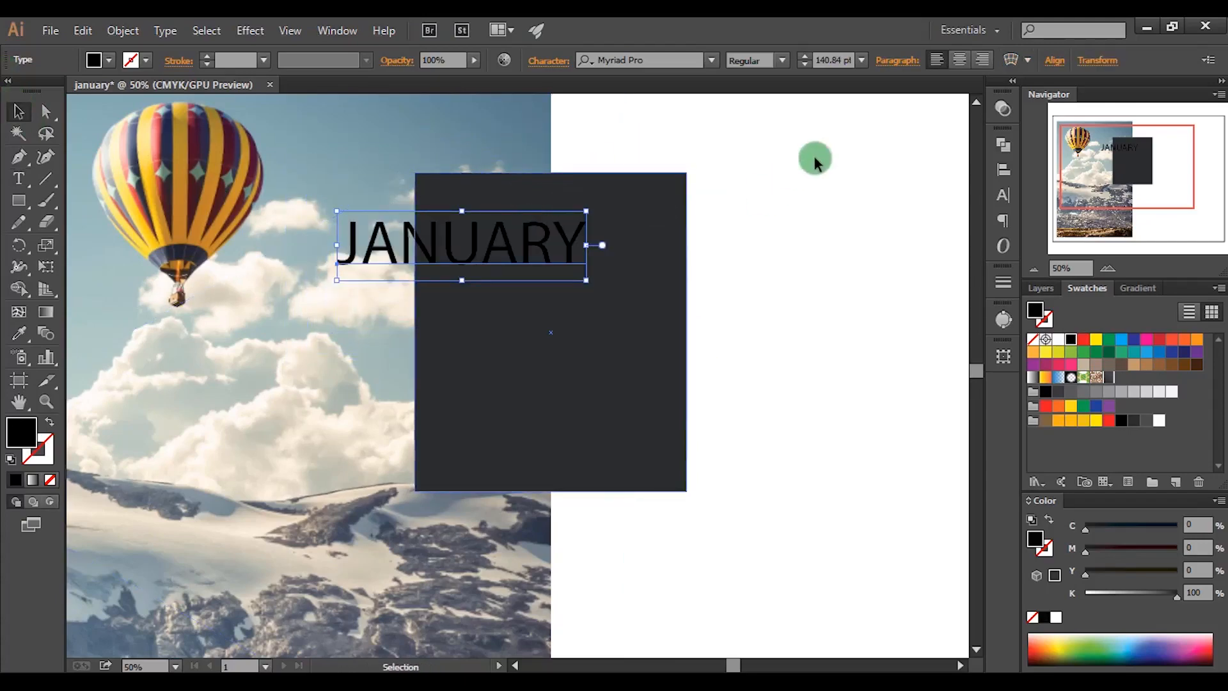
# Set the JANUARY text to Bold and add a large '01' below it
pyautogui.click(781, 60)
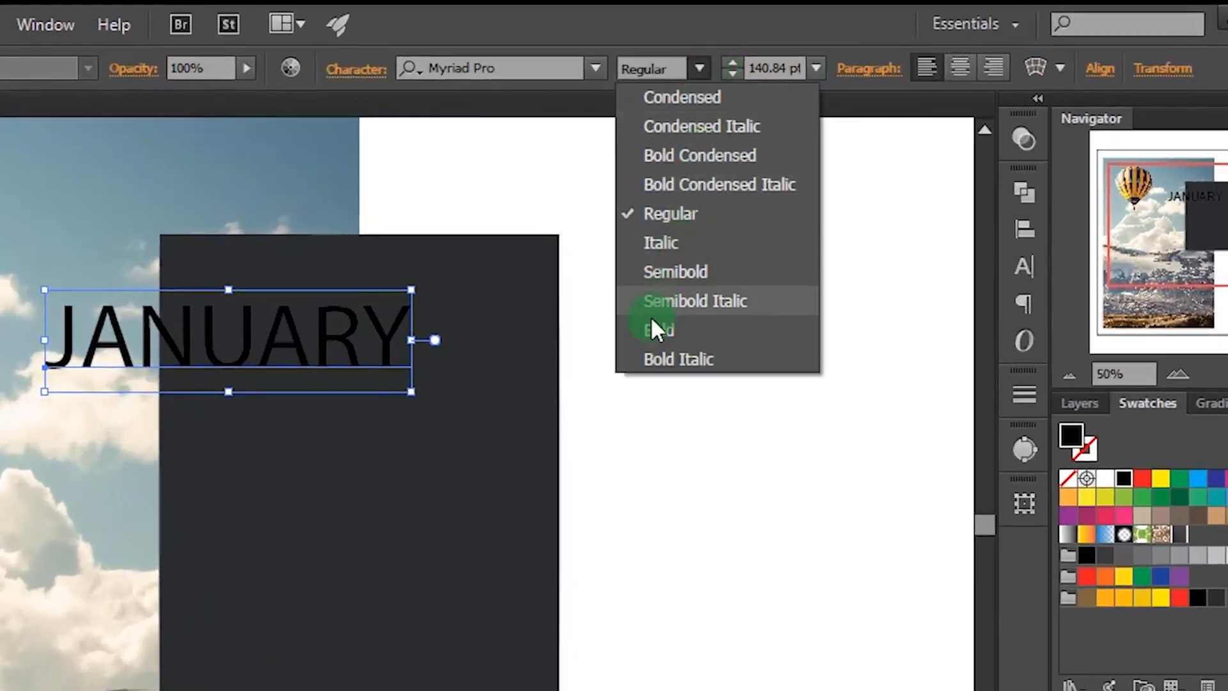
pyautogui.click(658, 329)
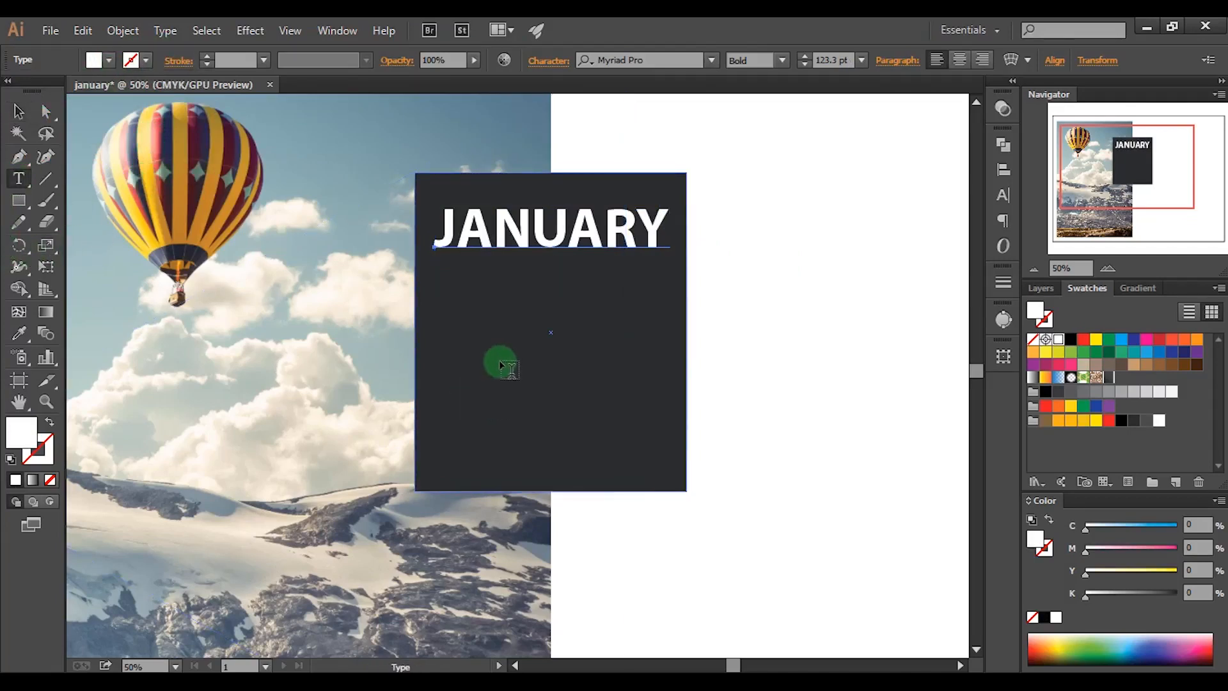
pyautogui.click(504, 359)
pyautogui.write('01')
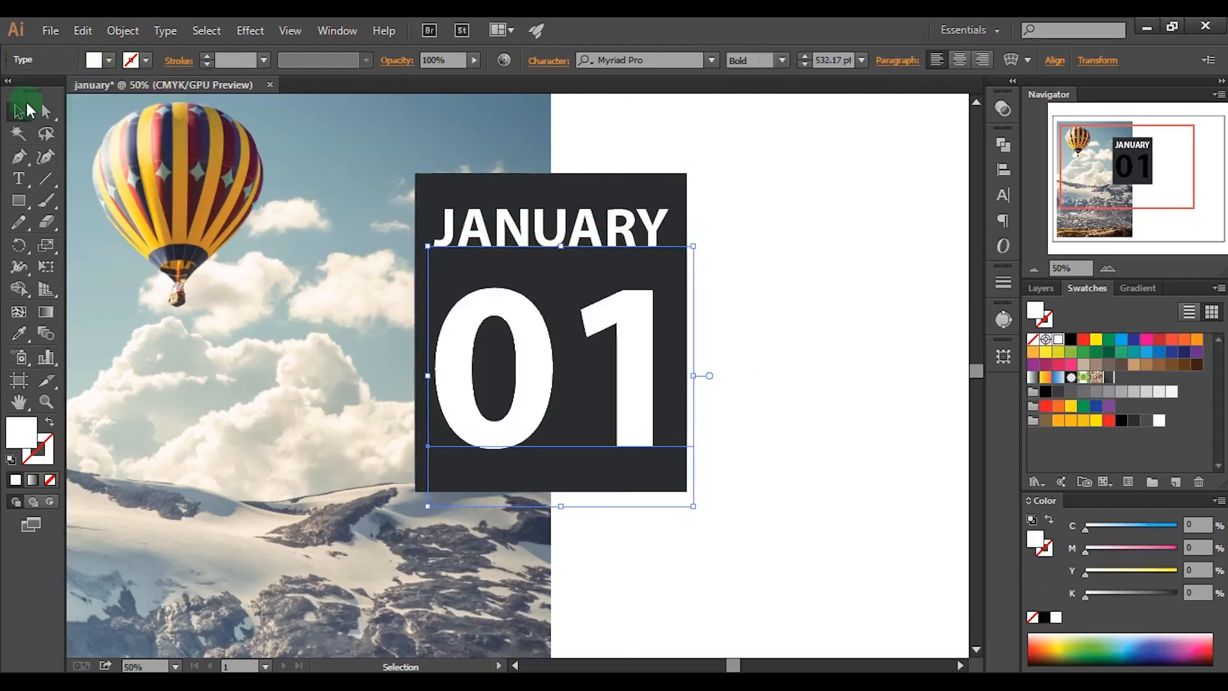
pyautogui.click(787, 221)
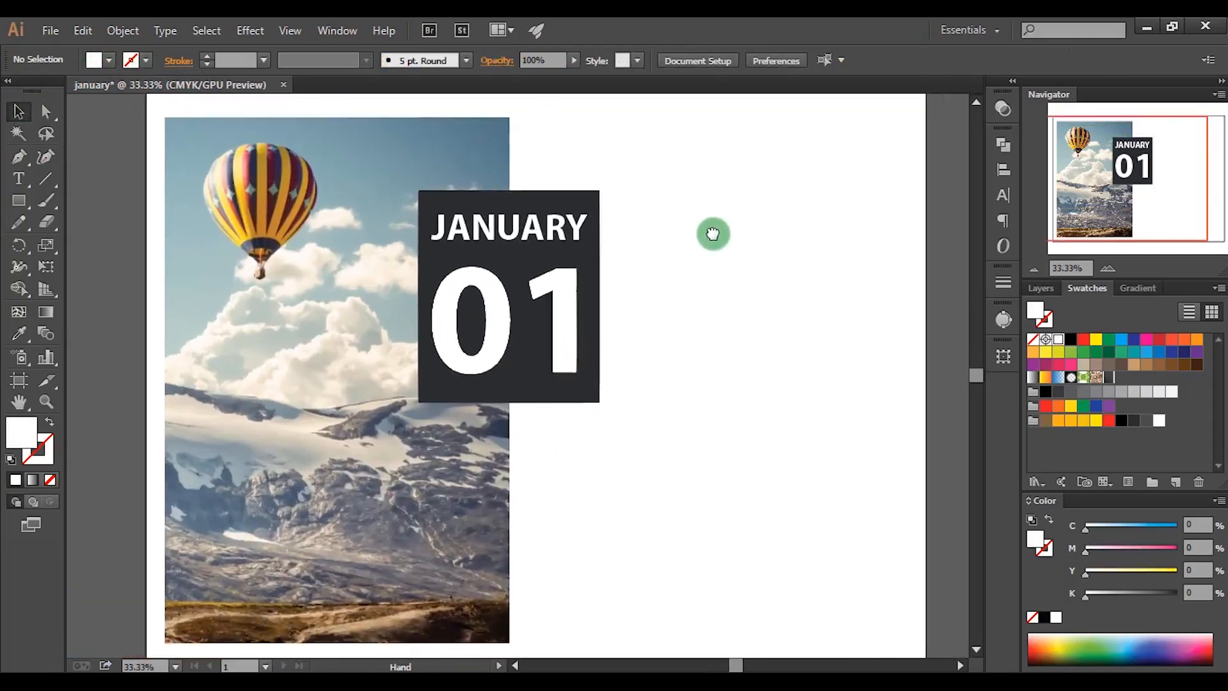
# Drag the logo file from the pics folder onto the artboard, right of the label
pyautogui.click(422, 628)
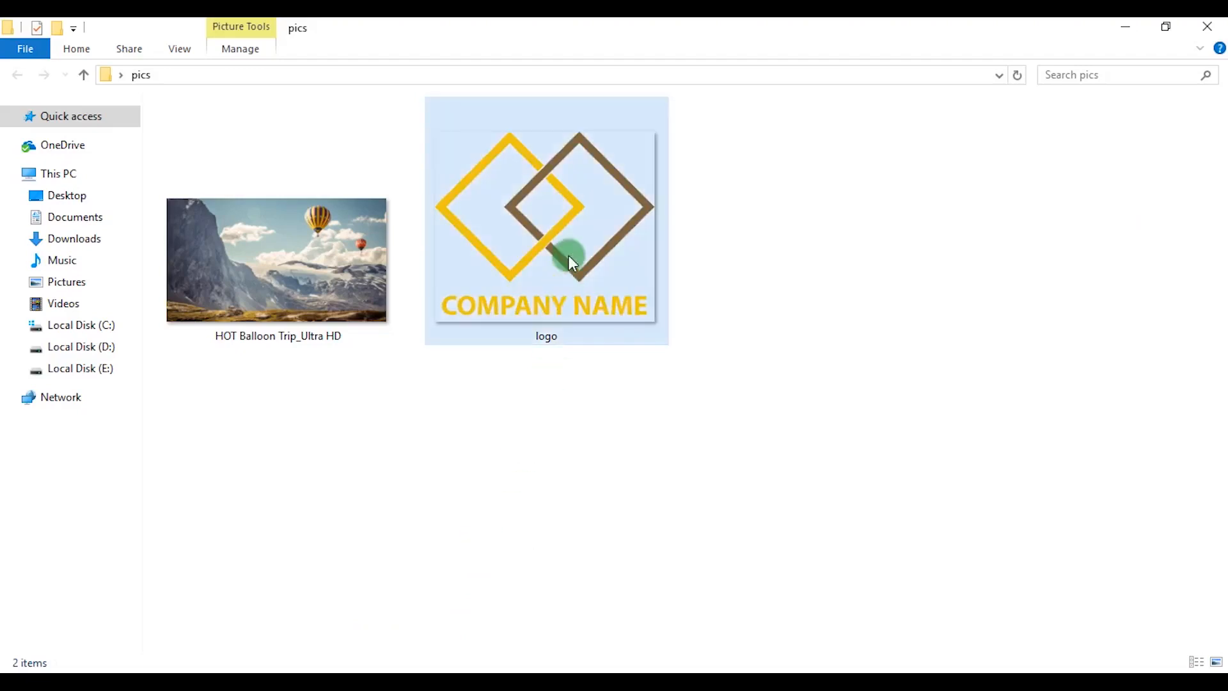
pyautogui.click(546, 222)
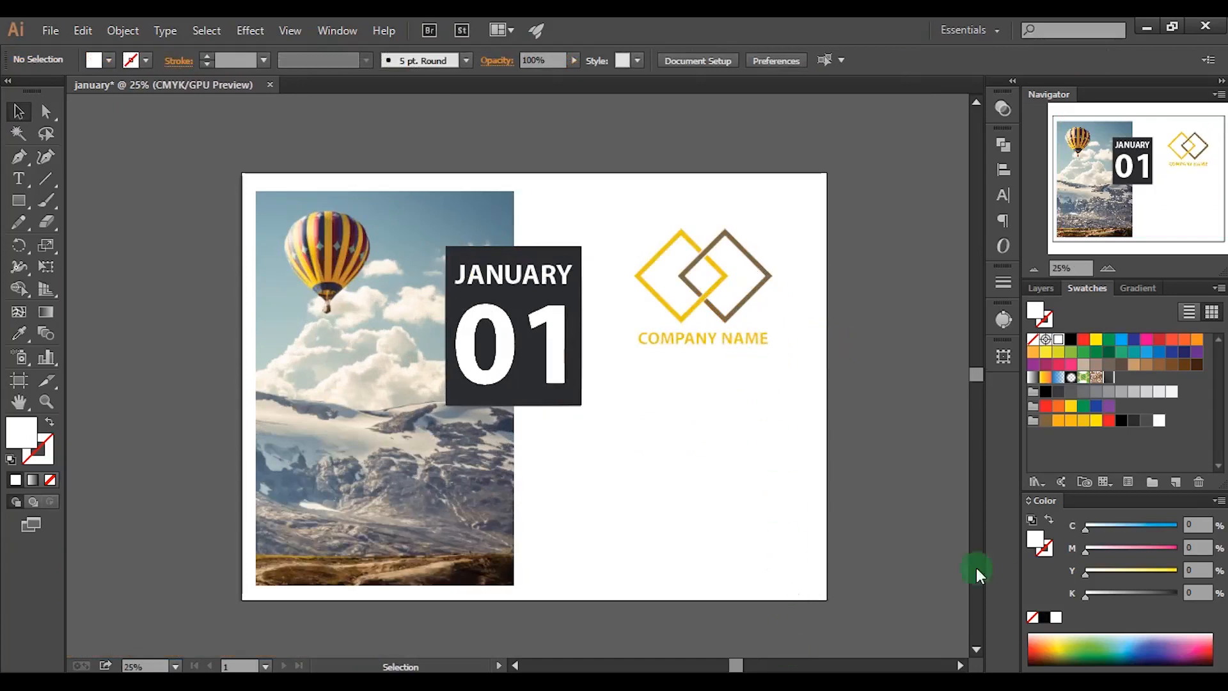
# Draw a large rectangle and fill it with a bright orange
pyautogui.click(18, 201)
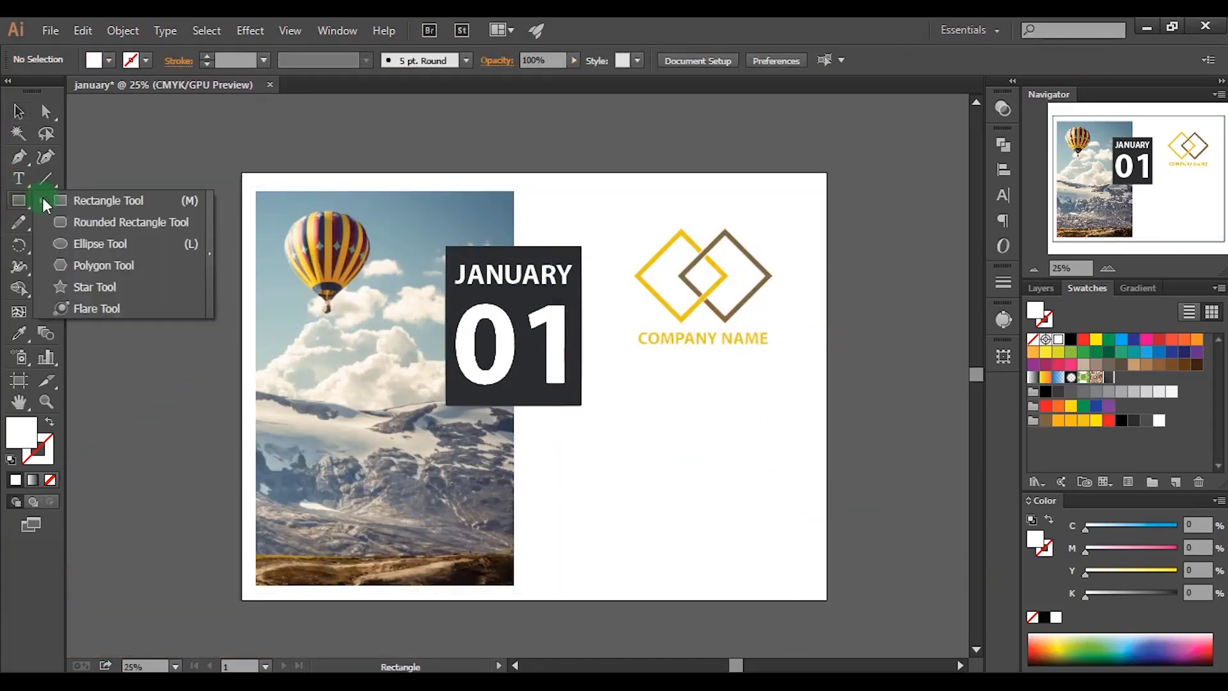
pyautogui.click(109, 200)
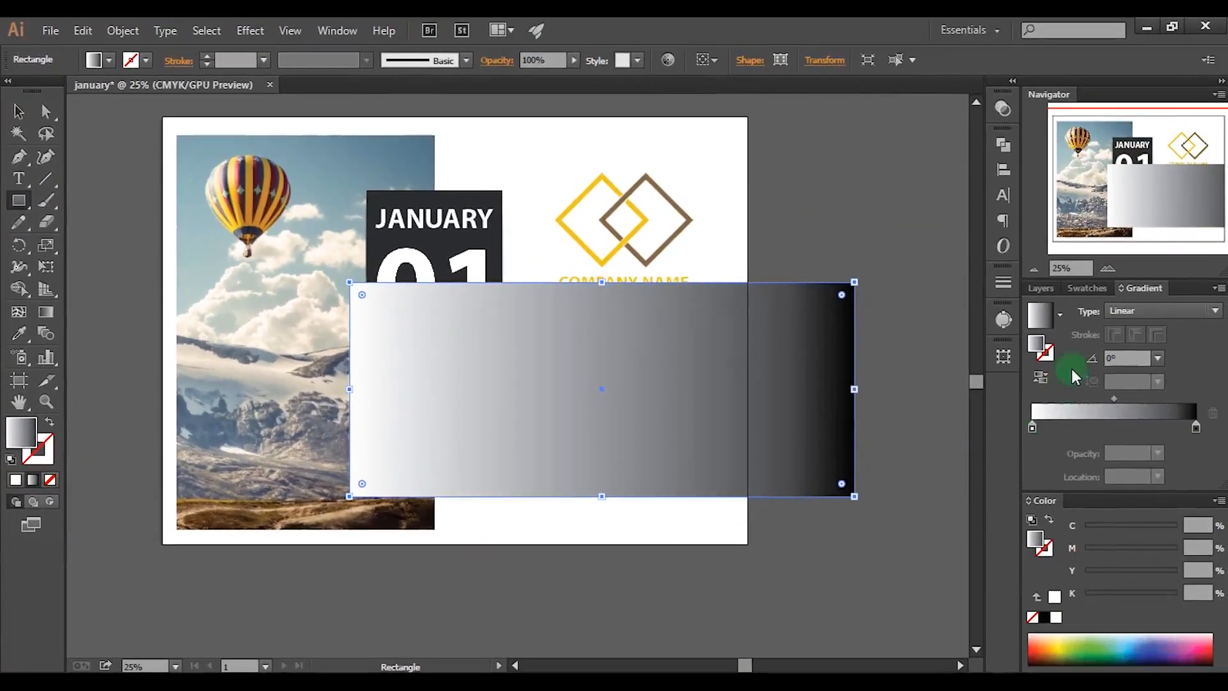
pyautogui.click(1032, 426)
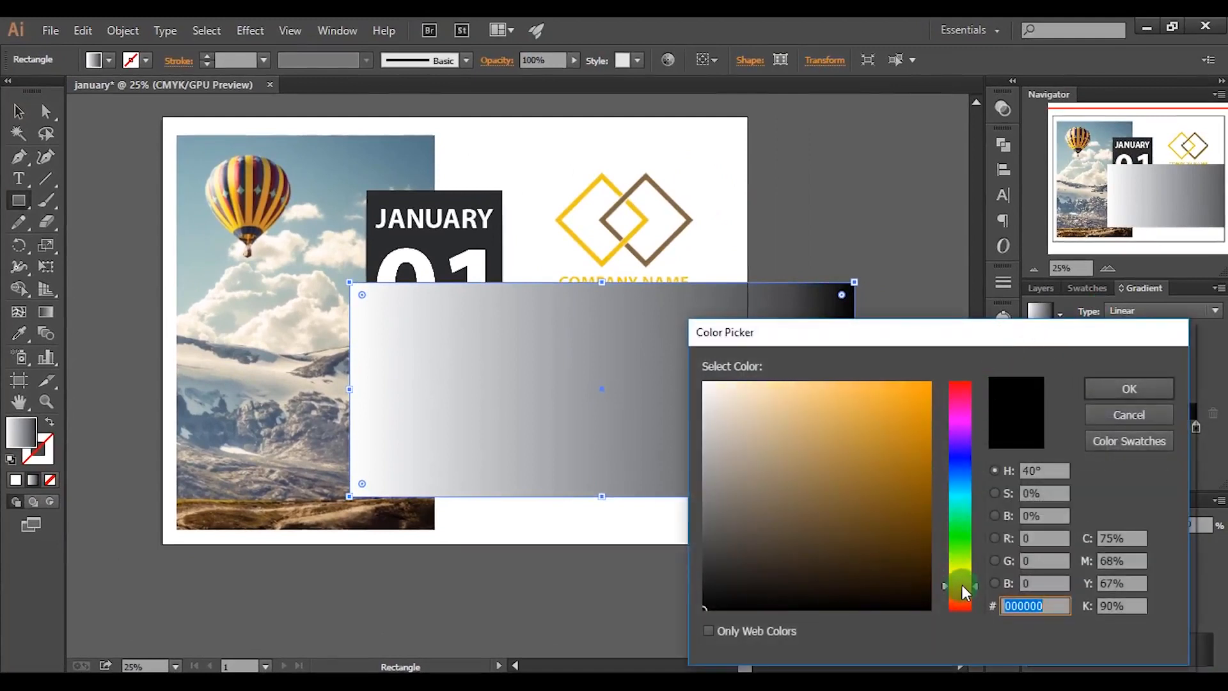
pyautogui.click(942, 379)
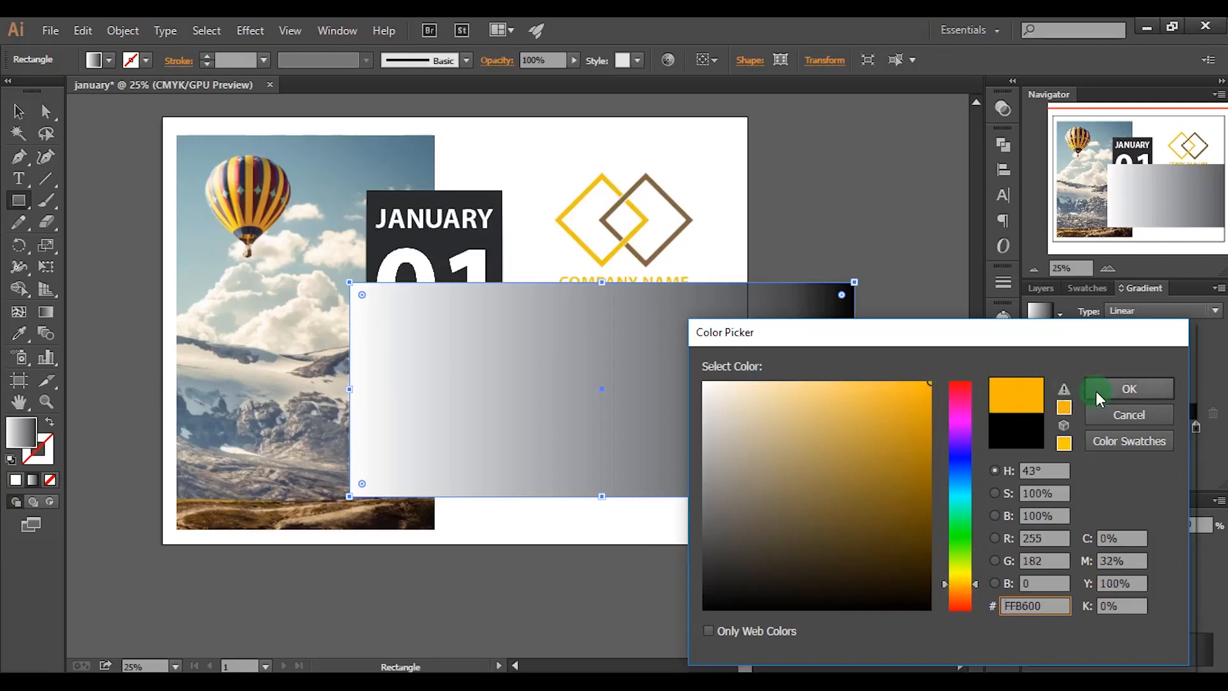
pyautogui.click(922, 398)
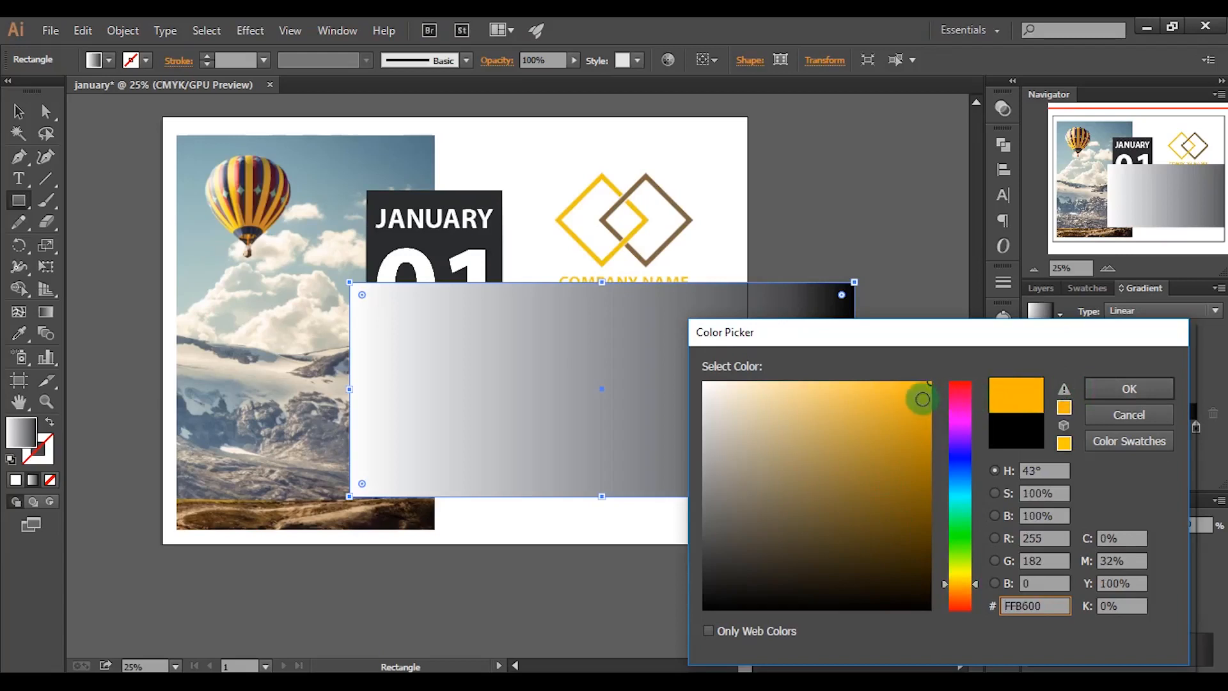
pyautogui.click(938, 404)
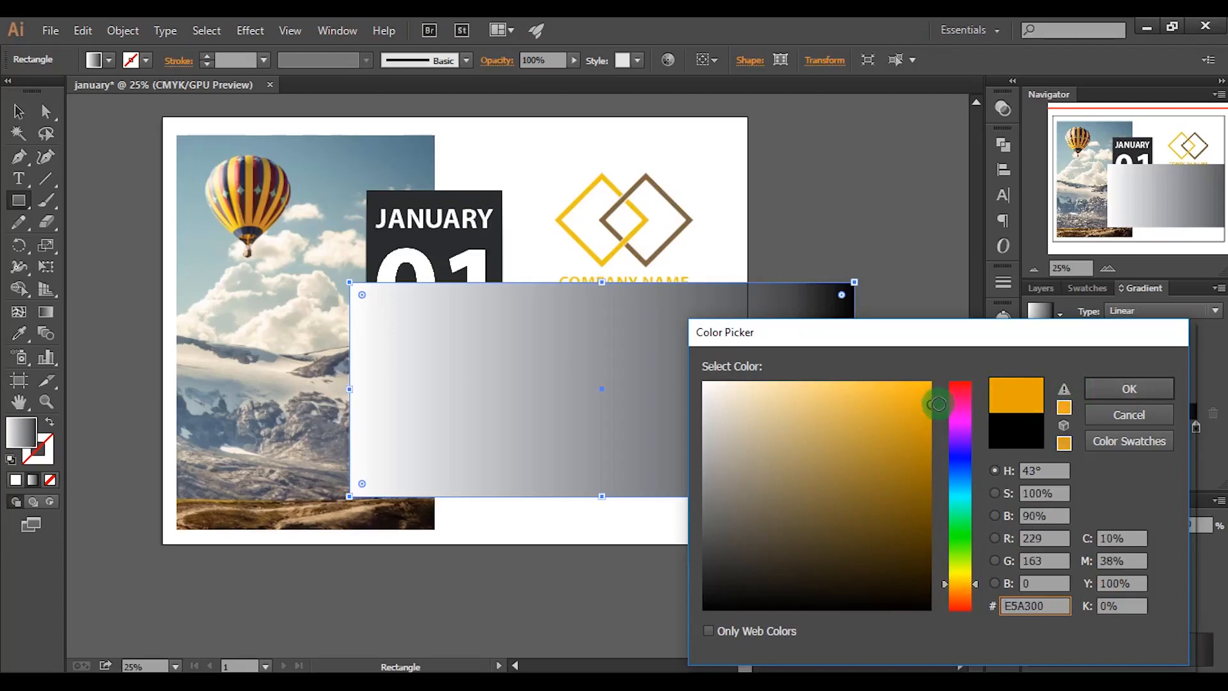
pyautogui.click(1128, 390)
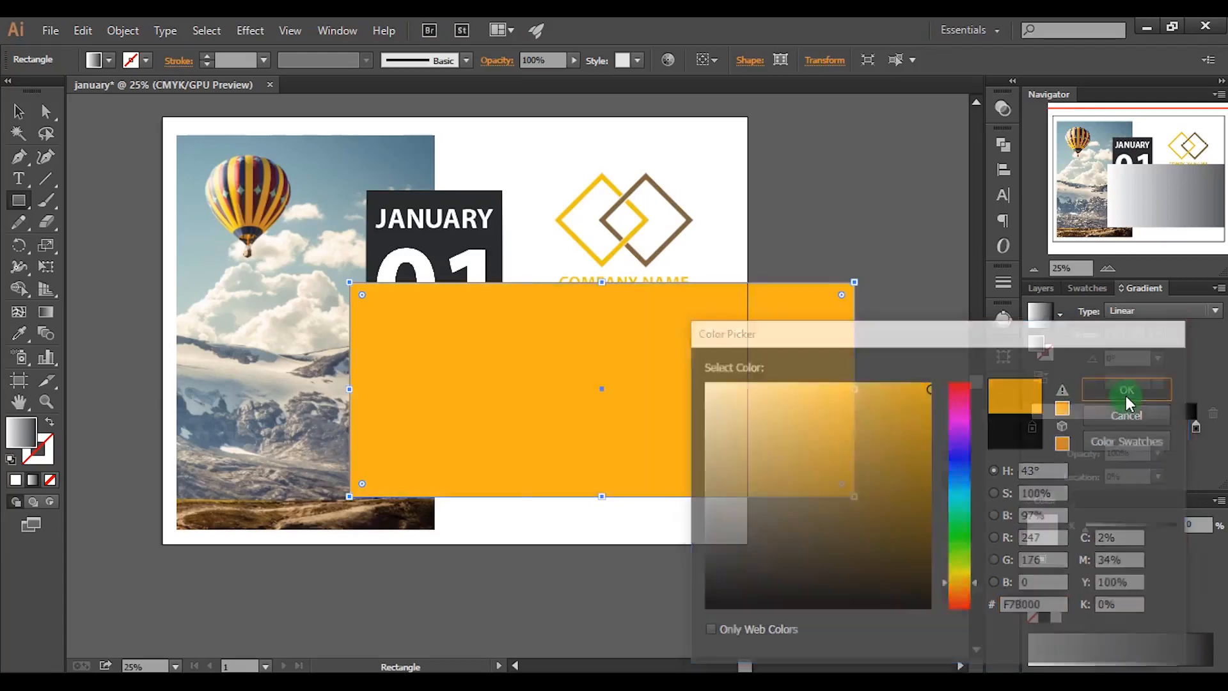
# Apply a linear gradient, recolor its dark stop yellow, and fade that stop to 0% opacity
pyautogui.click(1126, 390)
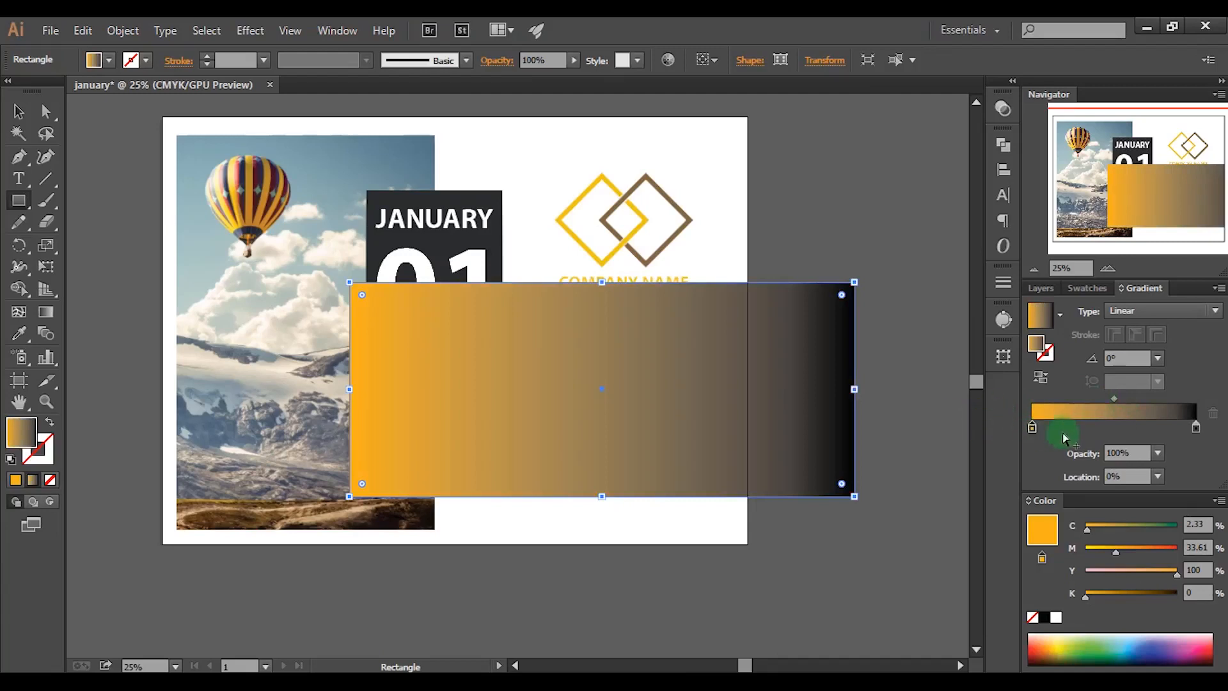
pyautogui.click(1194, 427)
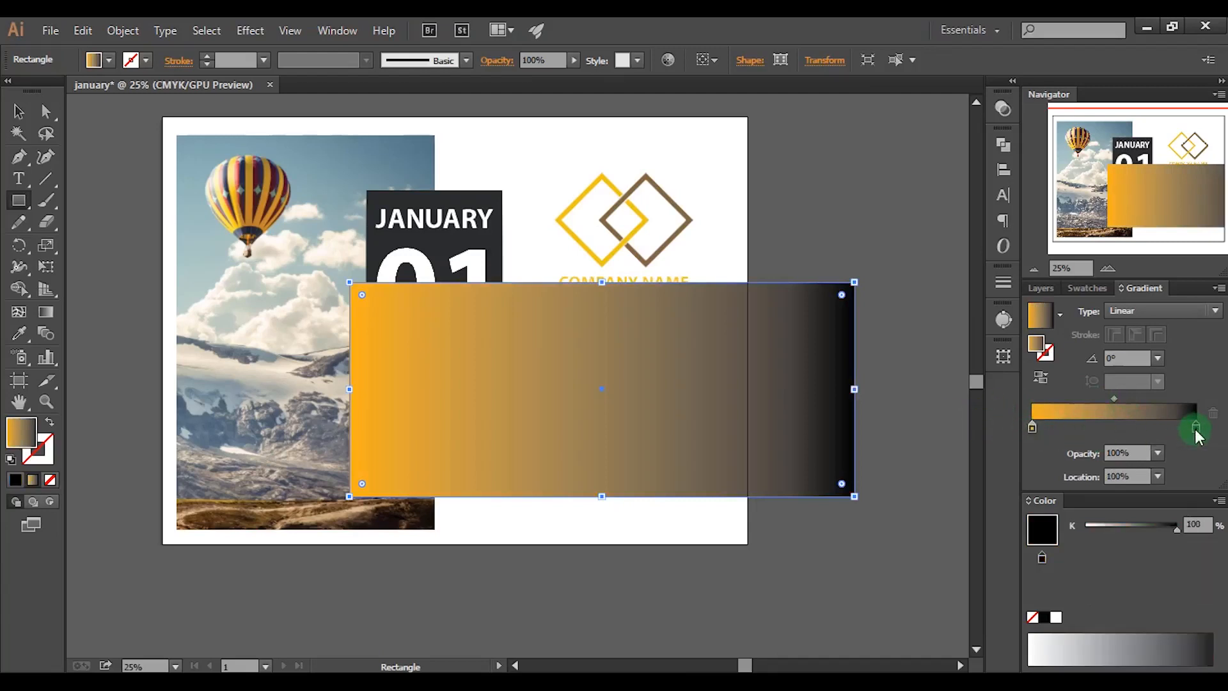
pyautogui.moveTo(1040, 344)
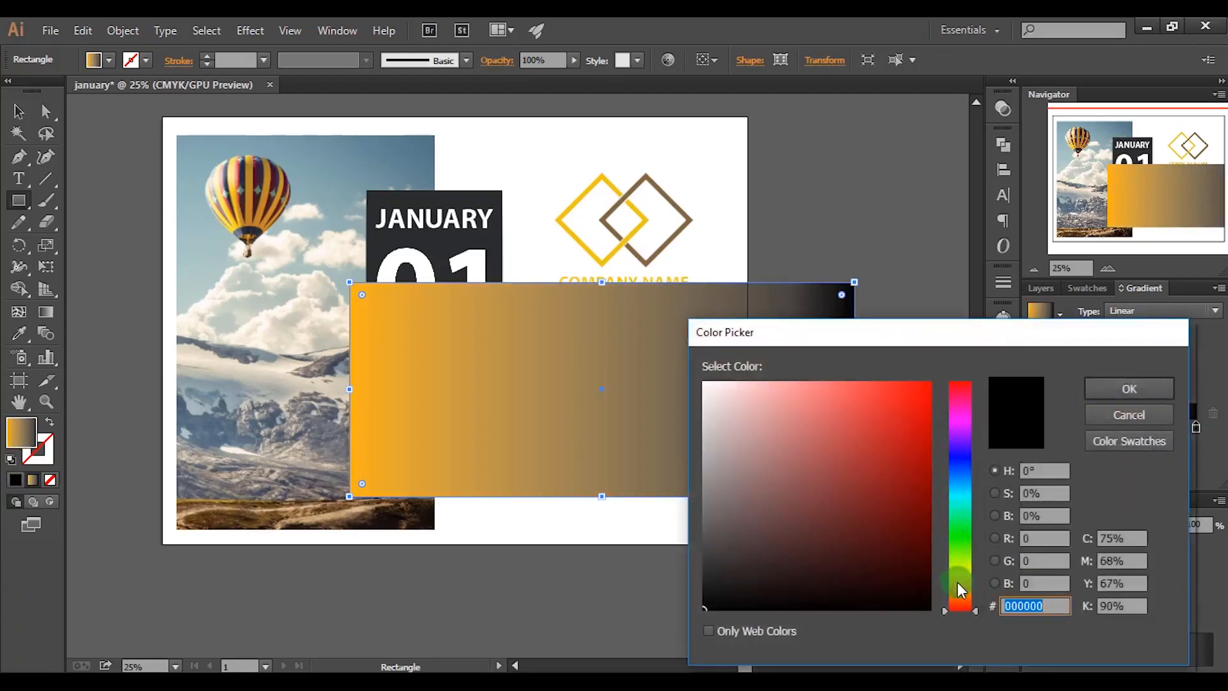
pyautogui.click(917, 456)
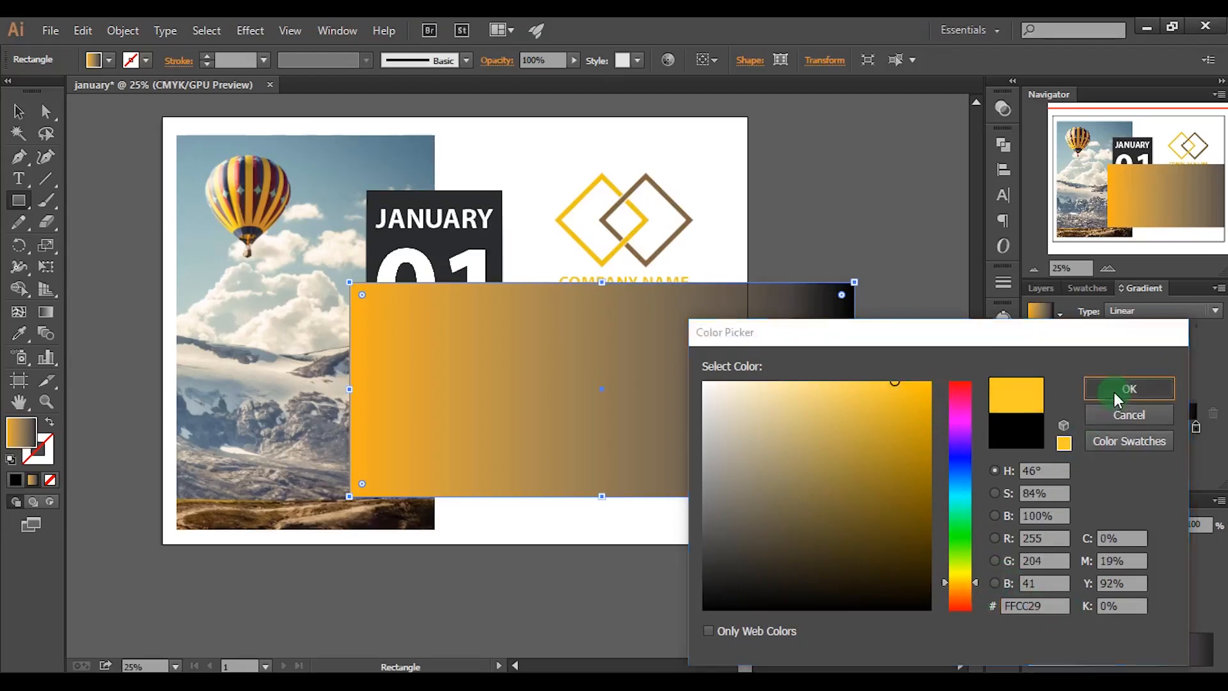
pyautogui.click(1128, 389)
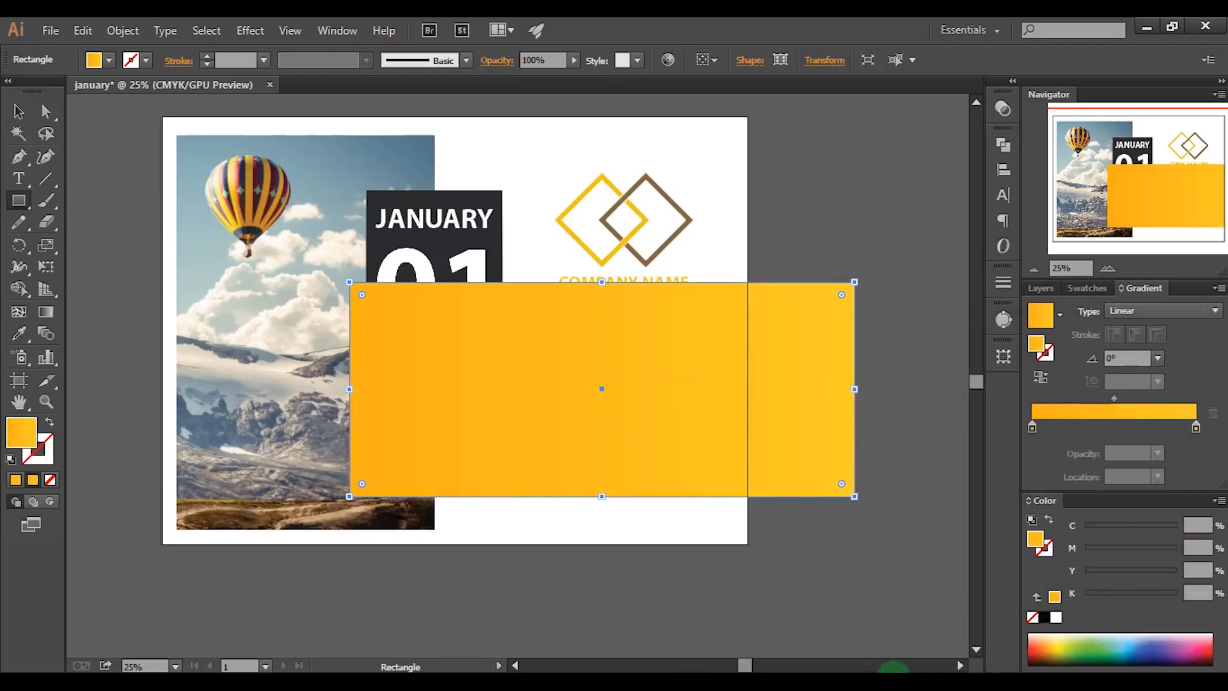
pyautogui.click(1194, 411)
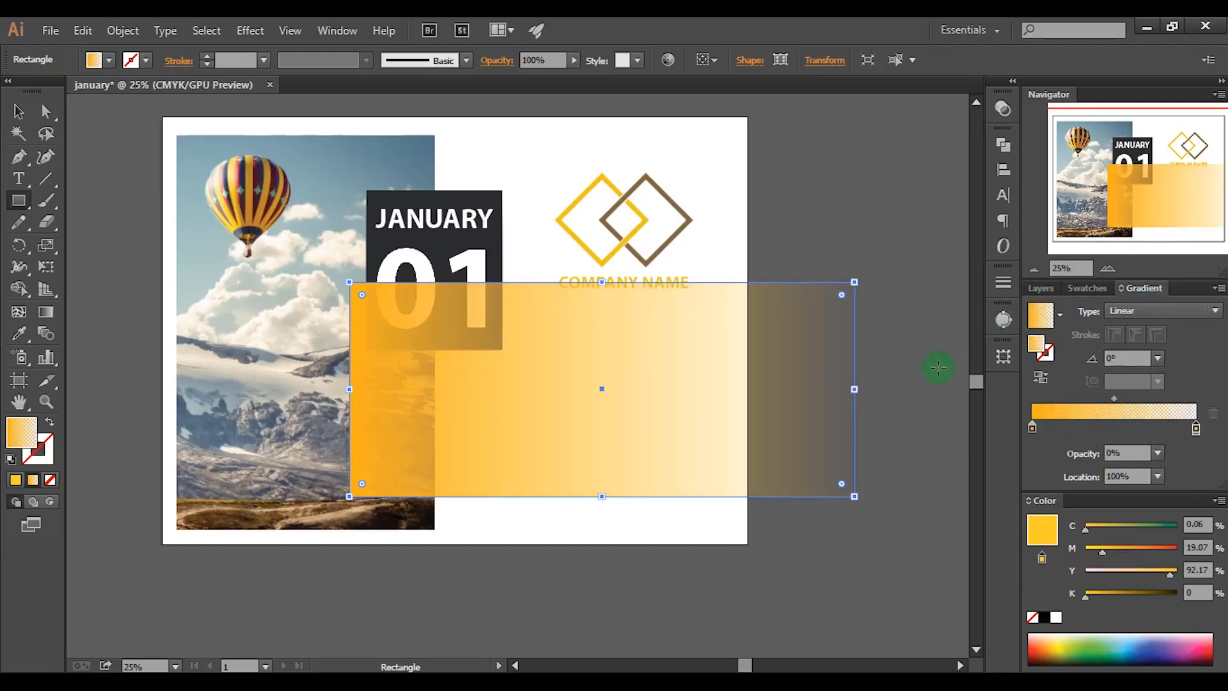
# Shear the gradient rectangle into a slanted band, send it to back, and deselect
pyautogui.click(1040, 377)
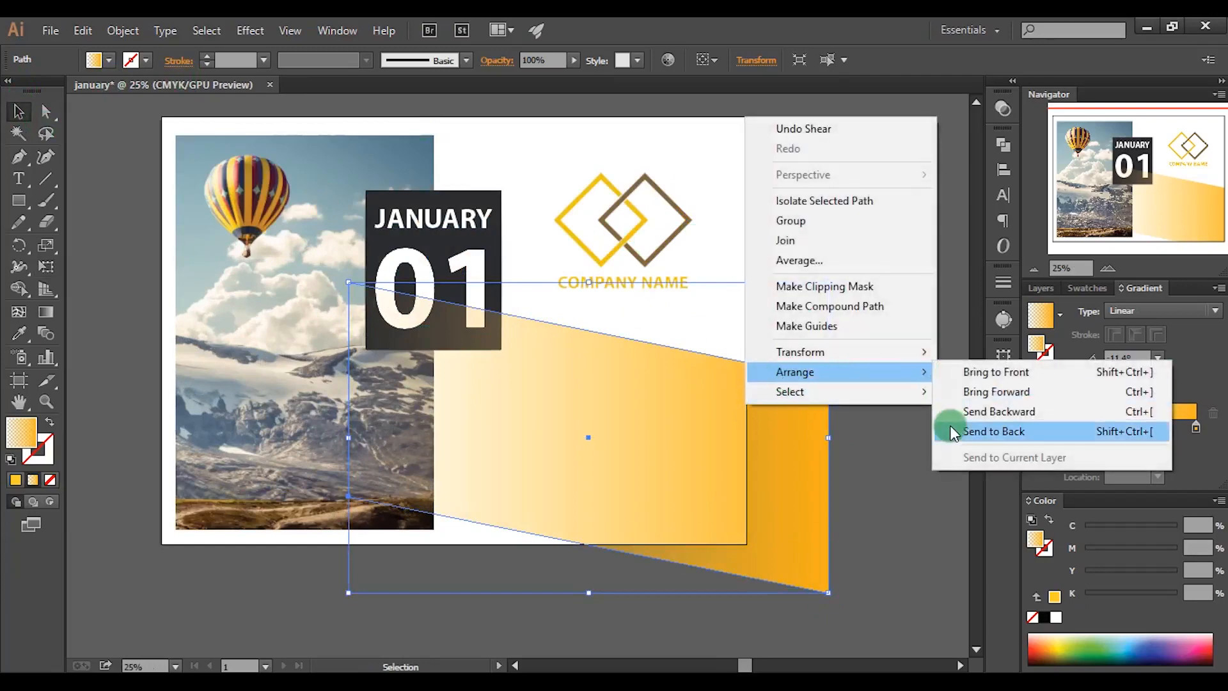
pyautogui.click(994, 430)
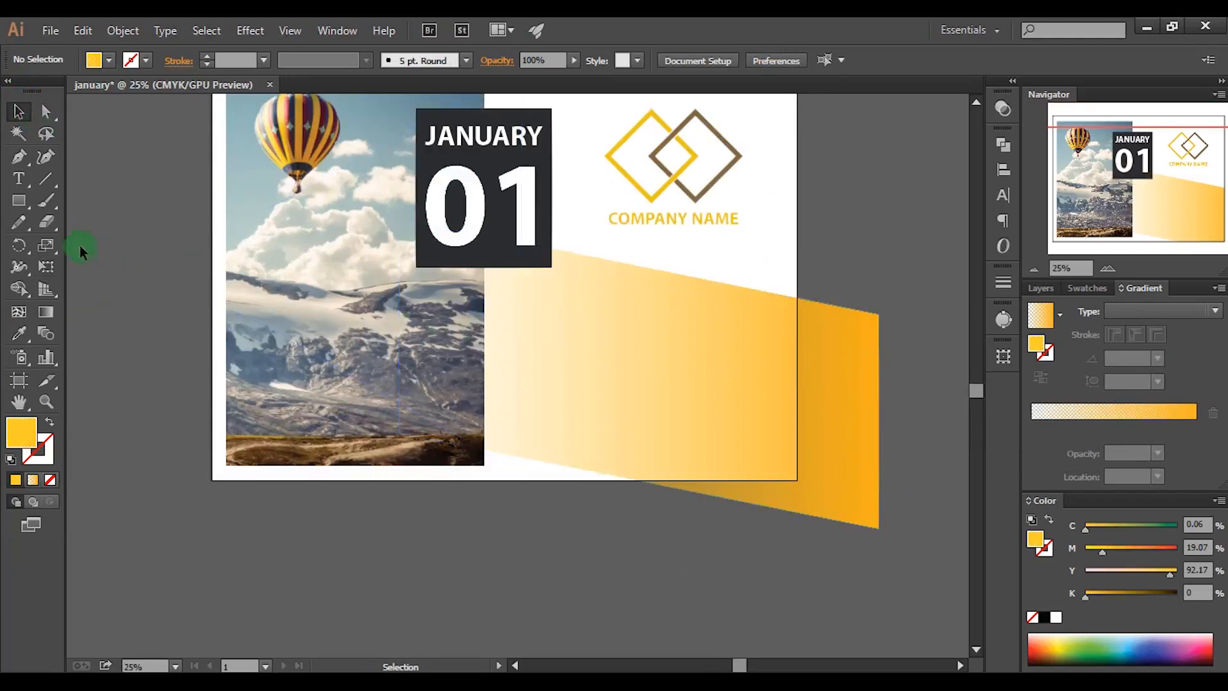
pyautogui.click(19, 201)
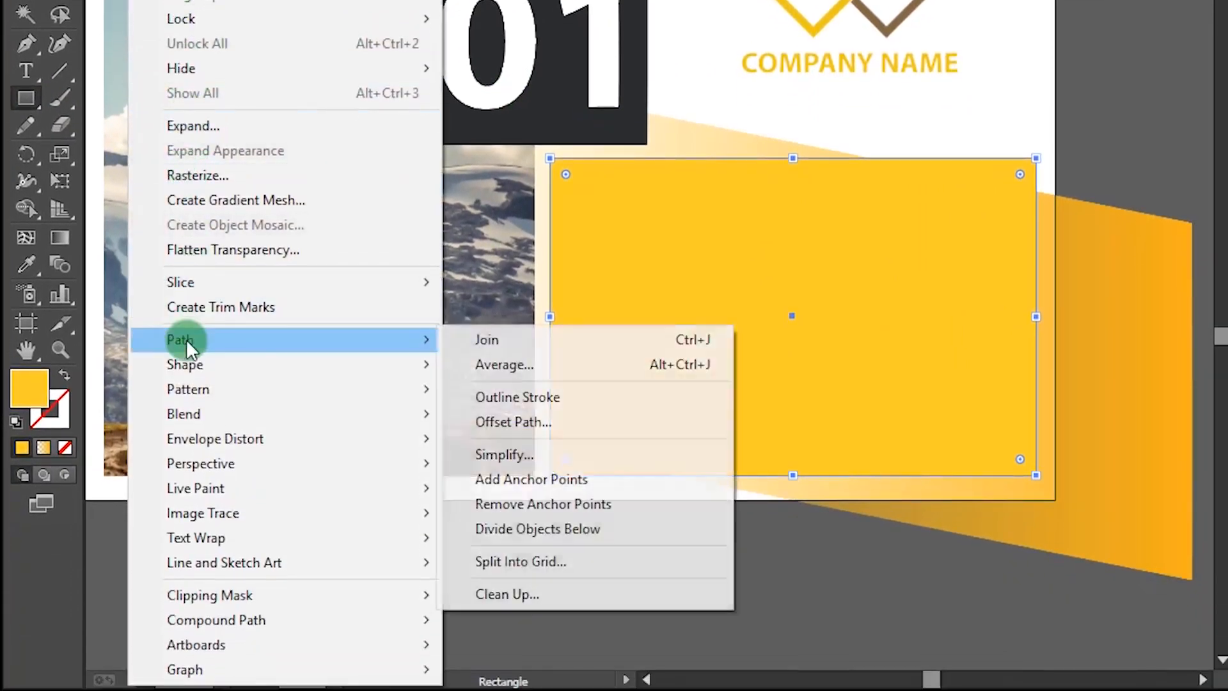
# Split the rectangle into a grid of 6 rows and 7 columns with 0.05 px gutters
pyautogui.click(520, 561)
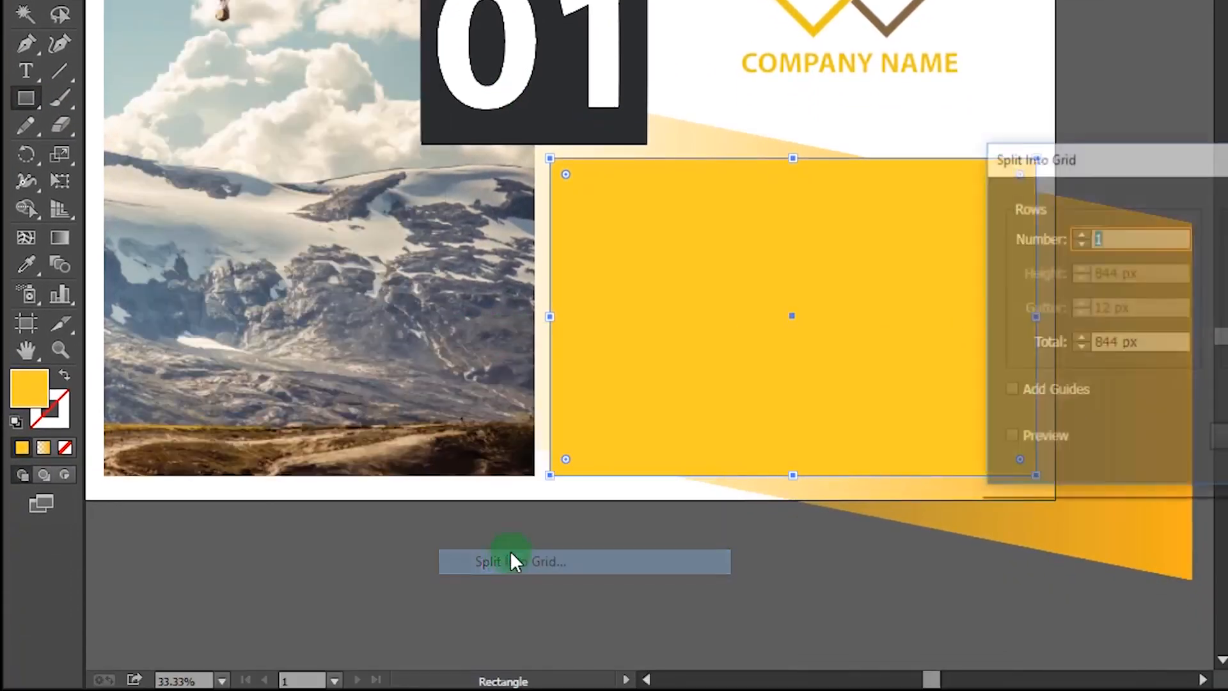
pyautogui.click(519, 562)
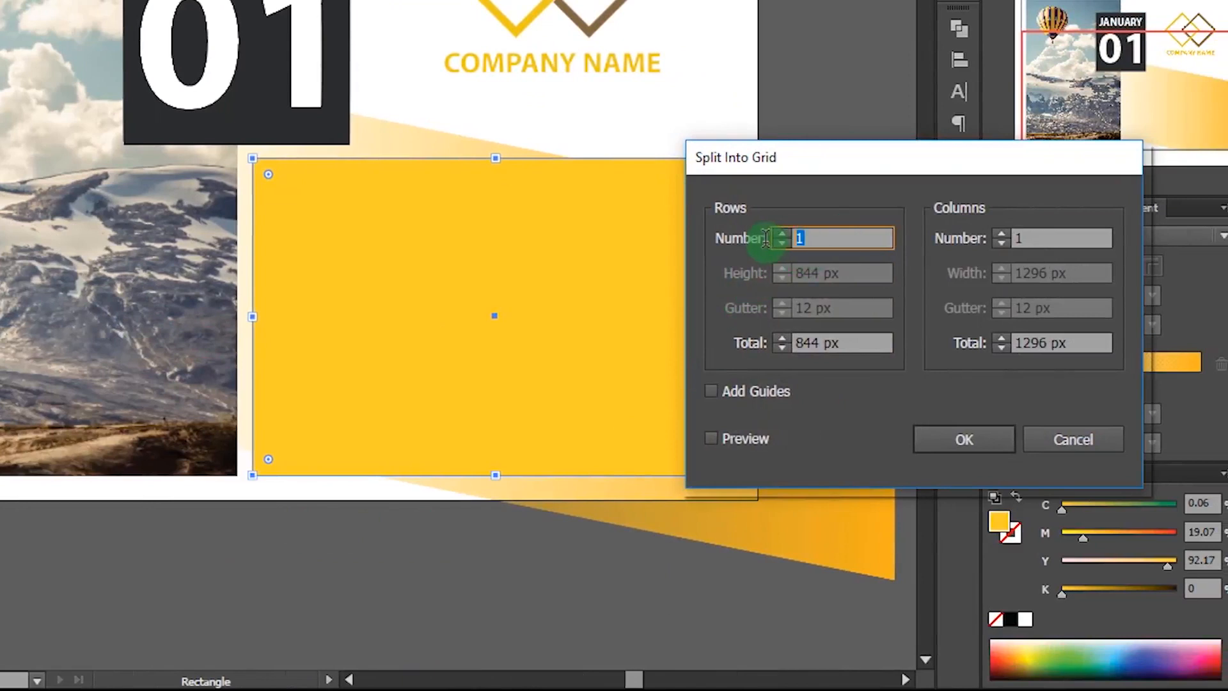
pyautogui.write('6')
pyautogui.click(1051, 238)
pyautogui.write('7')
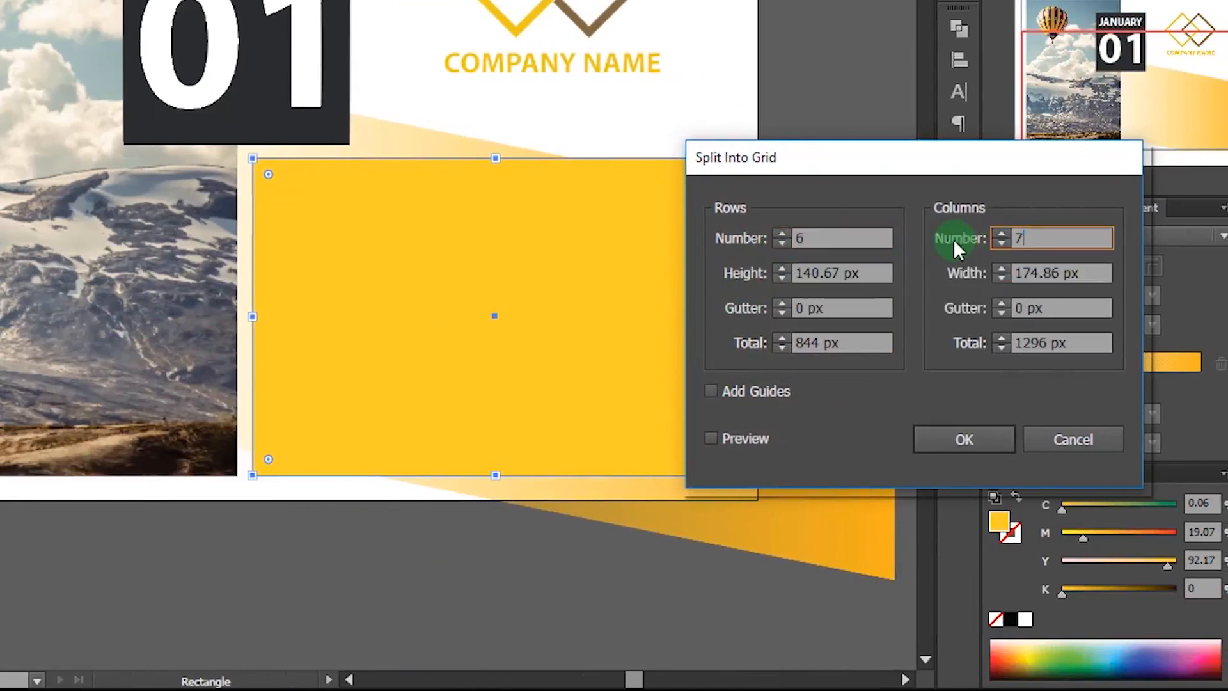
pyautogui.click(834, 307)
pyautogui.write('0.05')
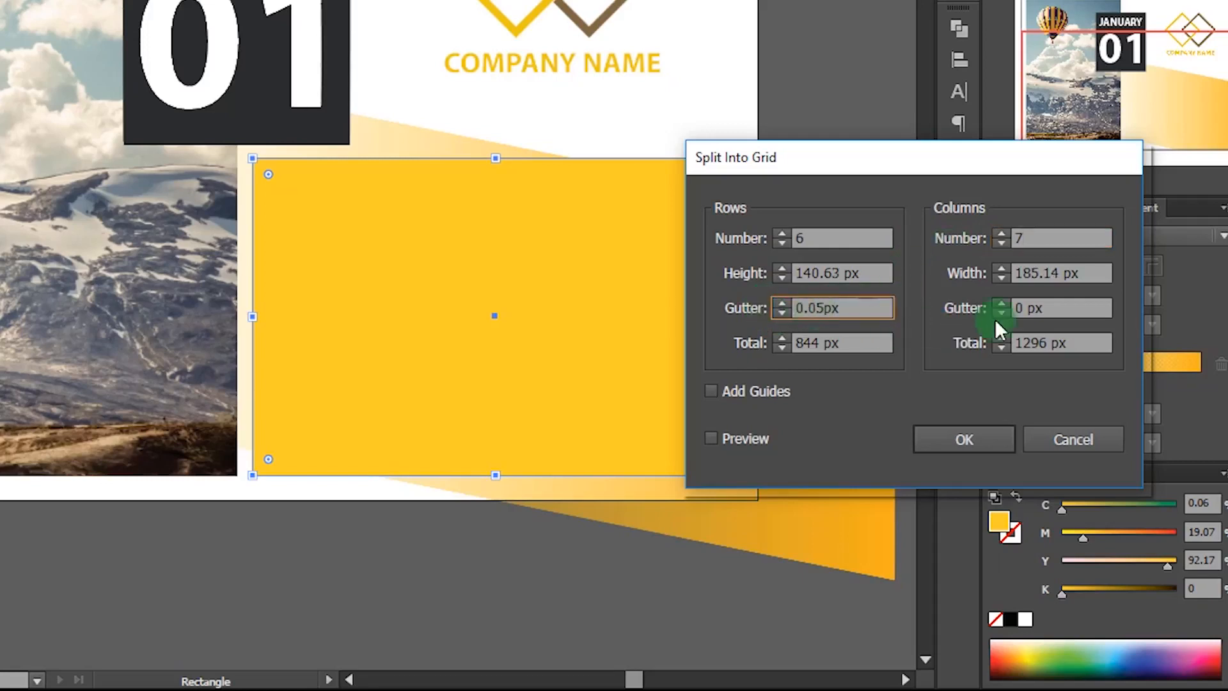
pyautogui.click(1061, 307)
pyautogui.write('0.05')
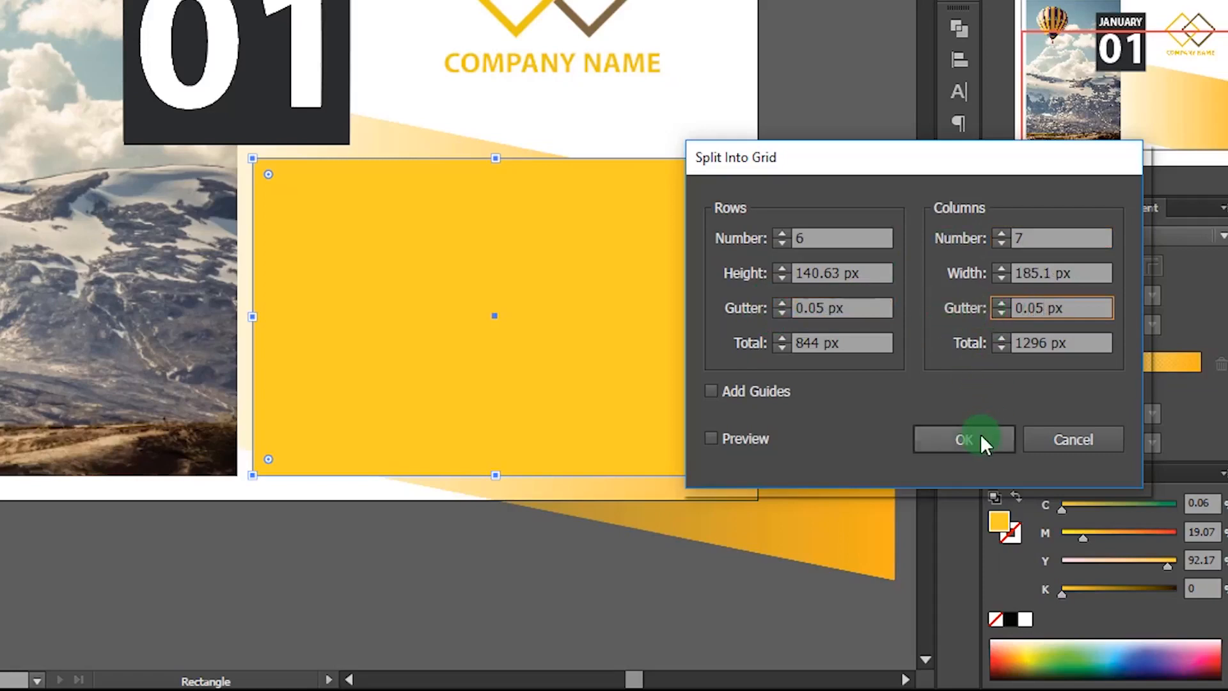
pyautogui.click(963, 438)
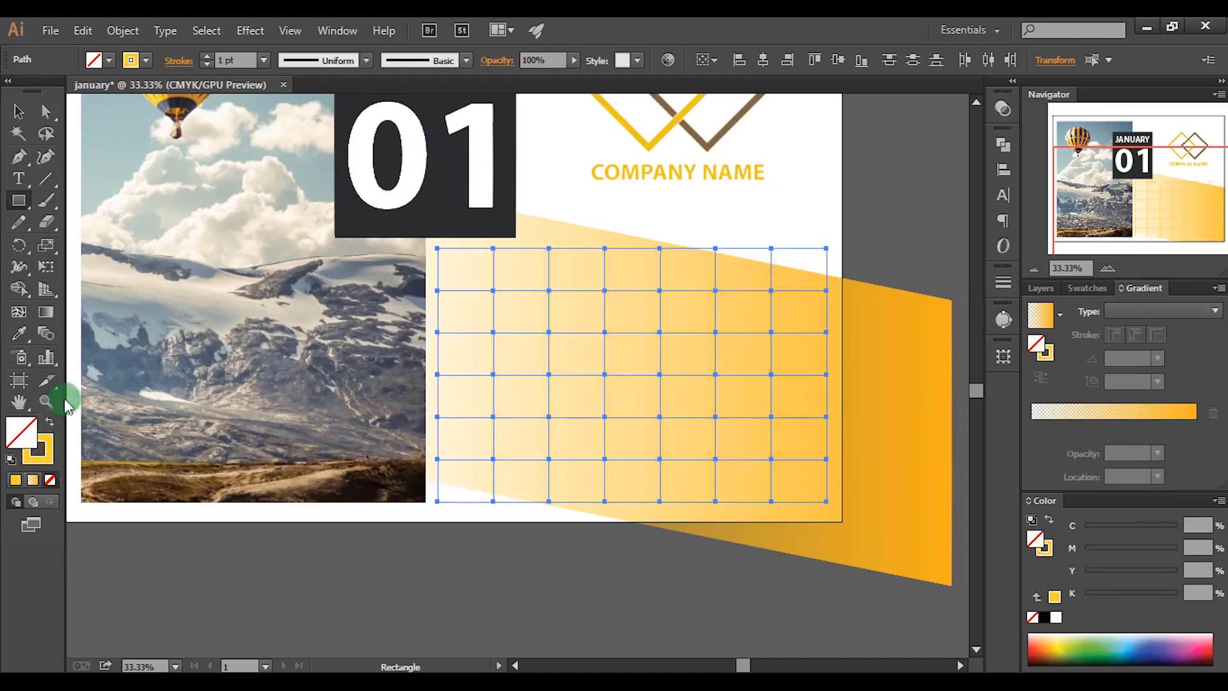
# Give the grid cells a thicker 7 pt yellow outline
pyautogui.click(265, 60)
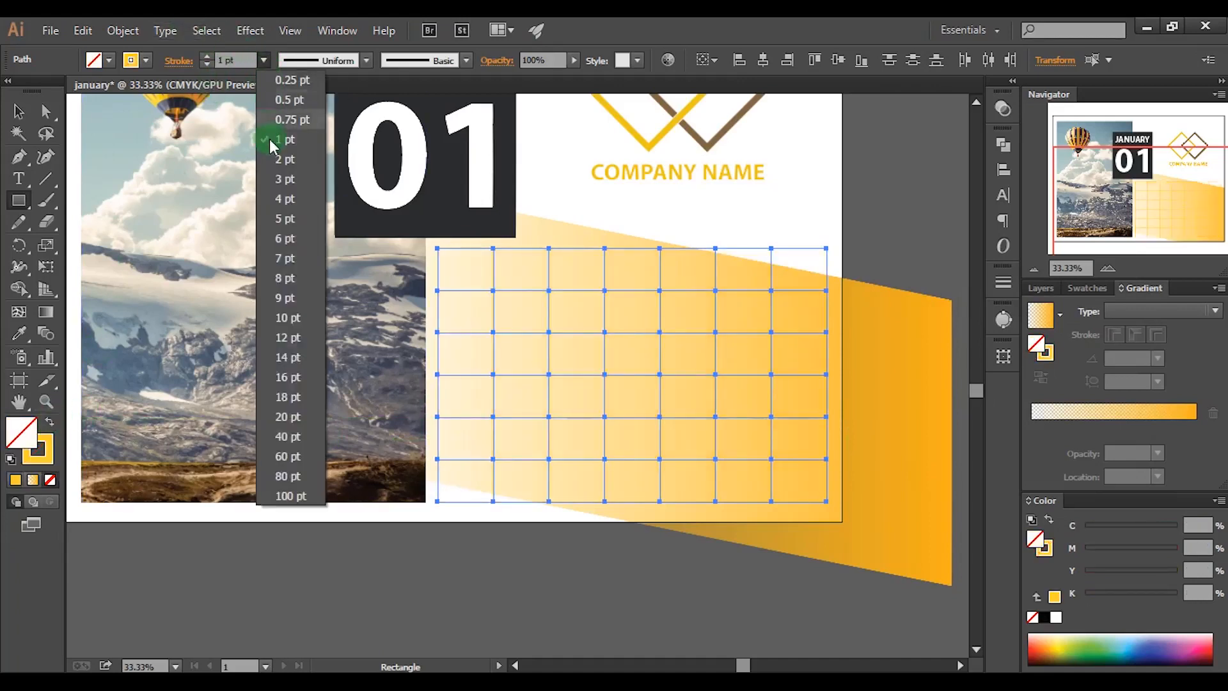
pyautogui.click(284, 258)
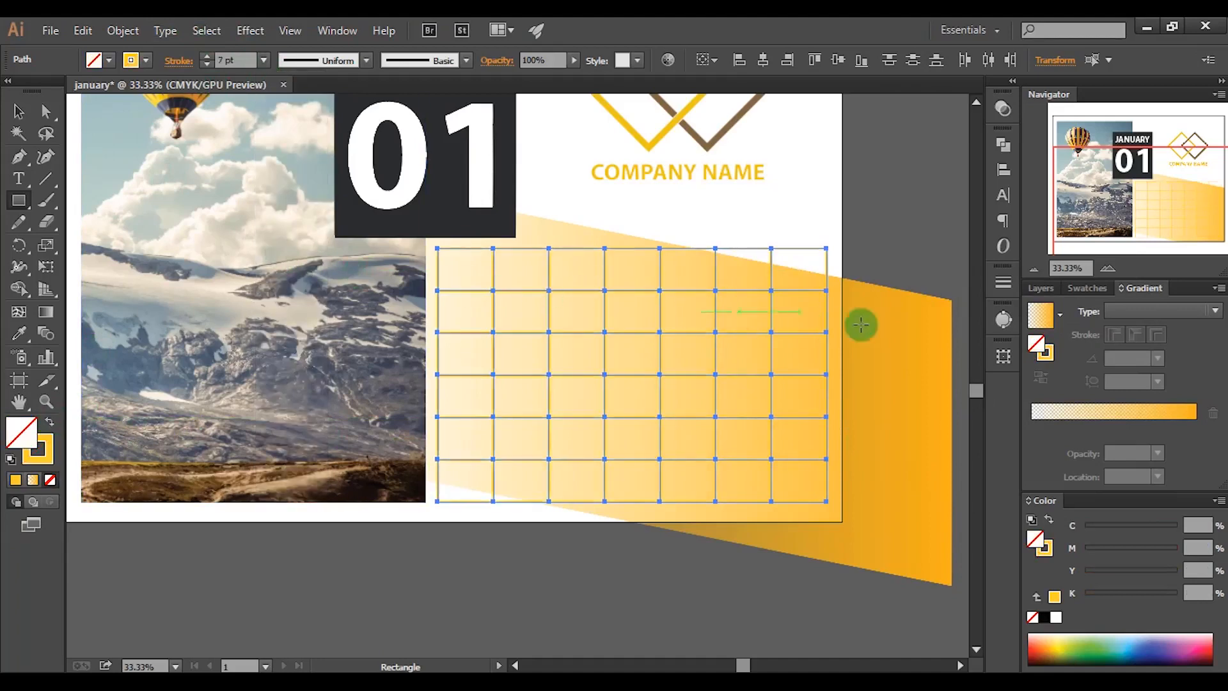
pyautogui.press('ctrl+g')
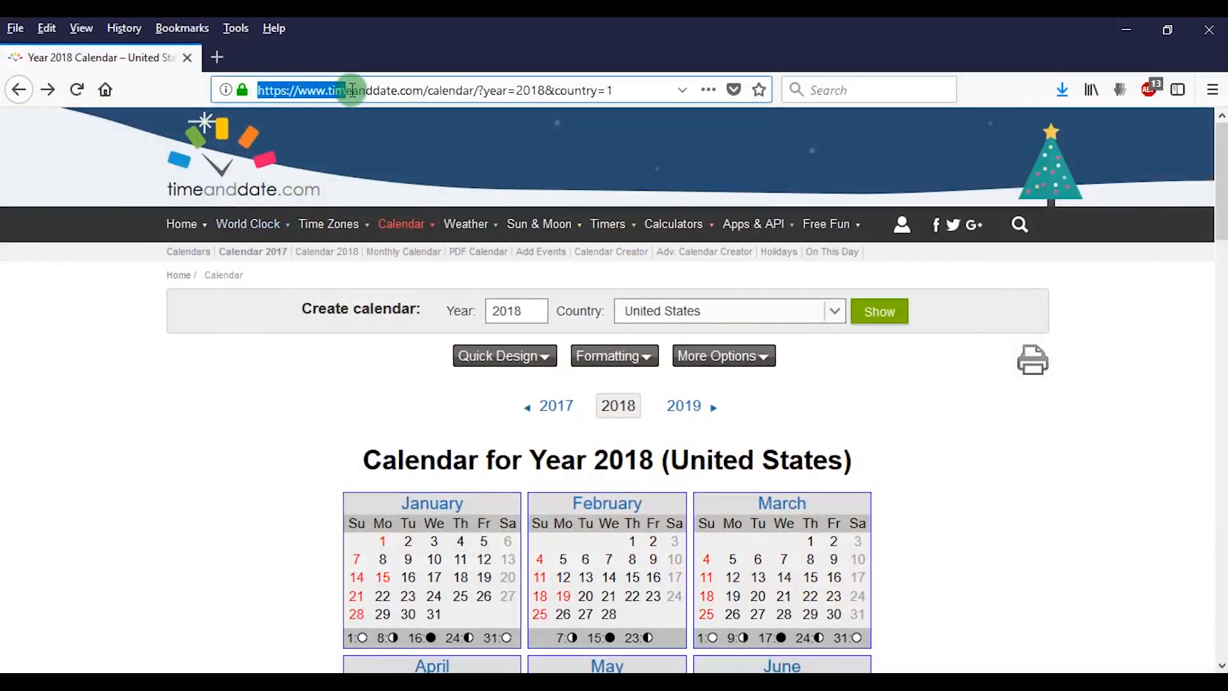
pyautogui.moveTo(481, 90)
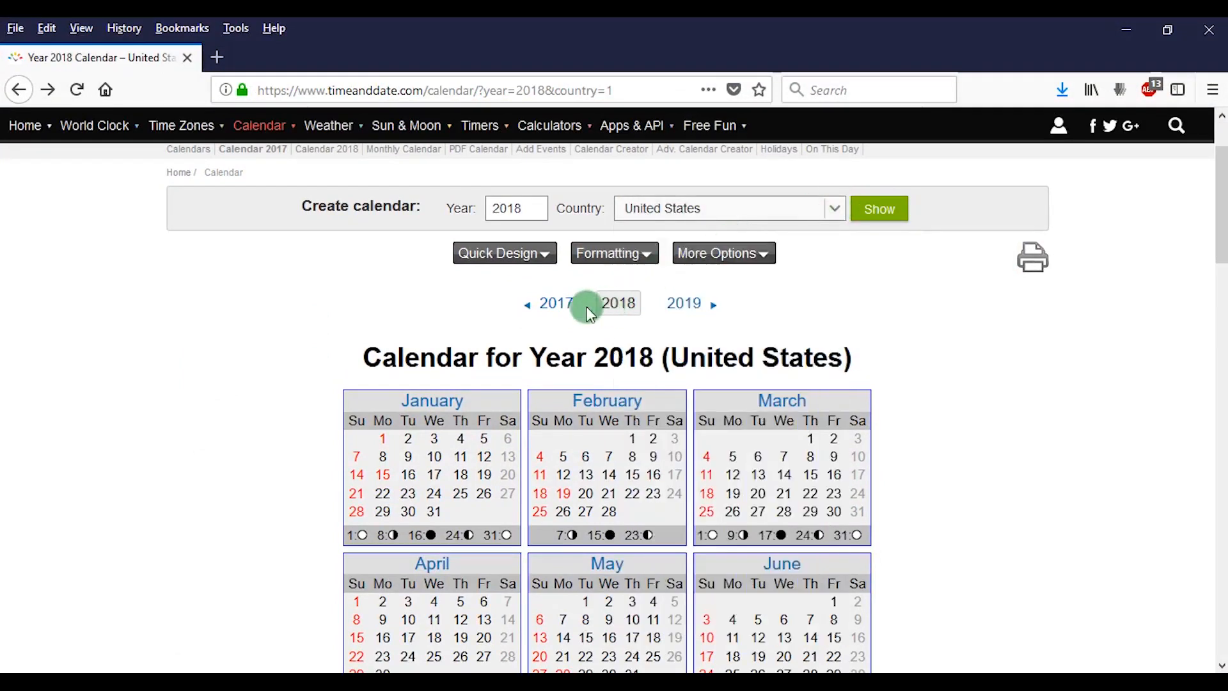
pyautogui.moveTo(684, 304)
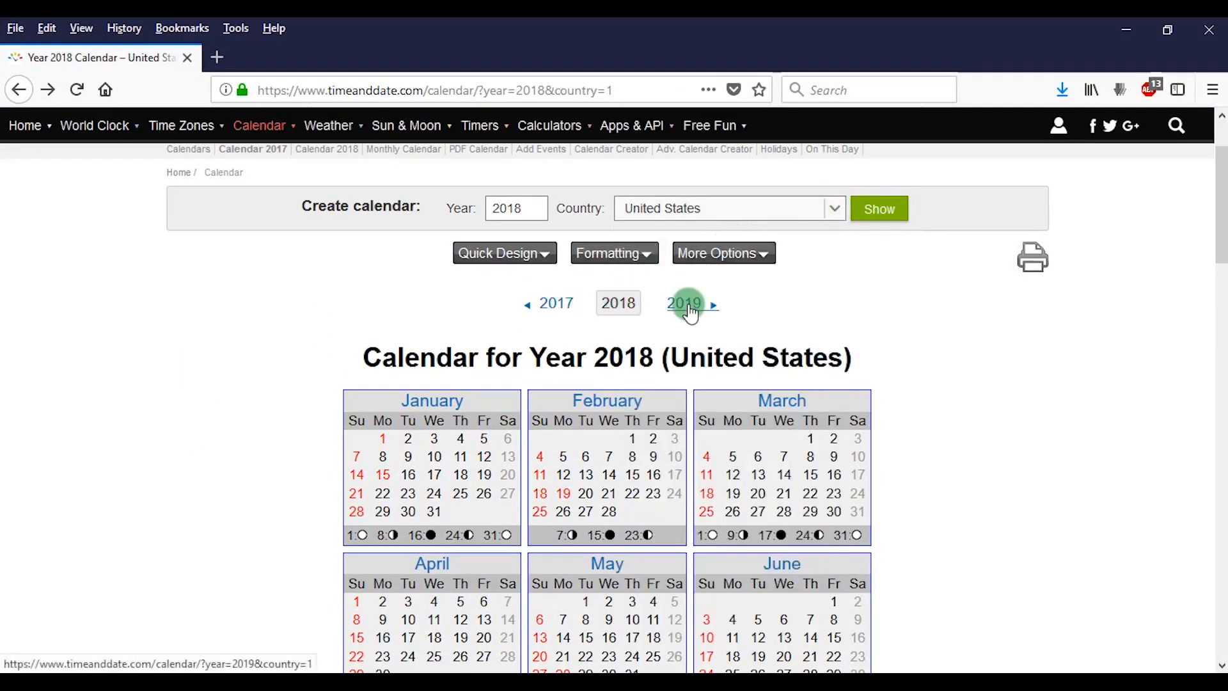
# Scroll to January 2018 and copy the selected weekday names and dates
pyautogui.scroll(-3)
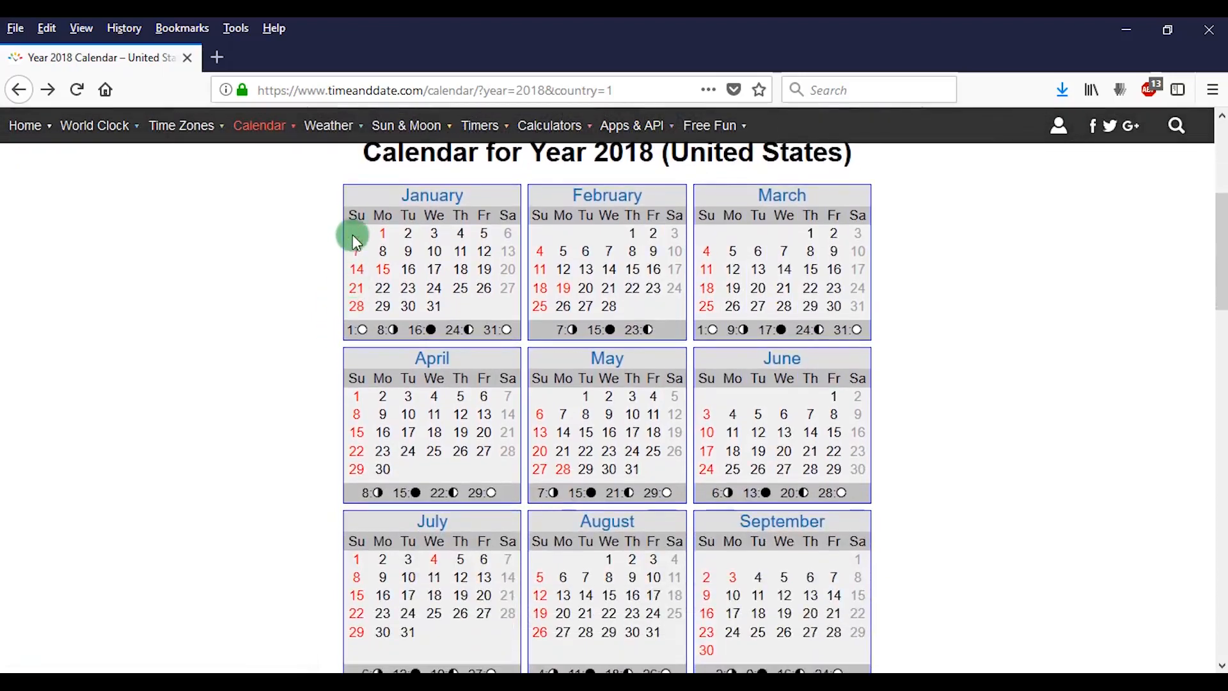
pyautogui.moveTo(355, 216)
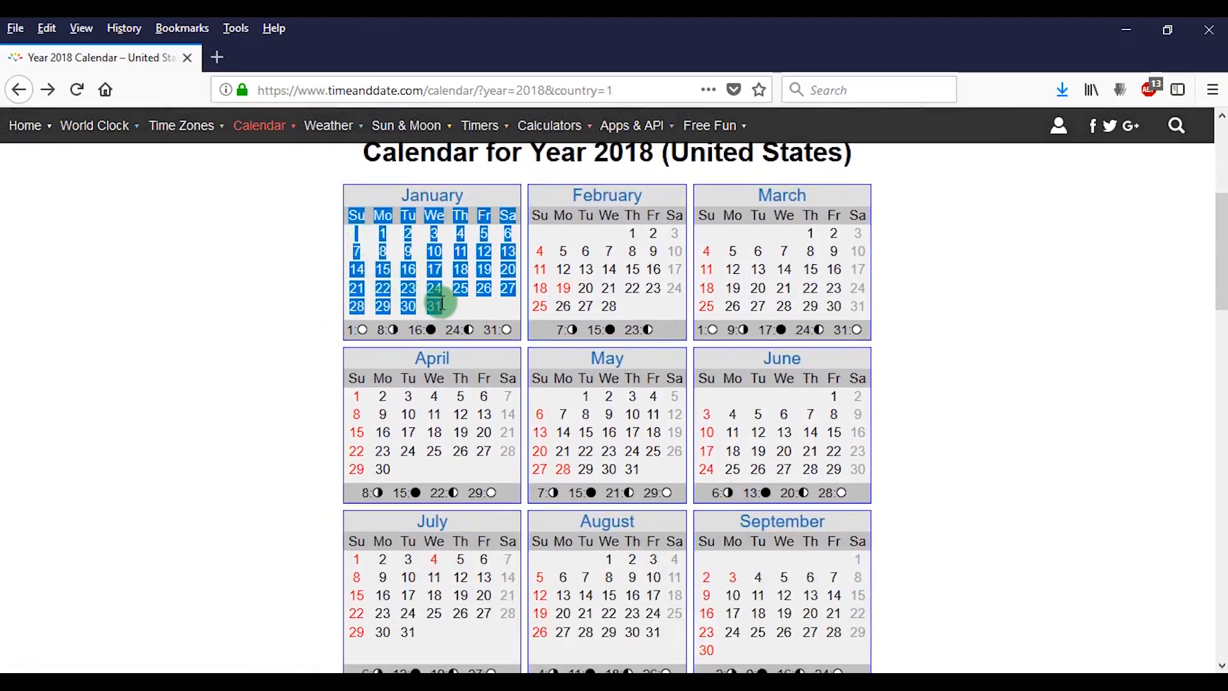
pyautogui.rightClick(440, 304)
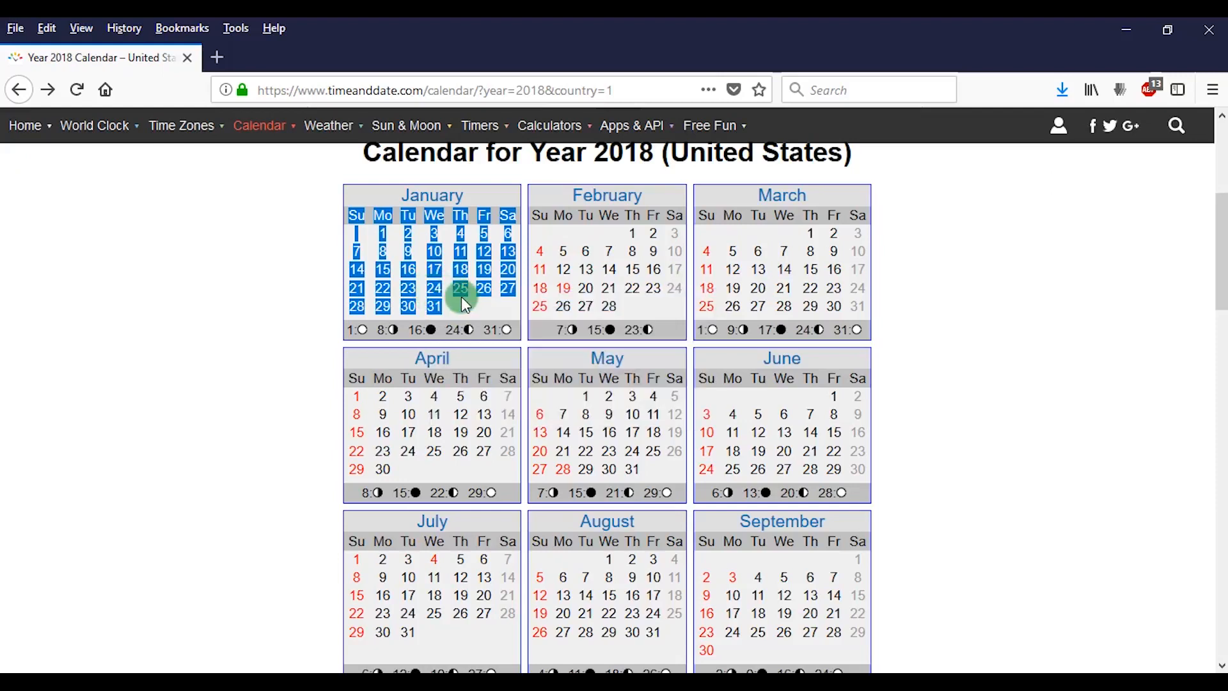
pyautogui.moveTo(836, 670)
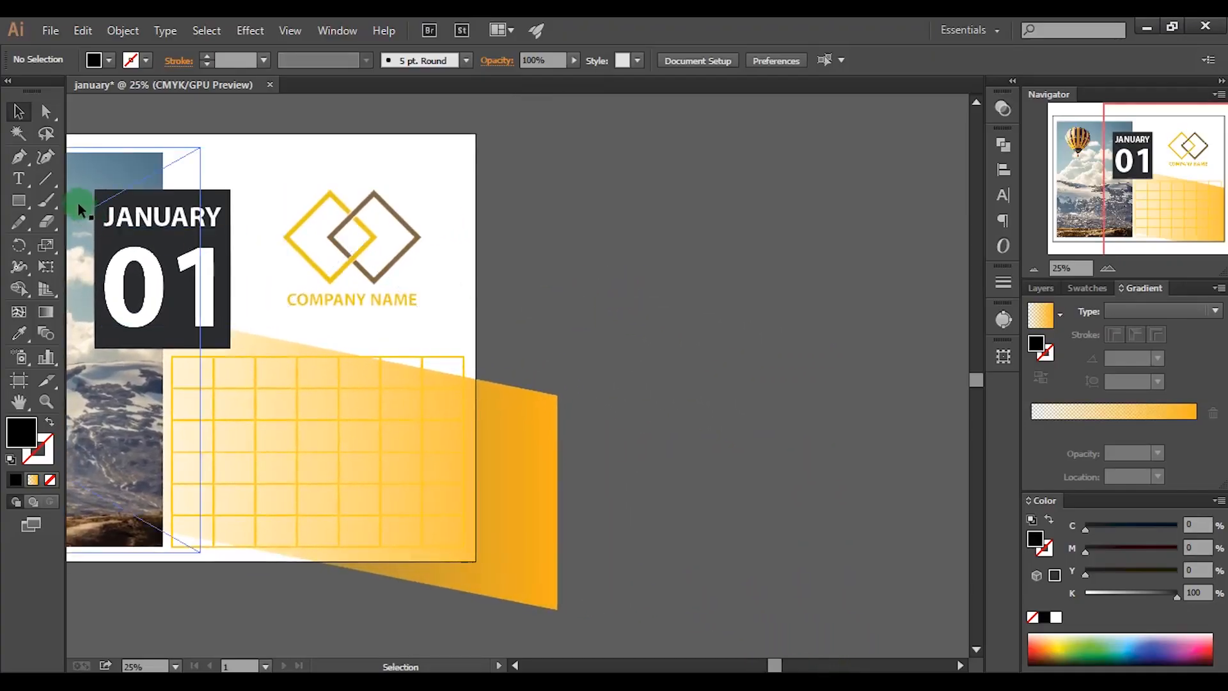
# Paste the copied January dates as a text frame over the grid
pyautogui.click(19, 178)
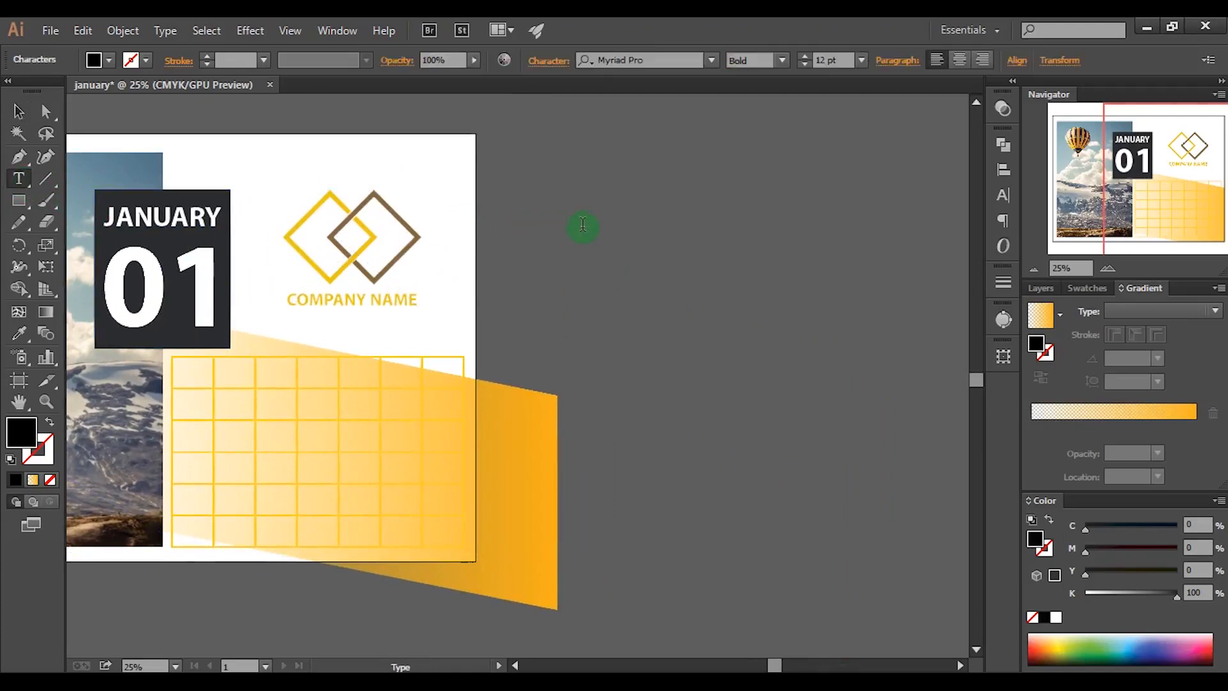
pyautogui.press('ctrl+v')
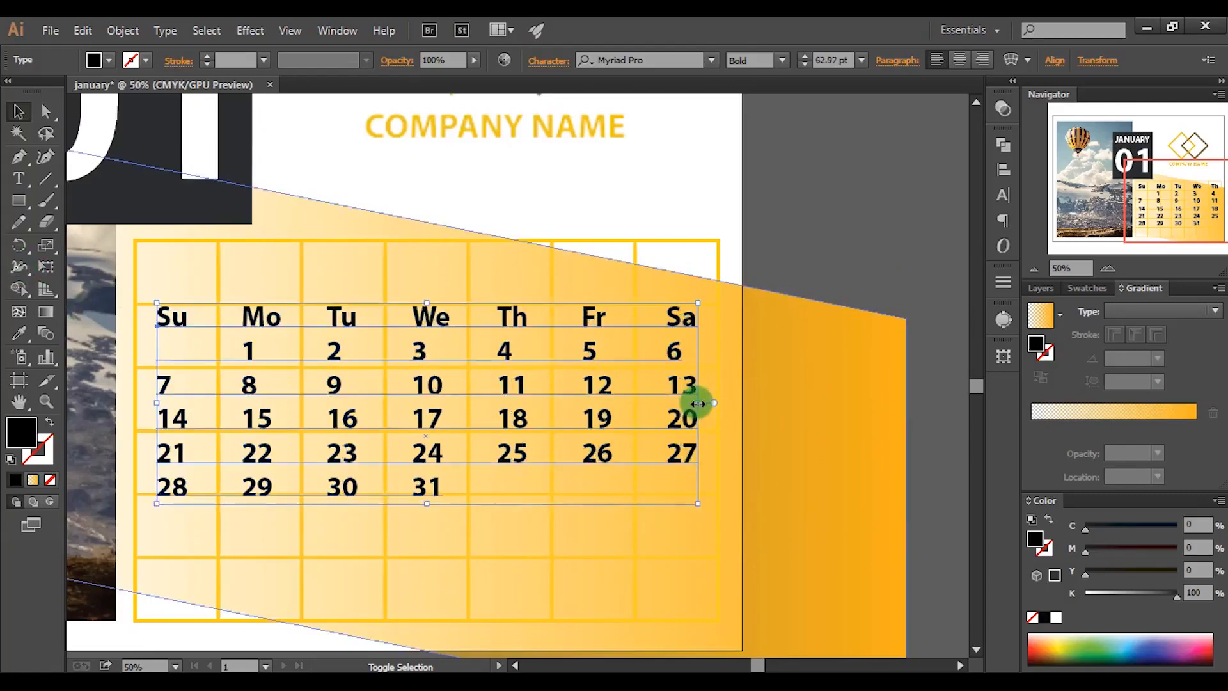
pyautogui.moveTo(369, 301)
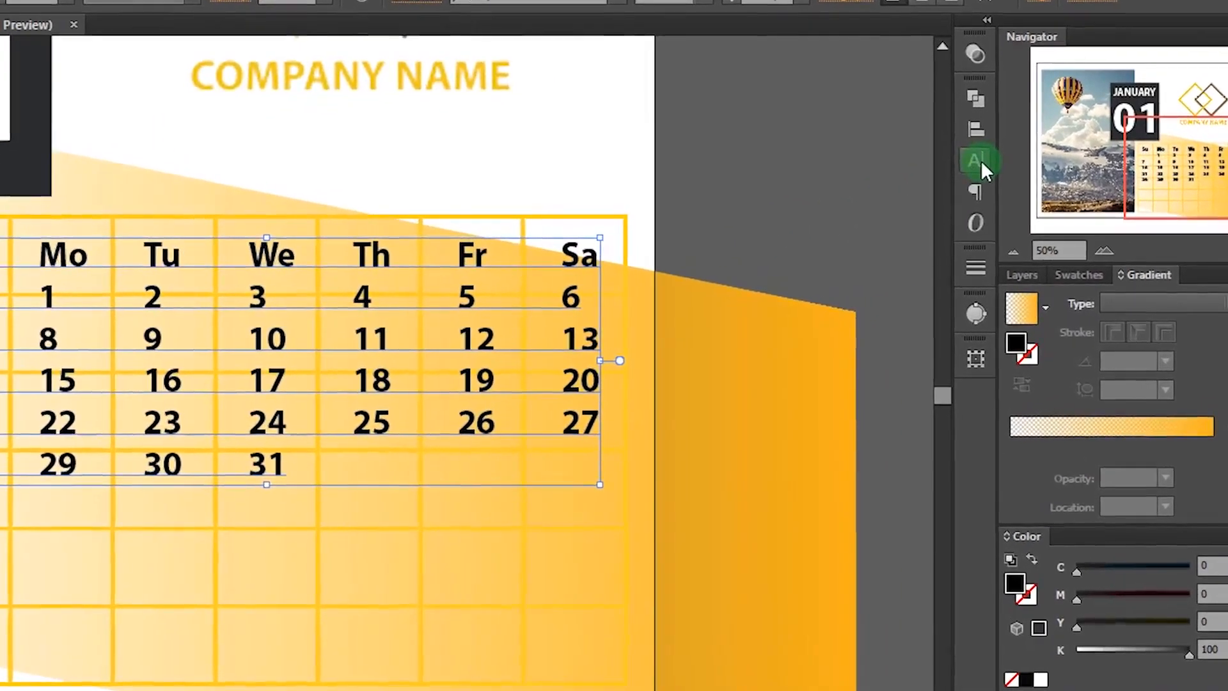
# Lower the date text leading in the Character panel to about 138–142 pt so rows fit the cells
pyautogui.click(976, 161)
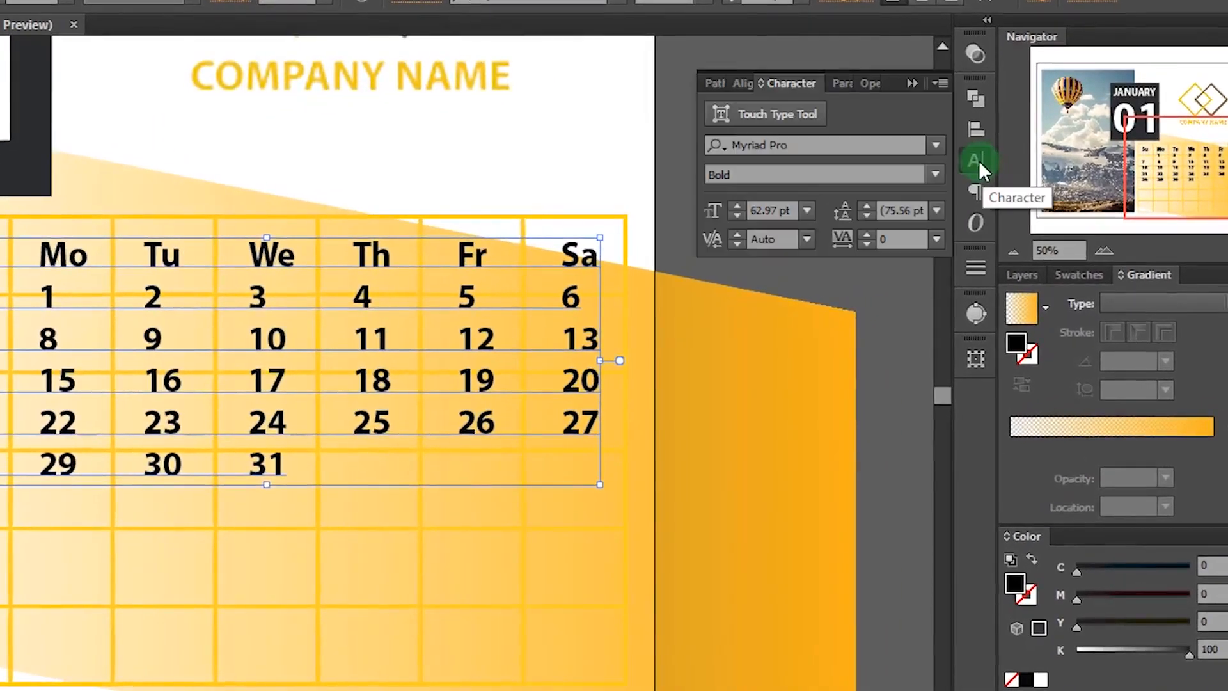
pyautogui.click(901, 209)
pyautogui.write('100')
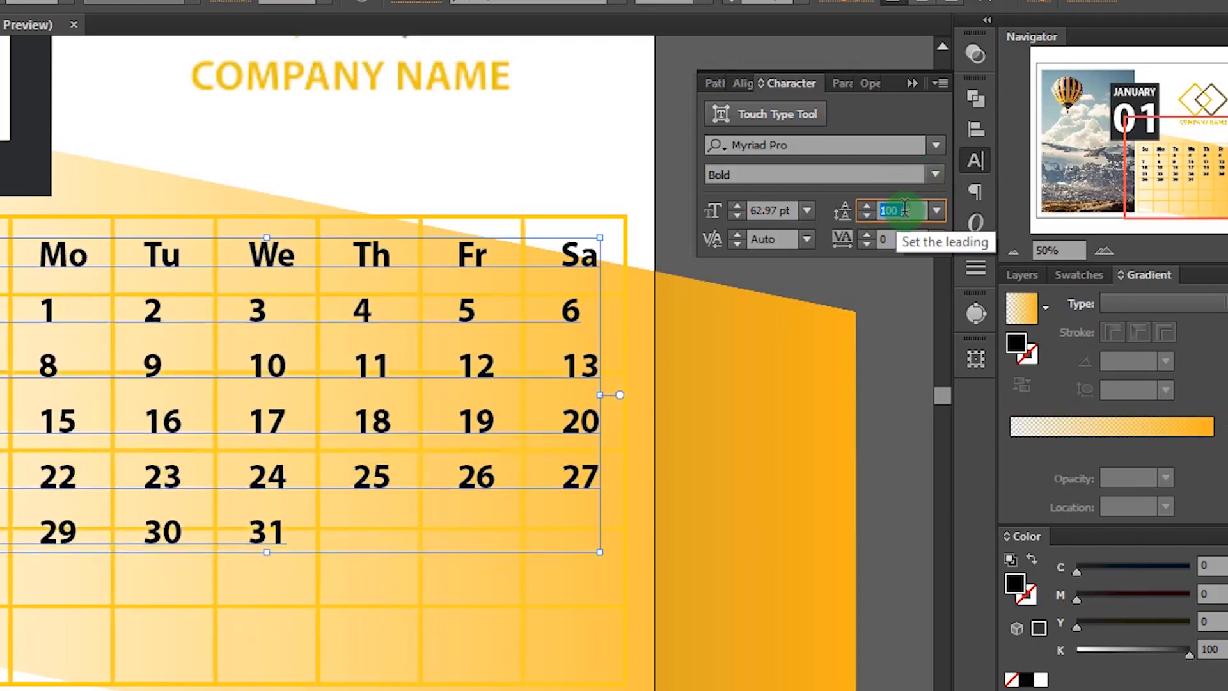
pyautogui.write('138')
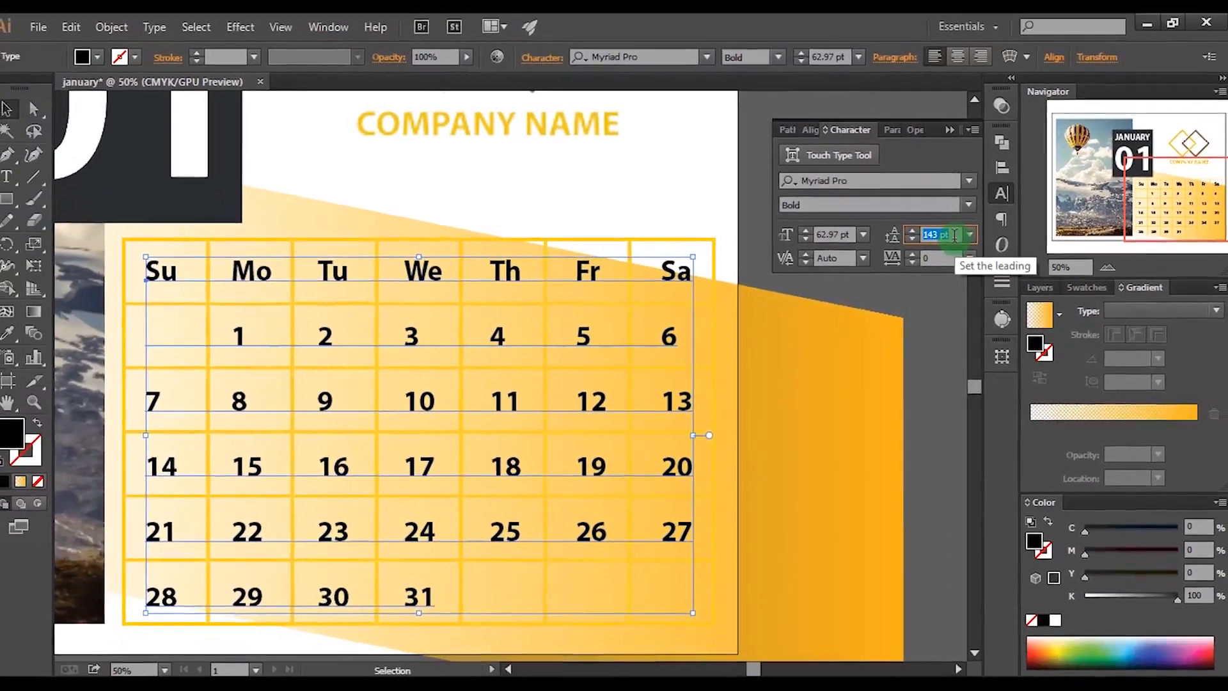
pyautogui.click(913, 240)
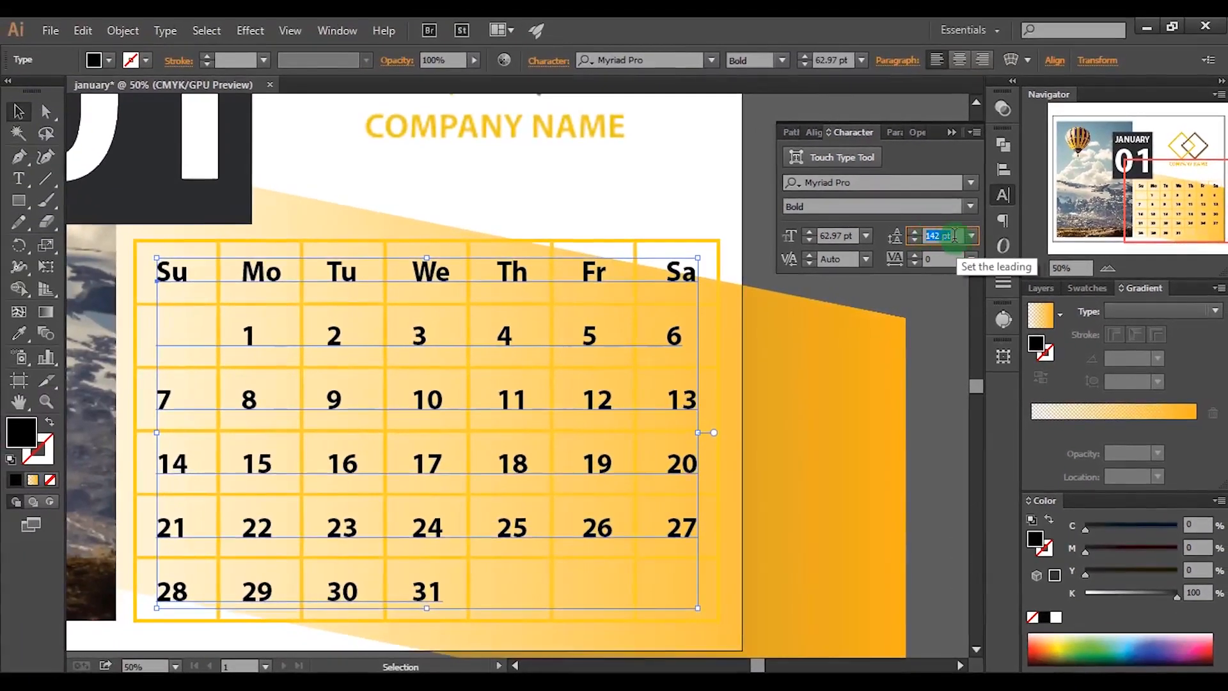
pyautogui.click(854, 198)
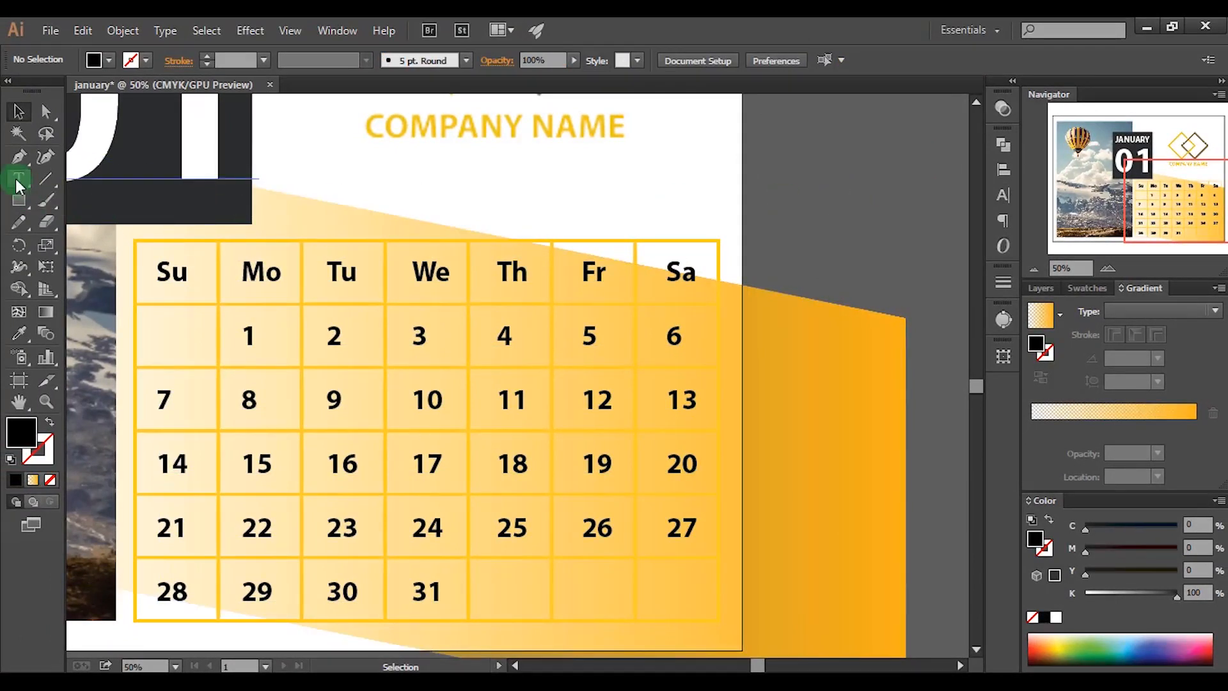
# With the Type tool, colour the Sa heading and weekend dates like 21 red
pyautogui.click(18, 179)
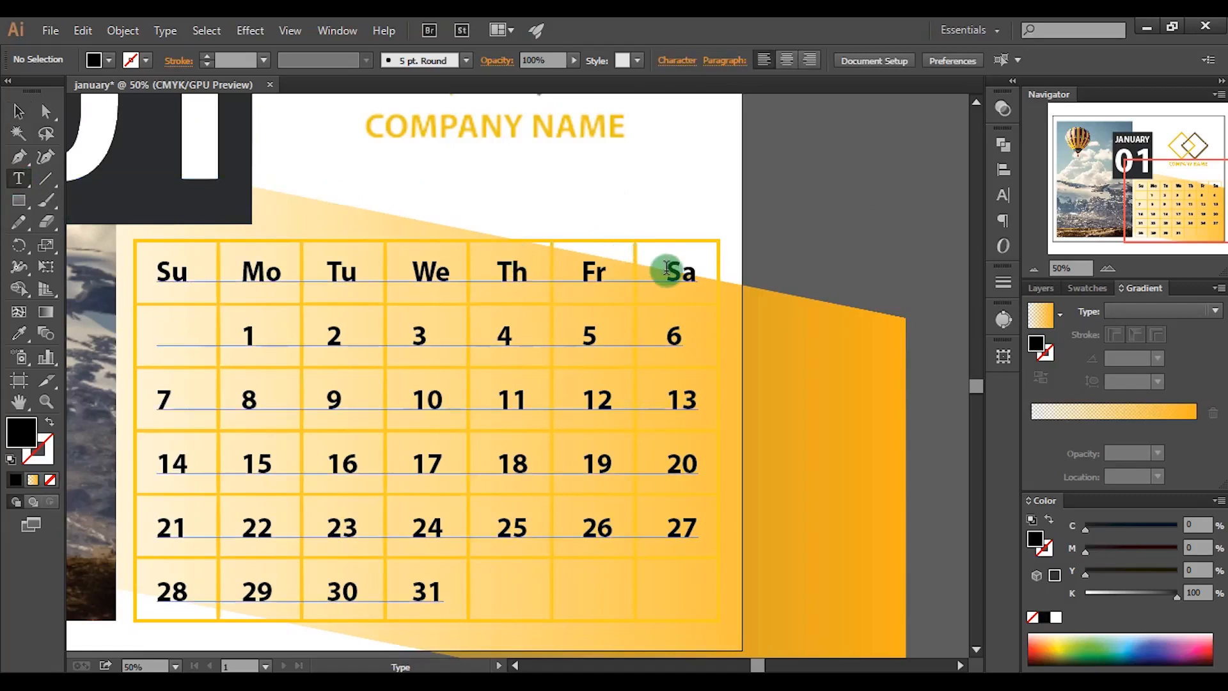
pyautogui.doubleClick(678, 272)
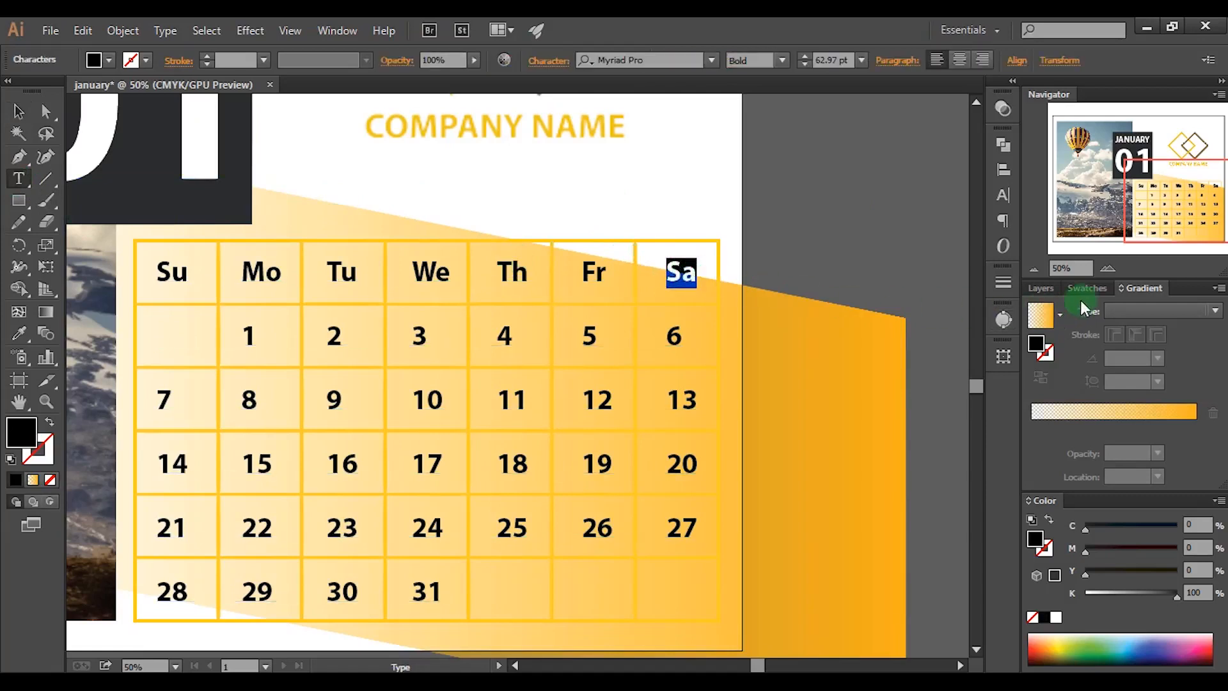
pyautogui.click(1087, 287)
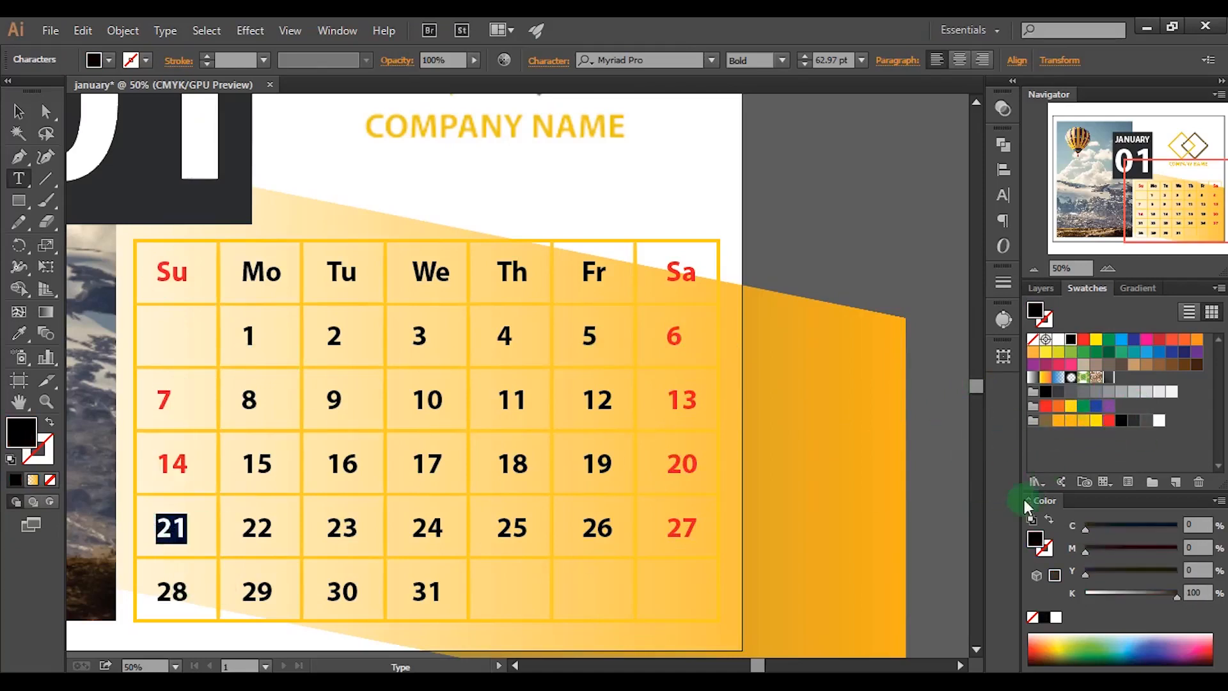
pyautogui.click(171, 591)
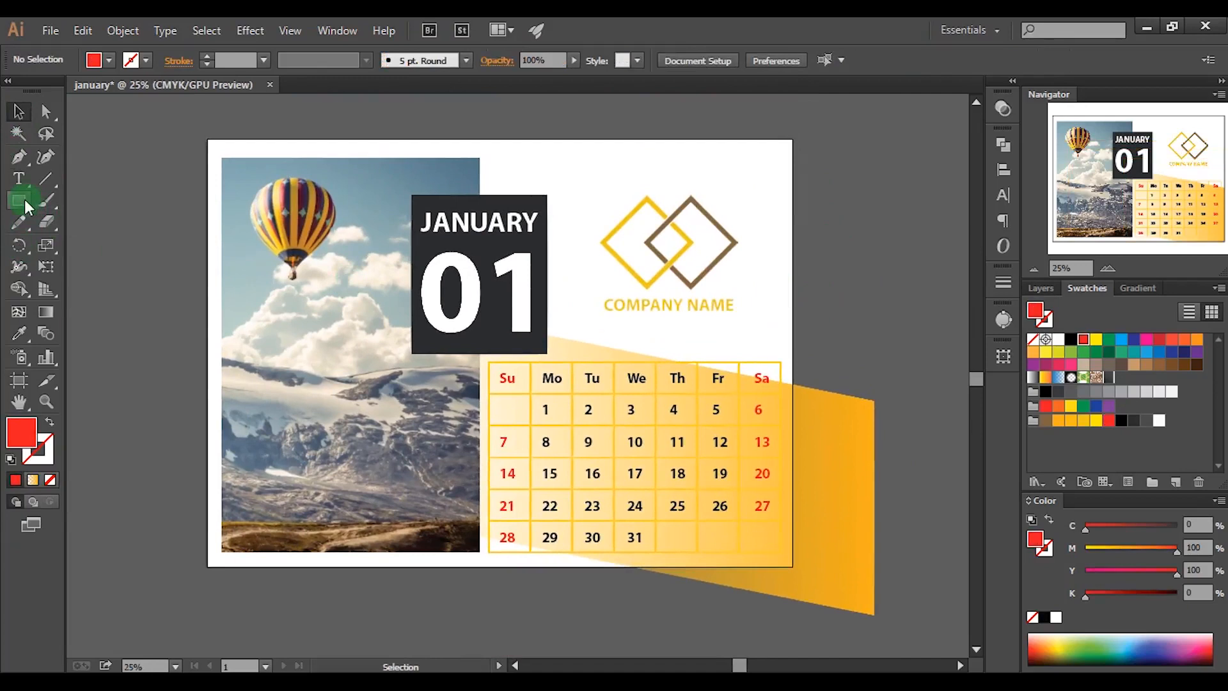
pyautogui.click(20, 202)
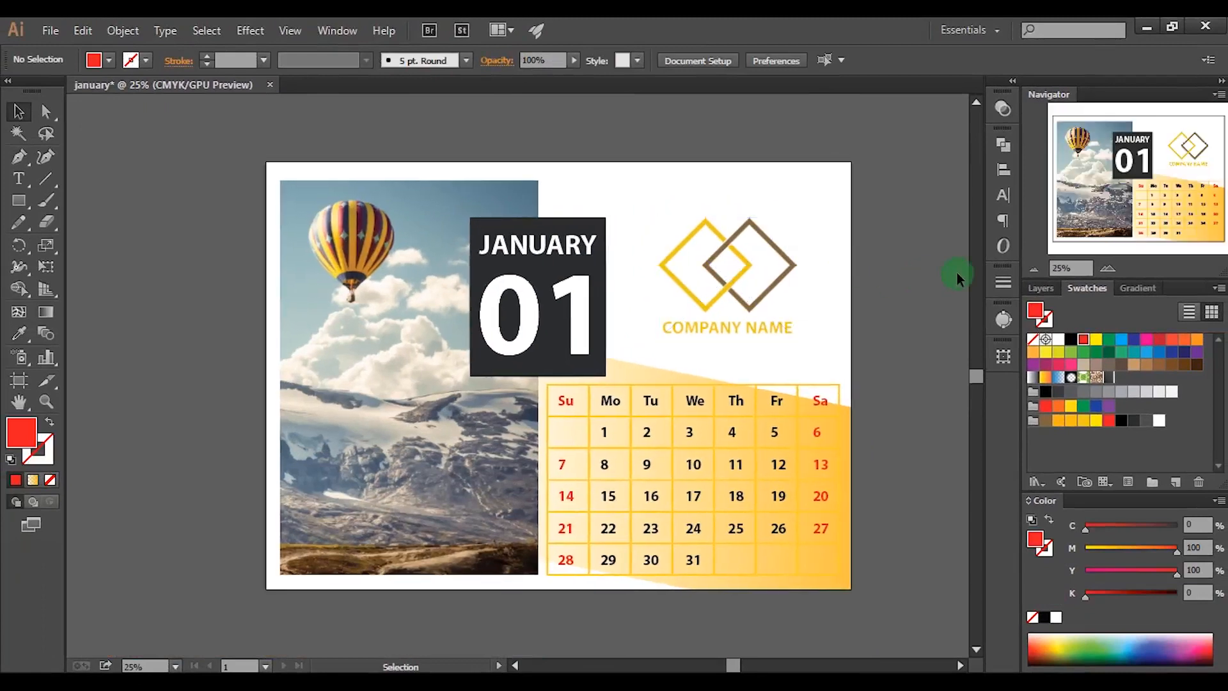
pyautogui.moveTo(960, 279)
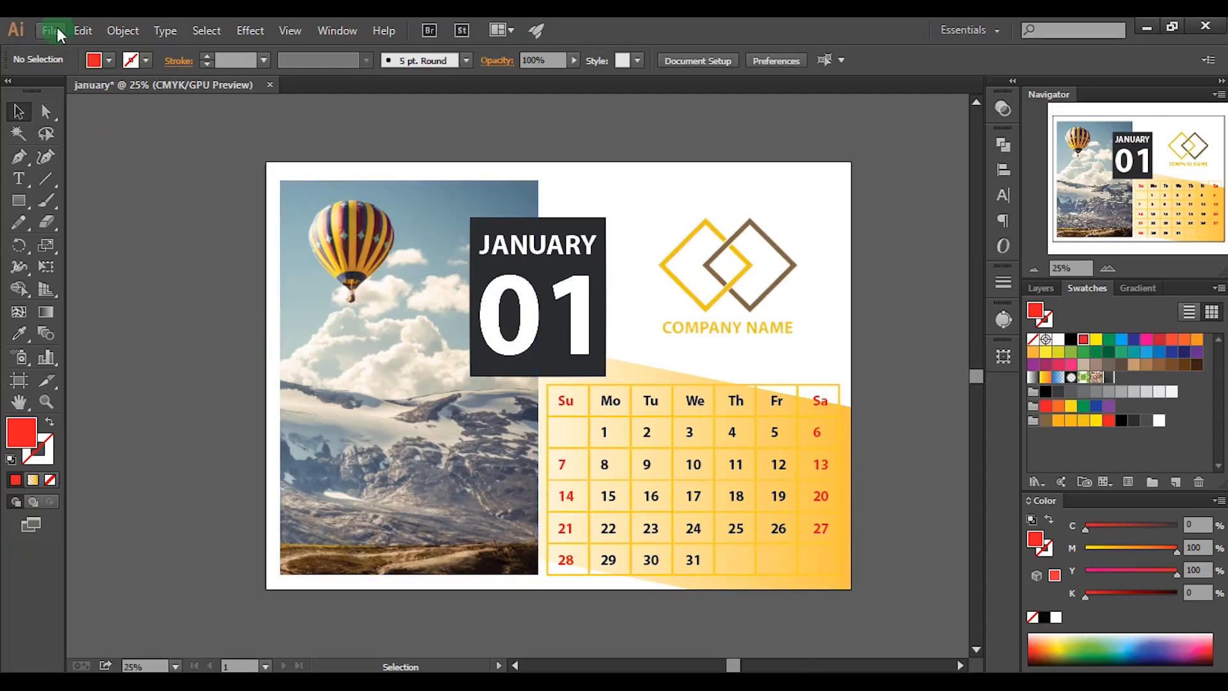
# Export the artboard as a january-01 JPEG (RGB, Maximum, 300 ppi), then open MockUp.psd
pyautogui.click(53, 31)
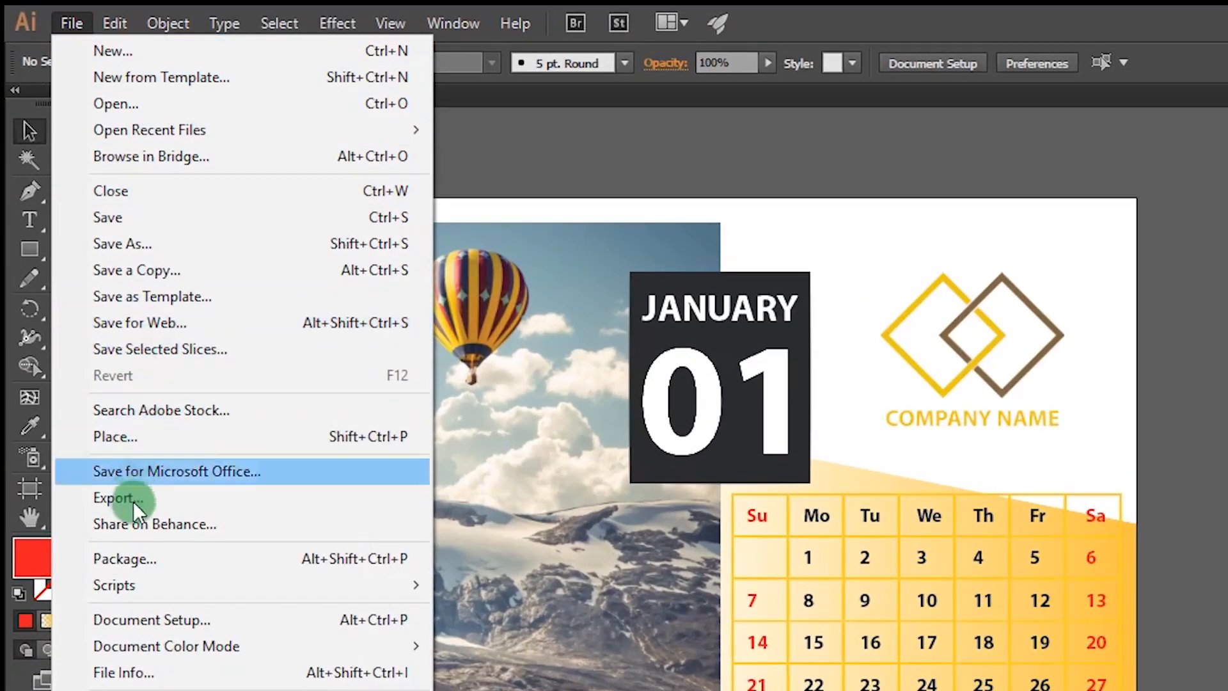
pyautogui.click(119, 497)
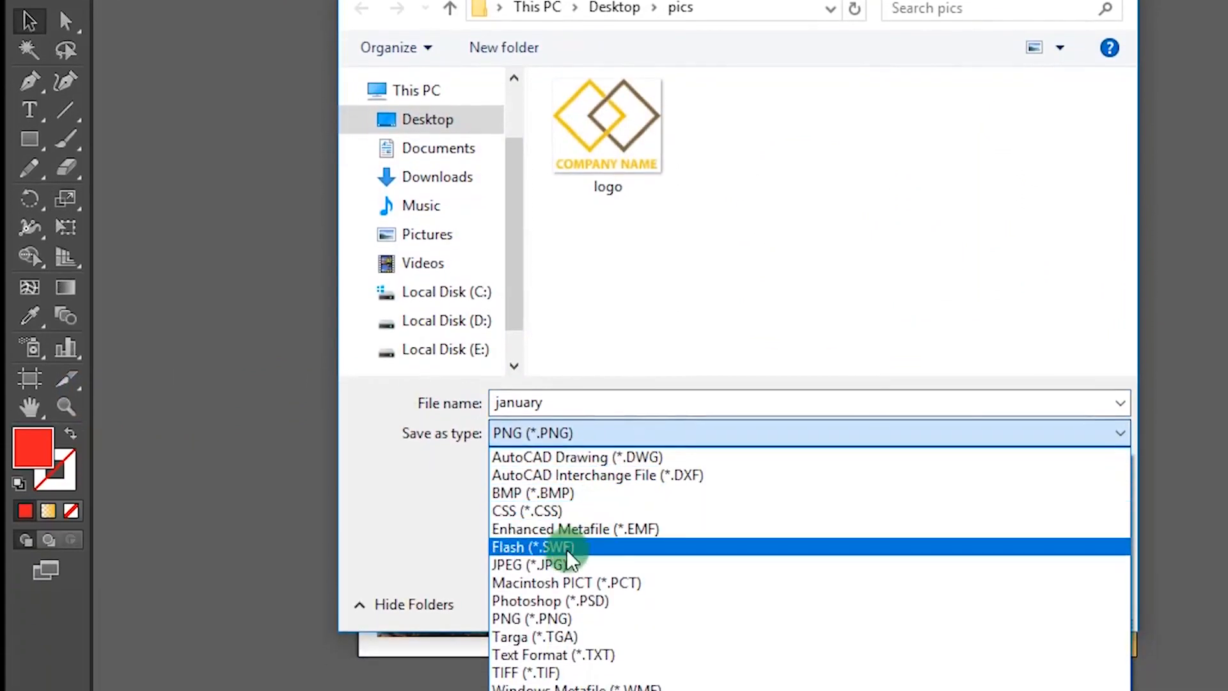
pyautogui.click(518, 565)
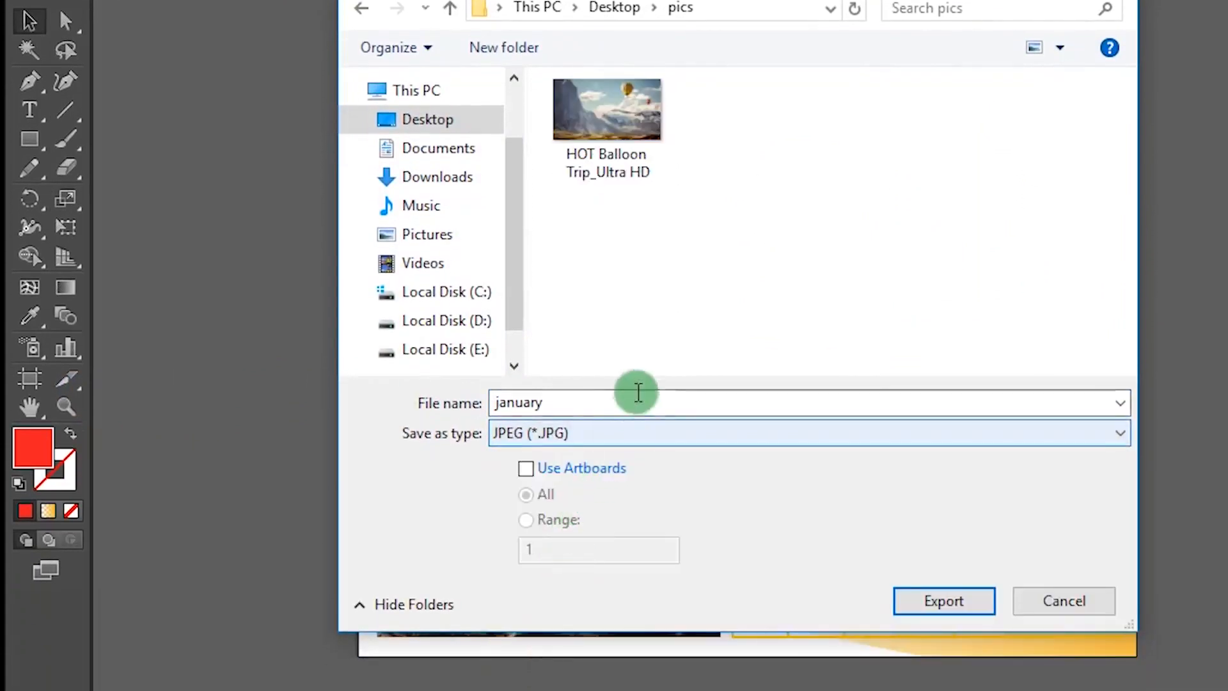
pyautogui.moveTo(631, 381)
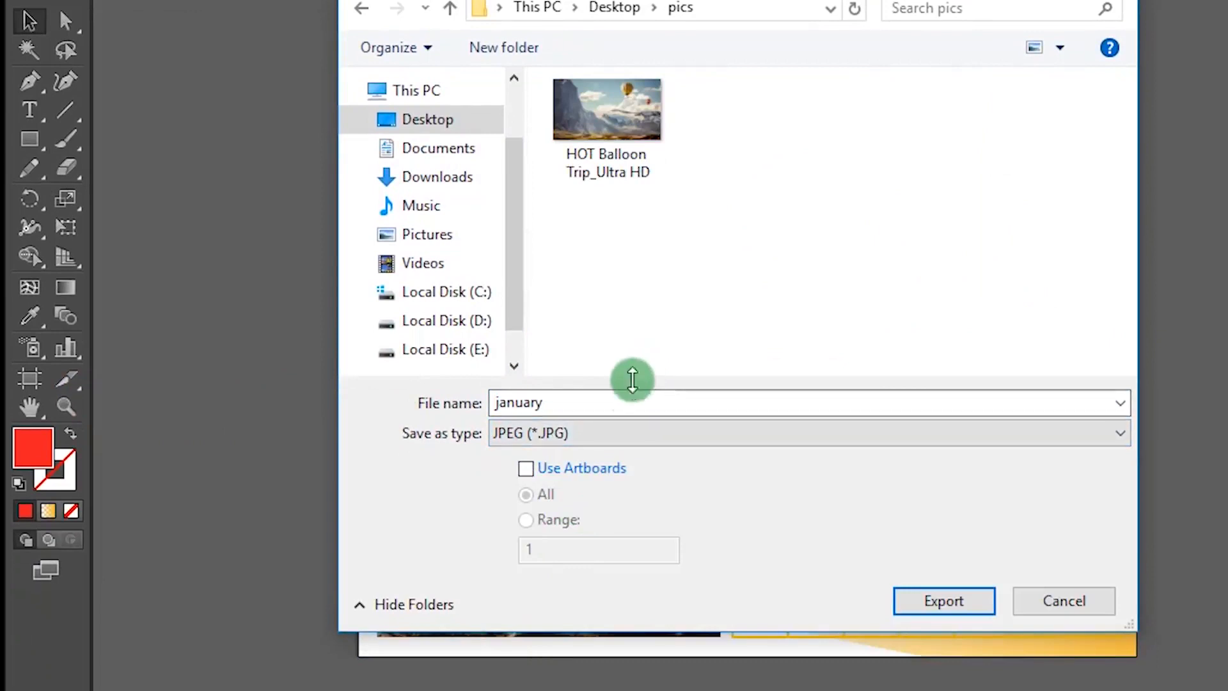
pyautogui.click(526, 468)
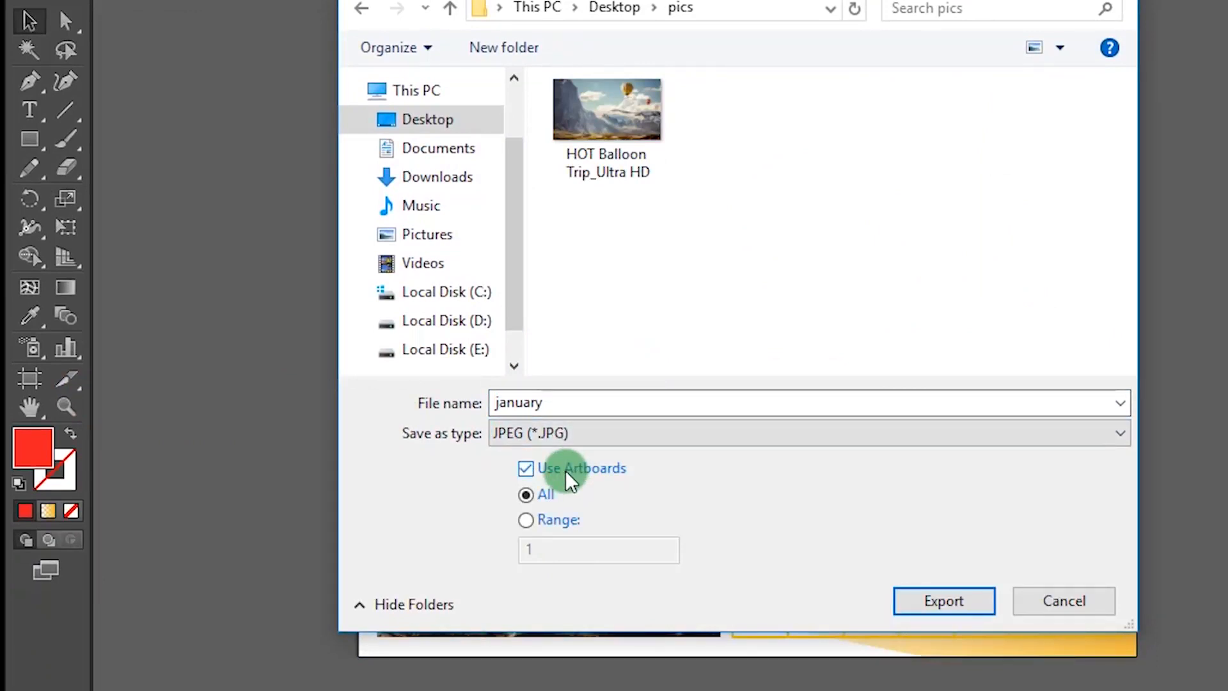
pyautogui.moveTo(928, 547)
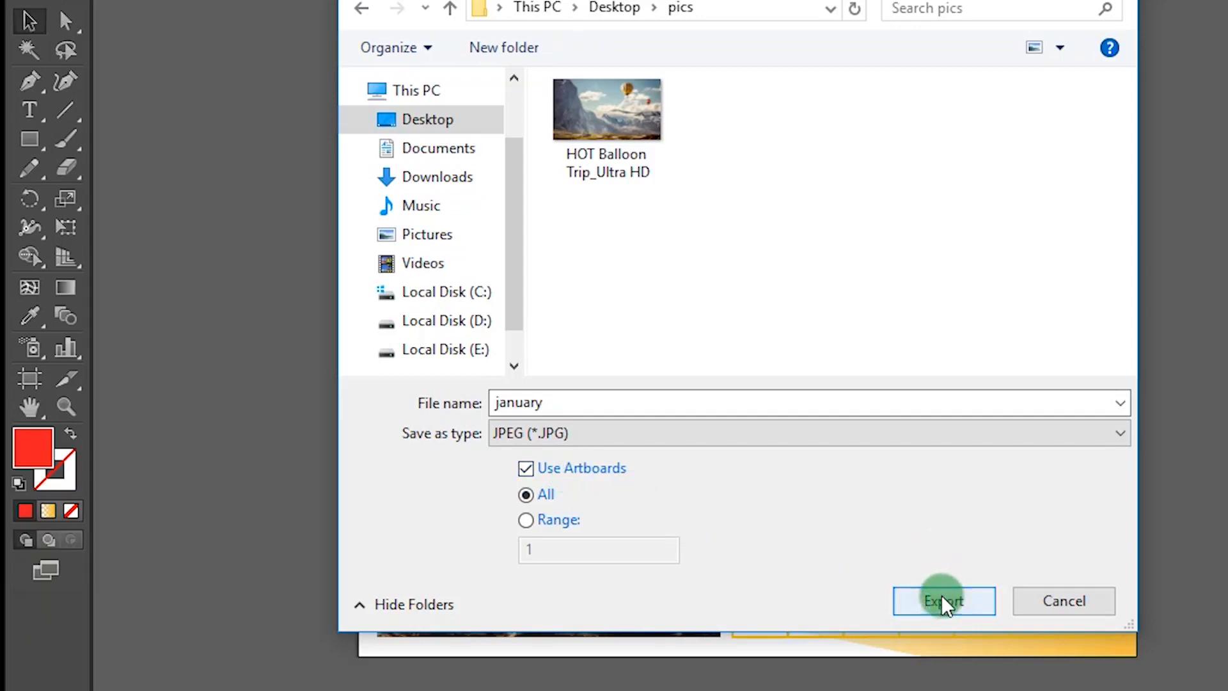
pyautogui.click(944, 601)
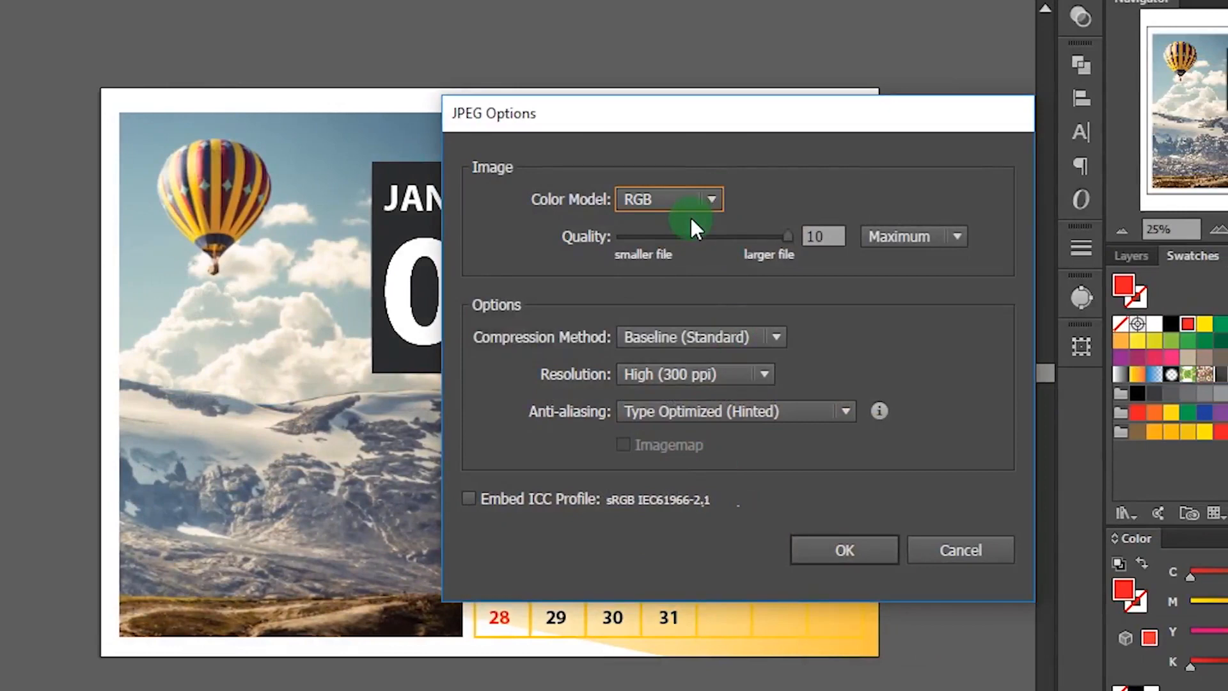
pyautogui.click(844, 550)
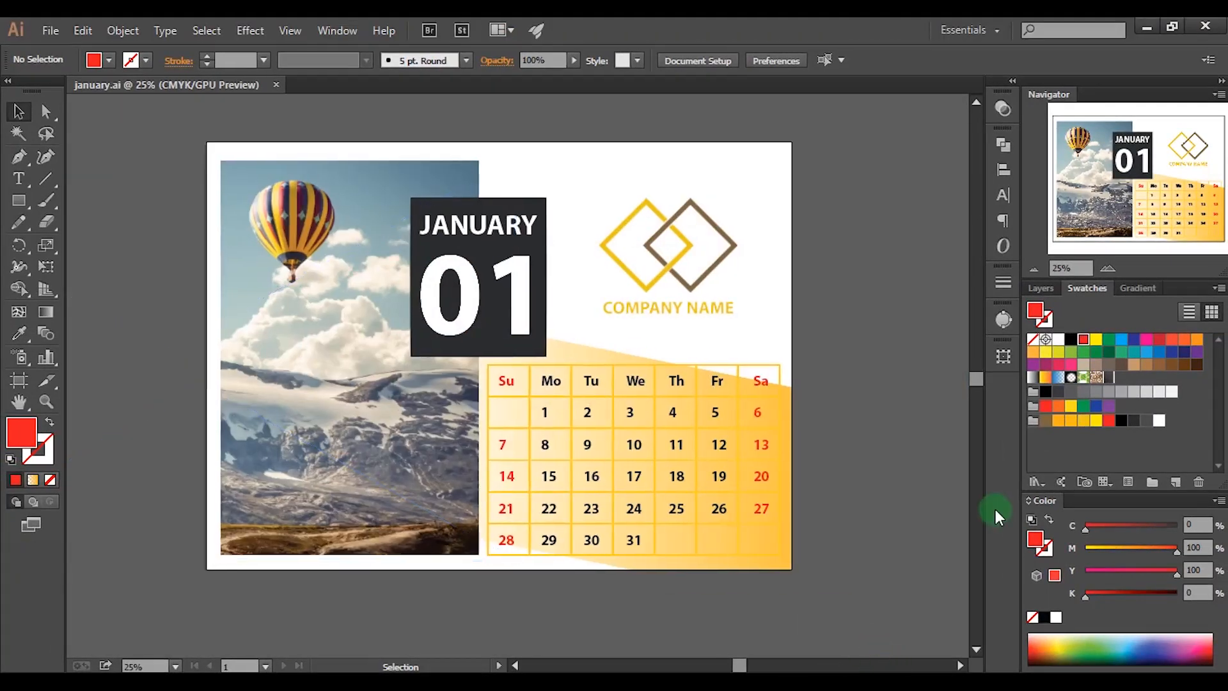
pyautogui.moveTo(938, 514)
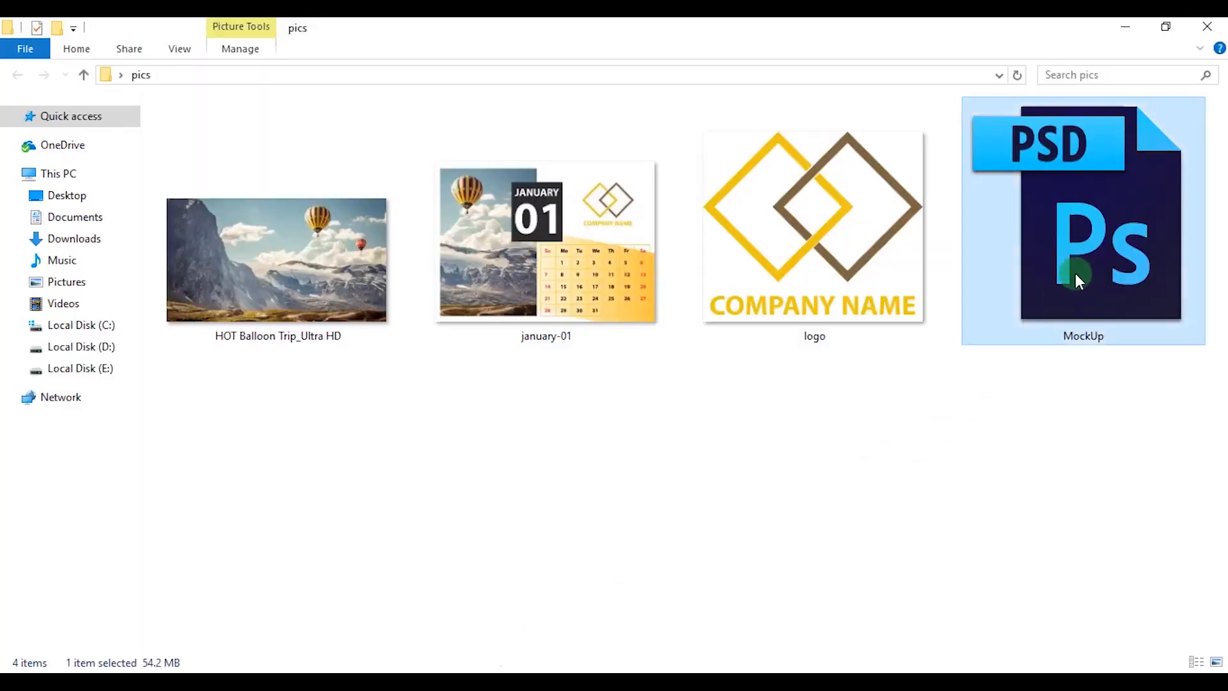
pyautogui.doubleClick(1082, 220)
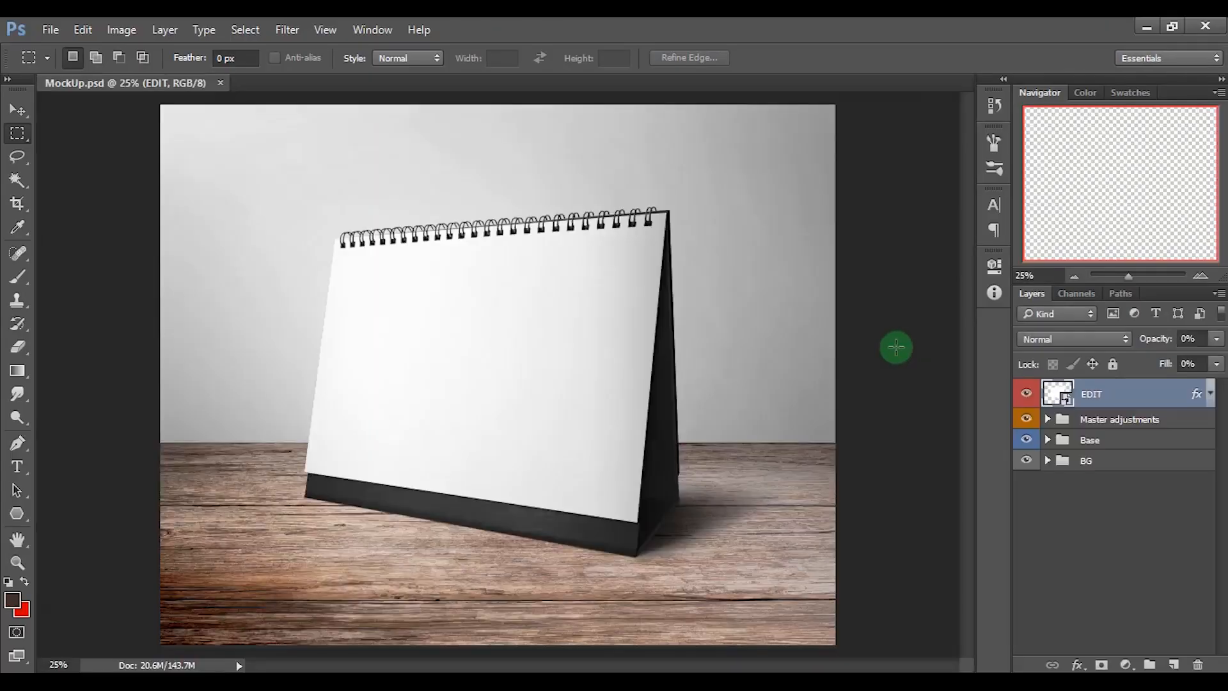
pyautogui.moveTo(577, 353)
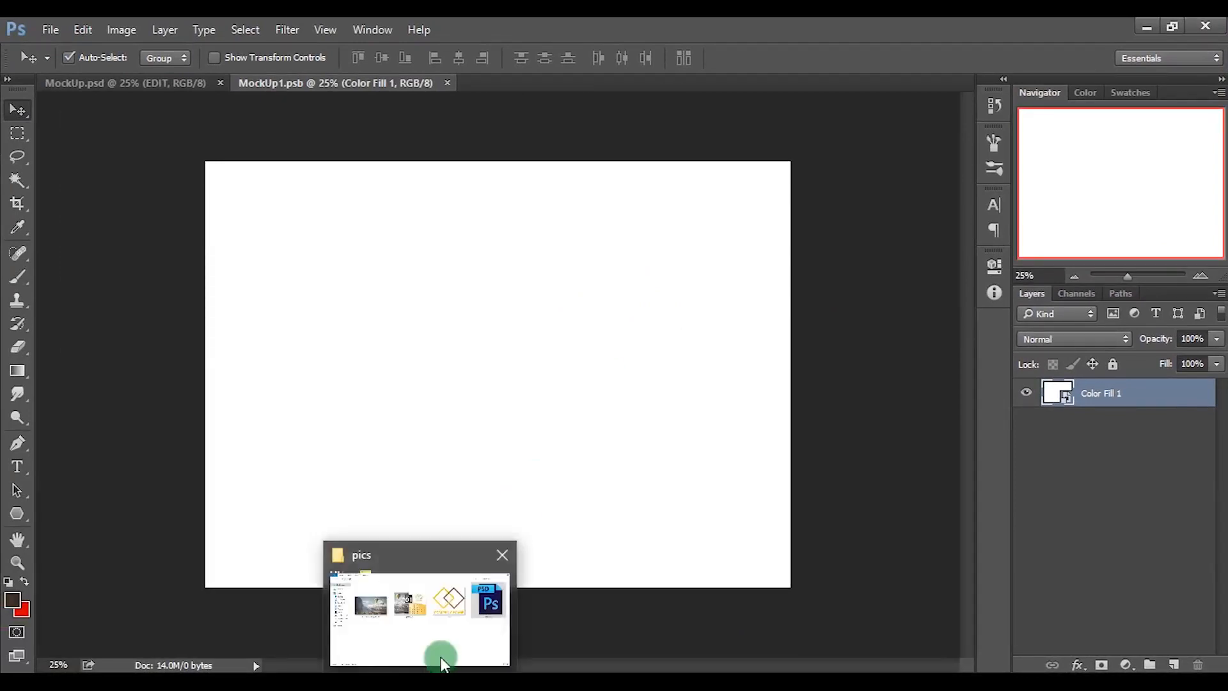
# Place january-01 from the pics folder into the EDIT smart object and commit it
pyautogui.click(419, 610)
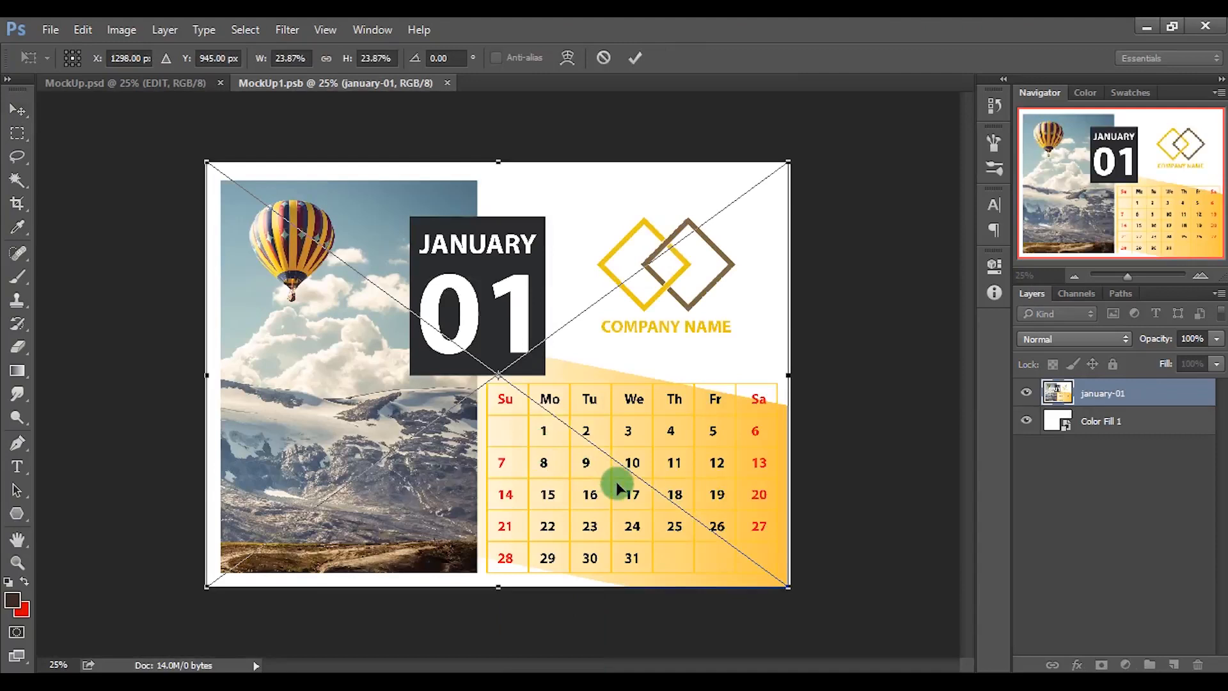
pyautogui.moveTo(642, 155)
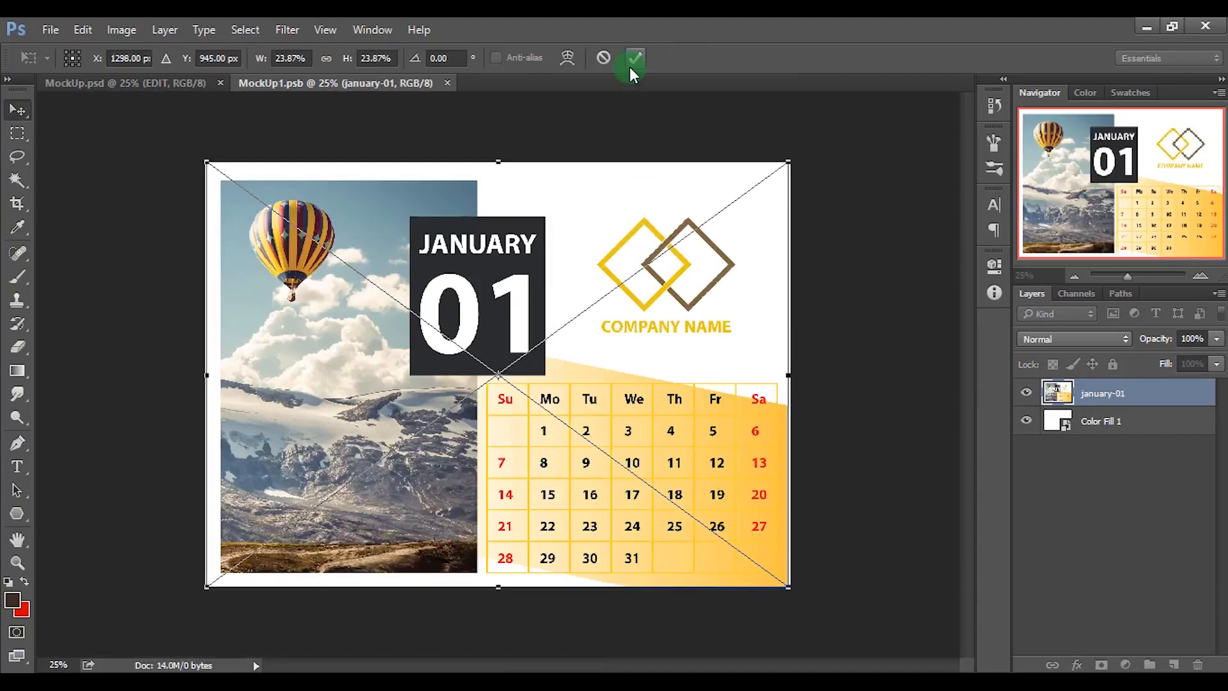
pyautogui.click(634, 59)
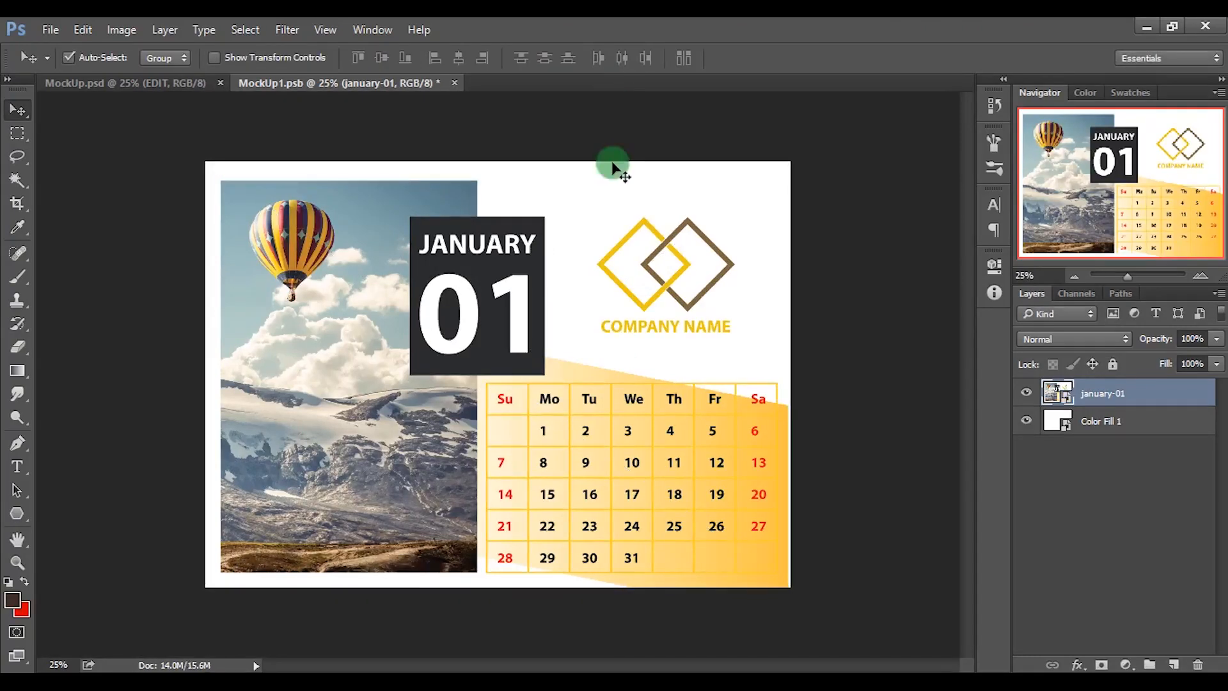
# Save MockUp1.psb and return to the MockUp.psd tab showing the January face
pyautogui.click(49, 29)
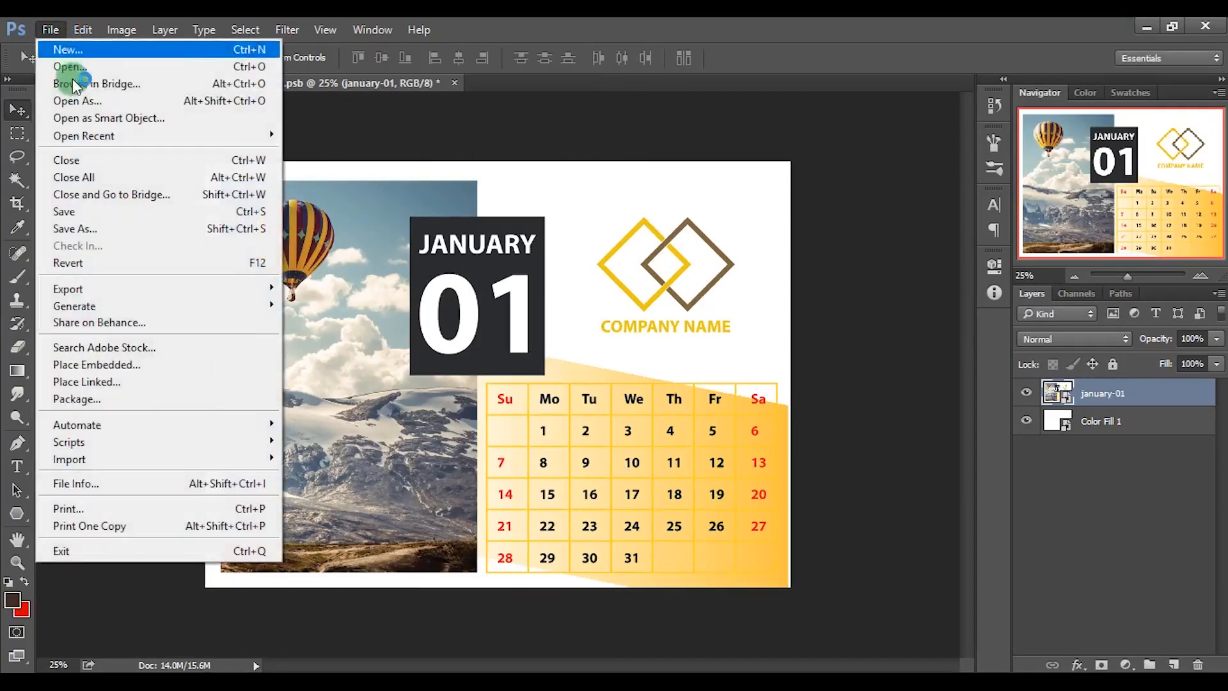
pyautogui.moveTo(74, 211)
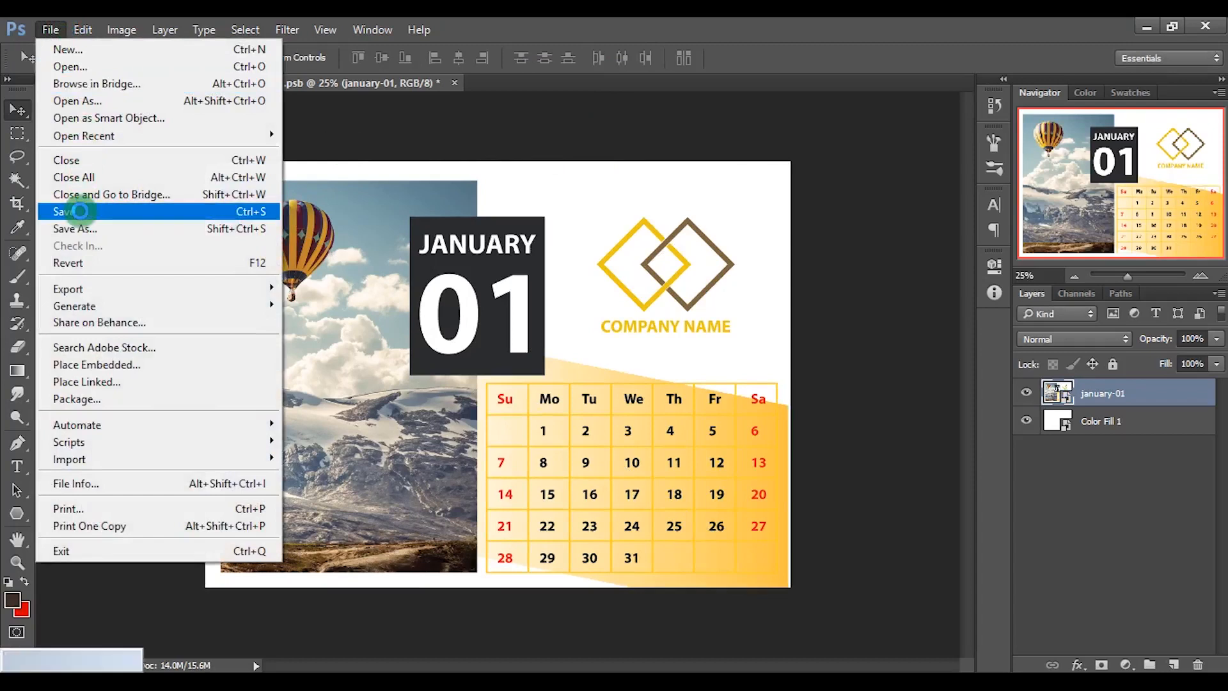
pyautogui.click(64, 212)
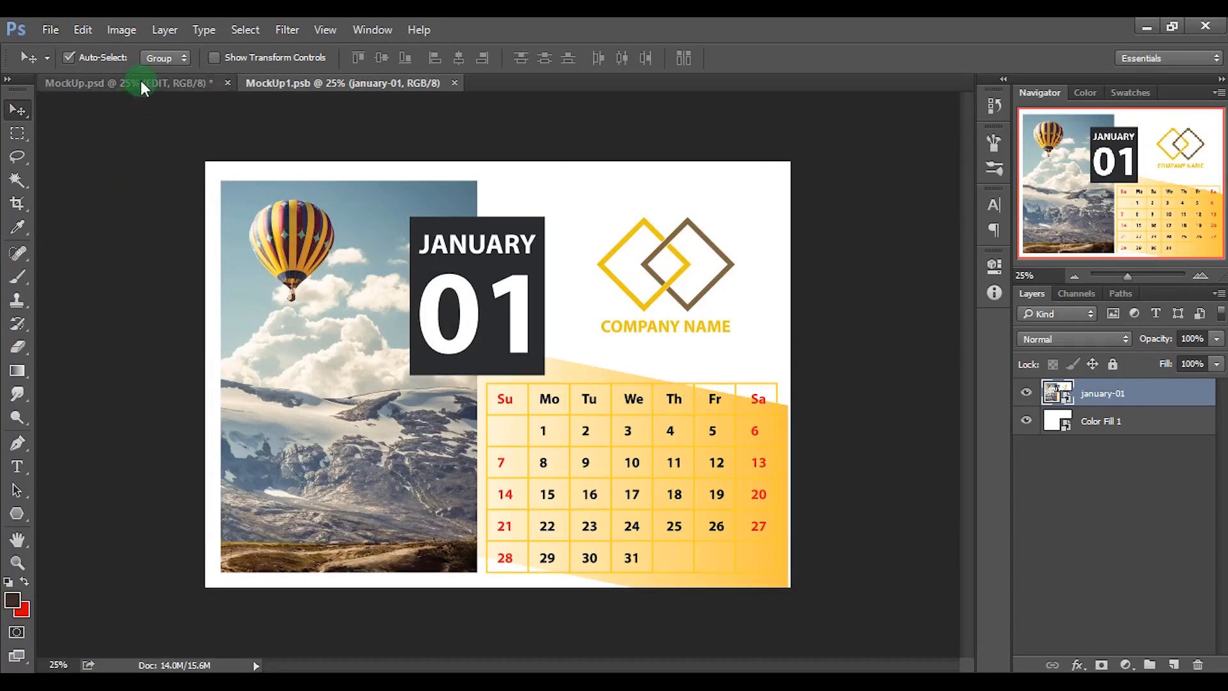
pyautogui.click(118, 83)
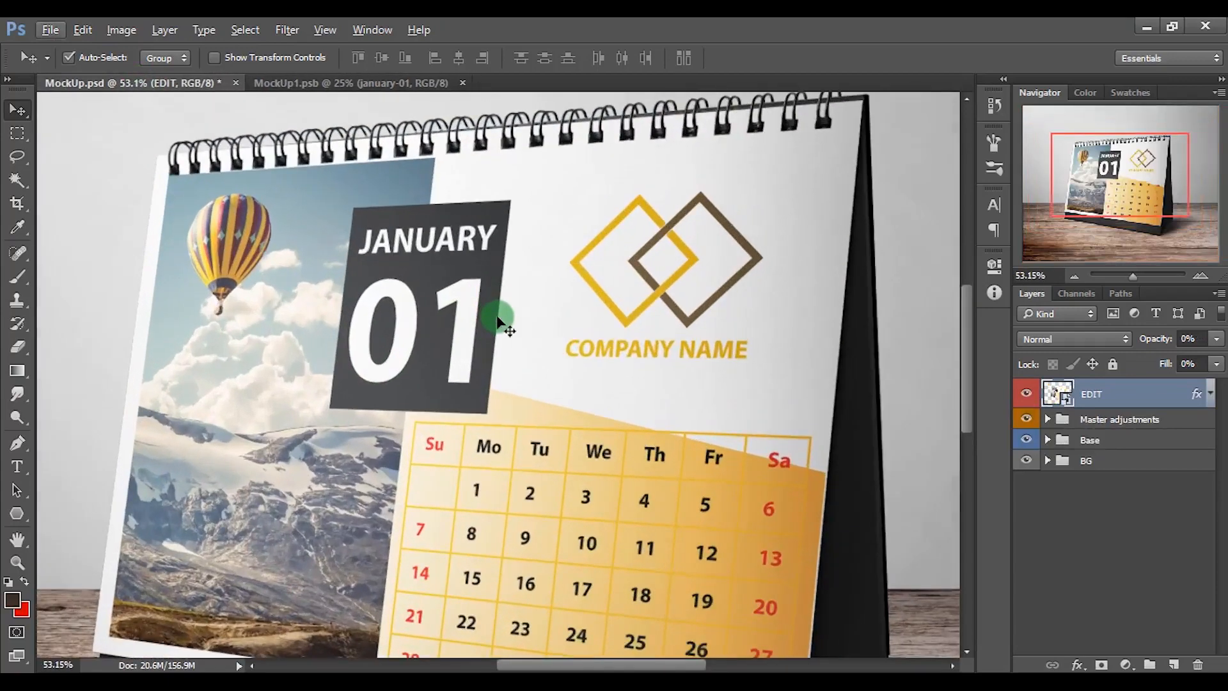
pyautogui.moveTo(1006, 203)
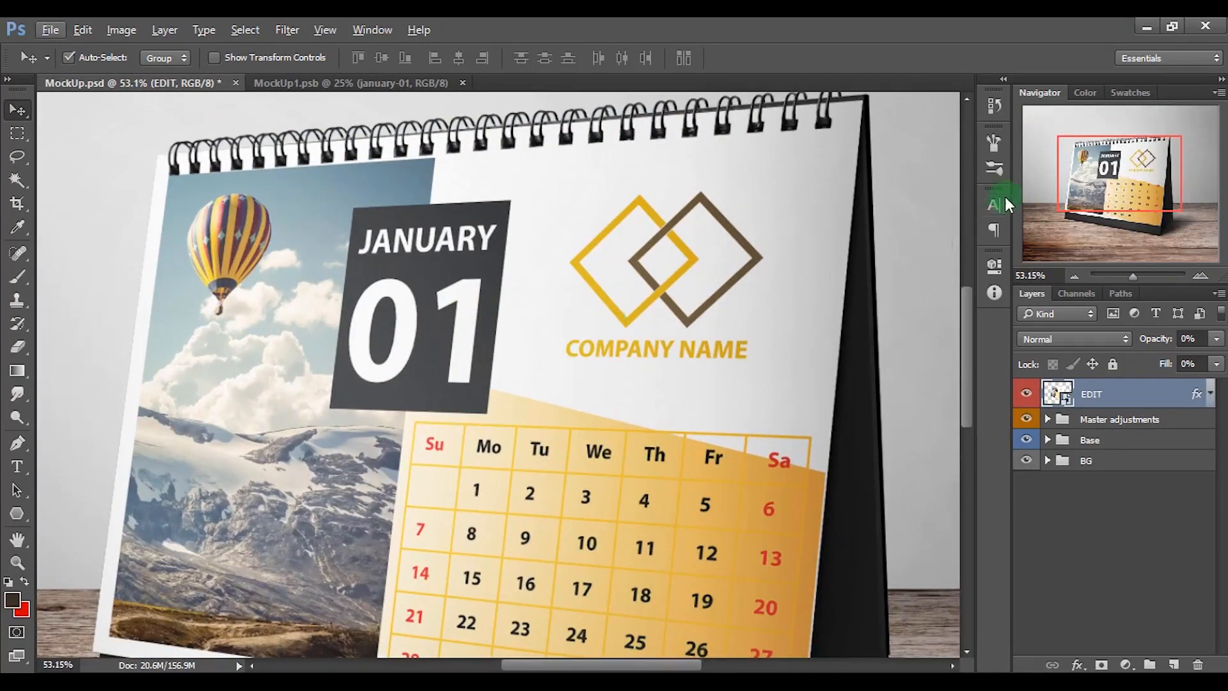